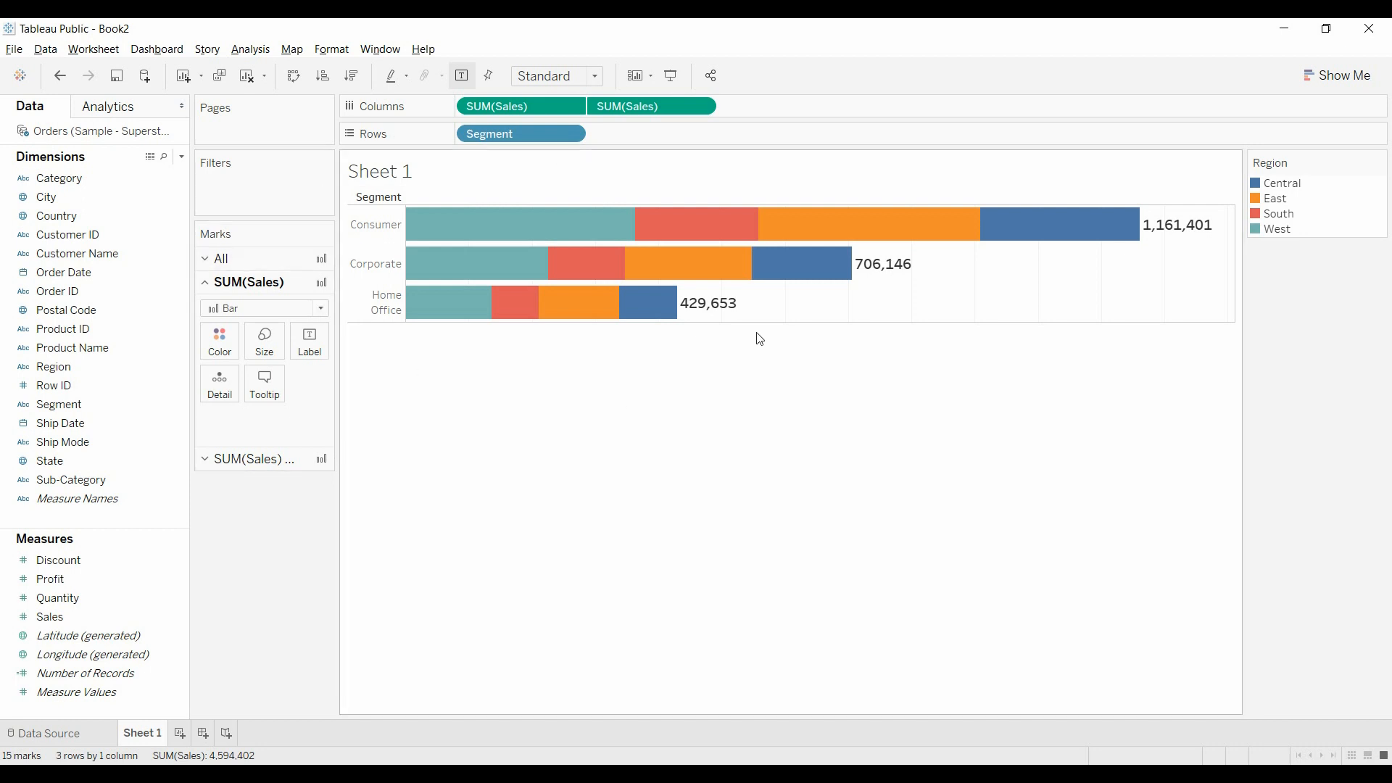
{"action": "mouse_move", "coordinate": [738, 333]}
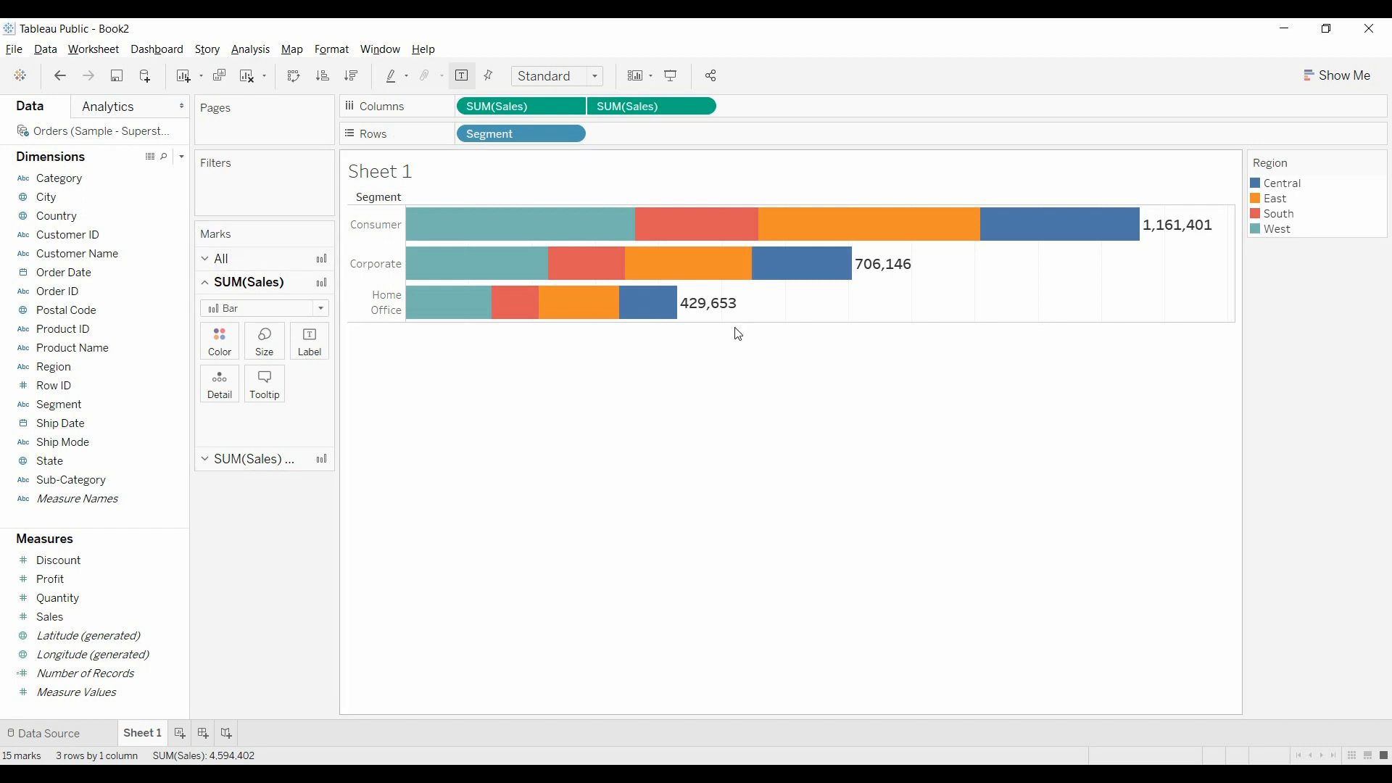
{"action": "mouse_move", "coordinate": [470, 352]}
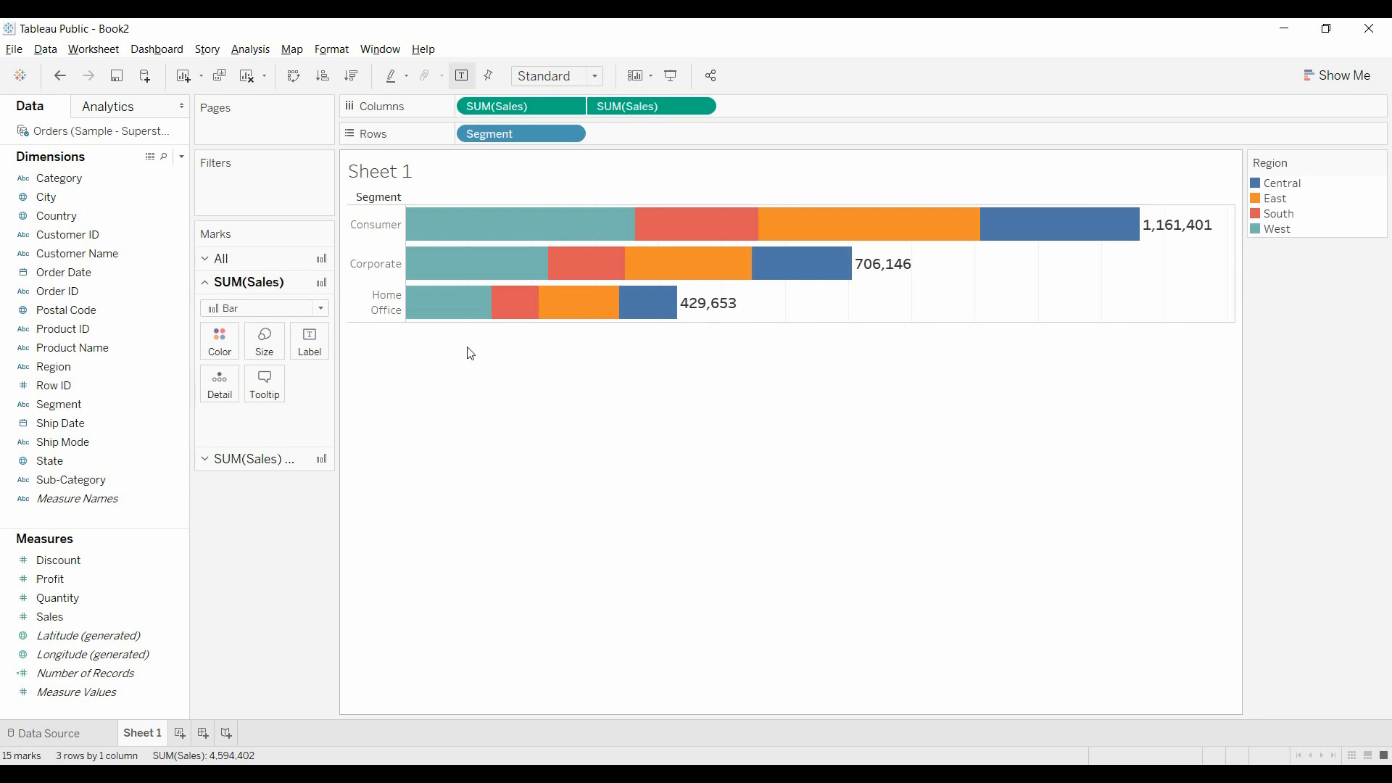
{"action": "mouse_move", "coordinate": [707, 400]}
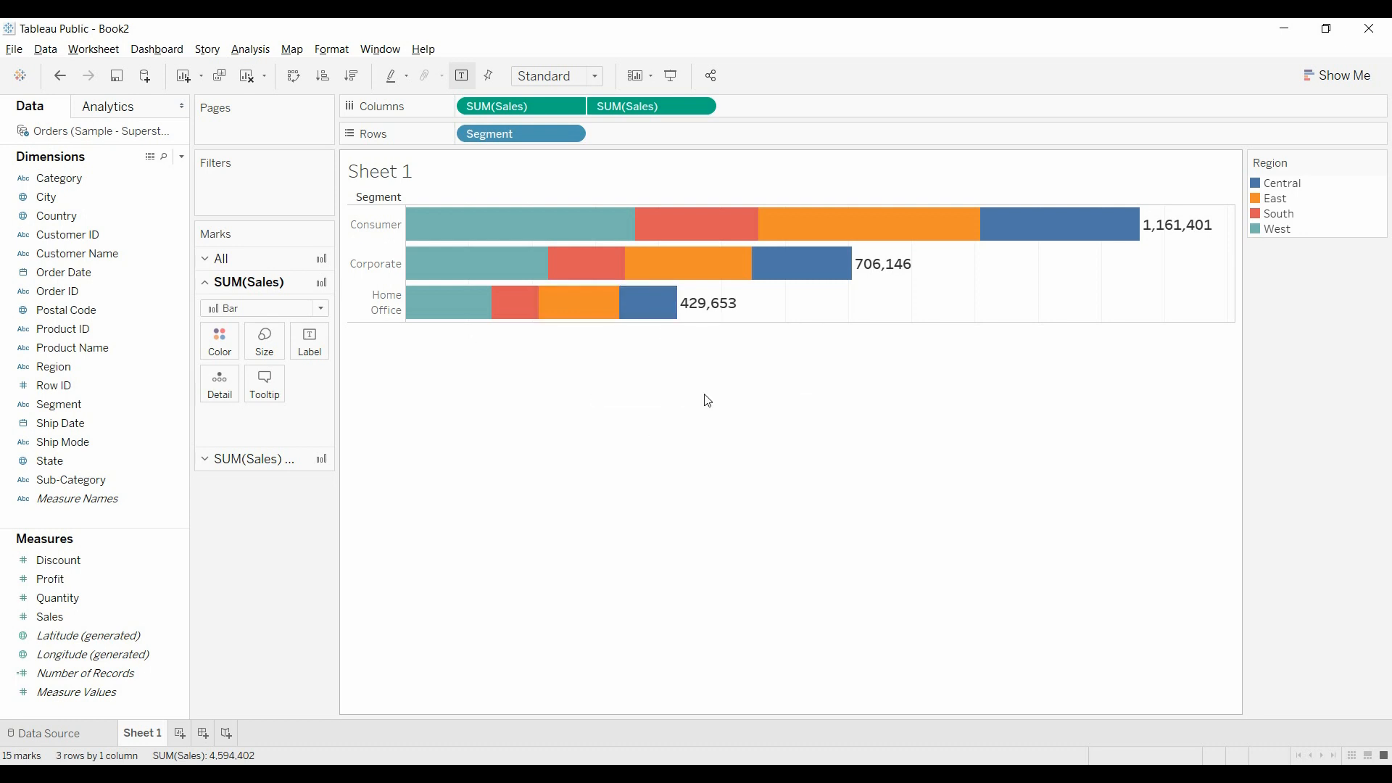
{"action": "mouse_move", "coordinate": [488, 397]}
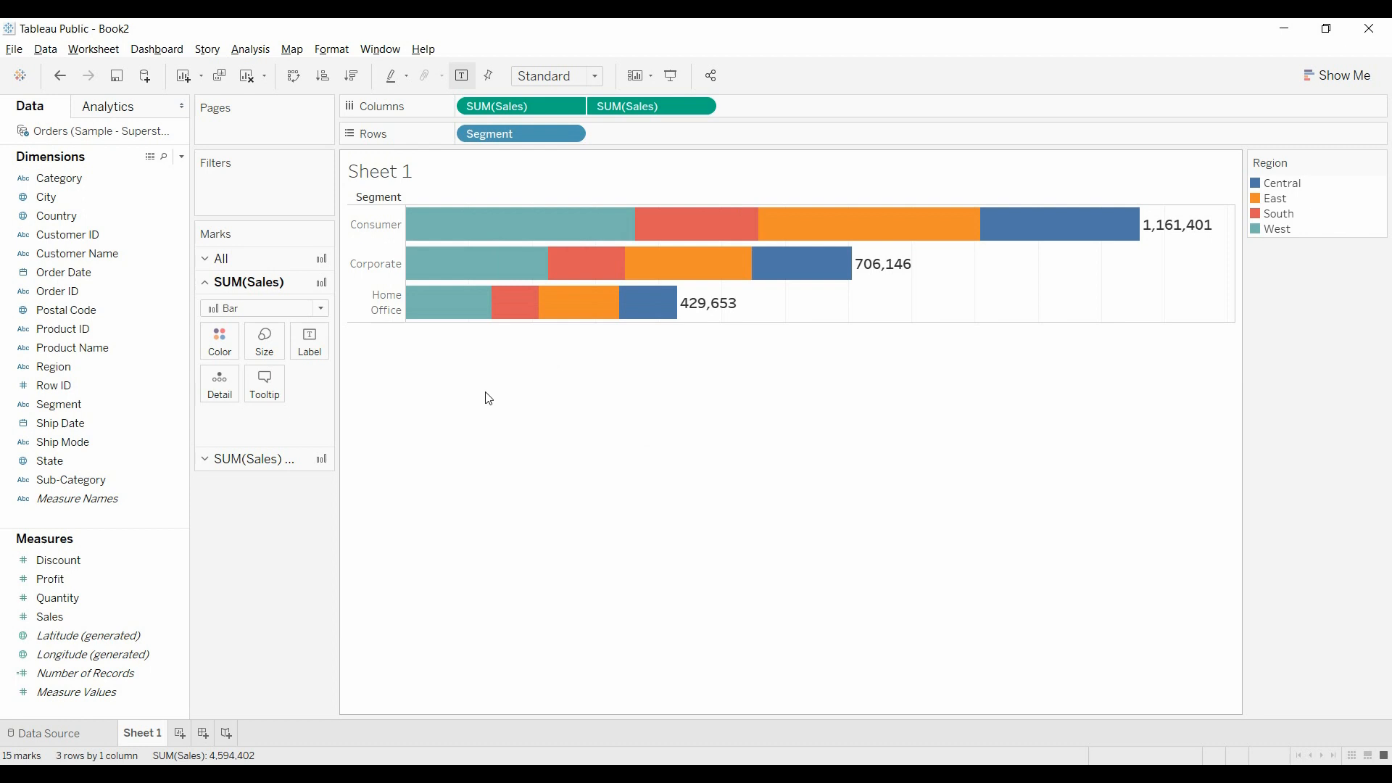
Step: Add Profit as a second set of bars on Columns and remove the duplicate SUM(Sales) measure
{"action": "left_click", "coordinate": [51, 578]}
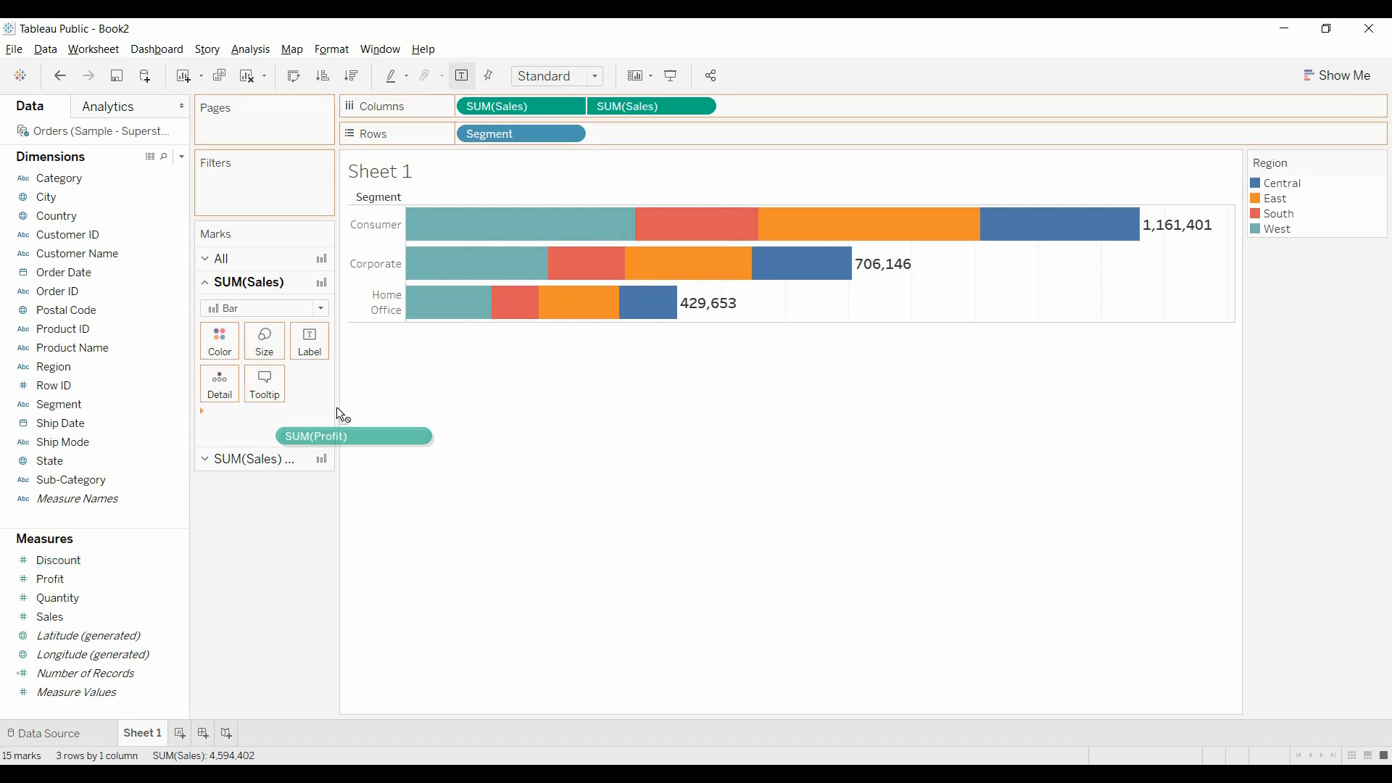
{"action": "left_click_drag", "start_coordinate": [353, 437], "coordinate": [781, 106]}
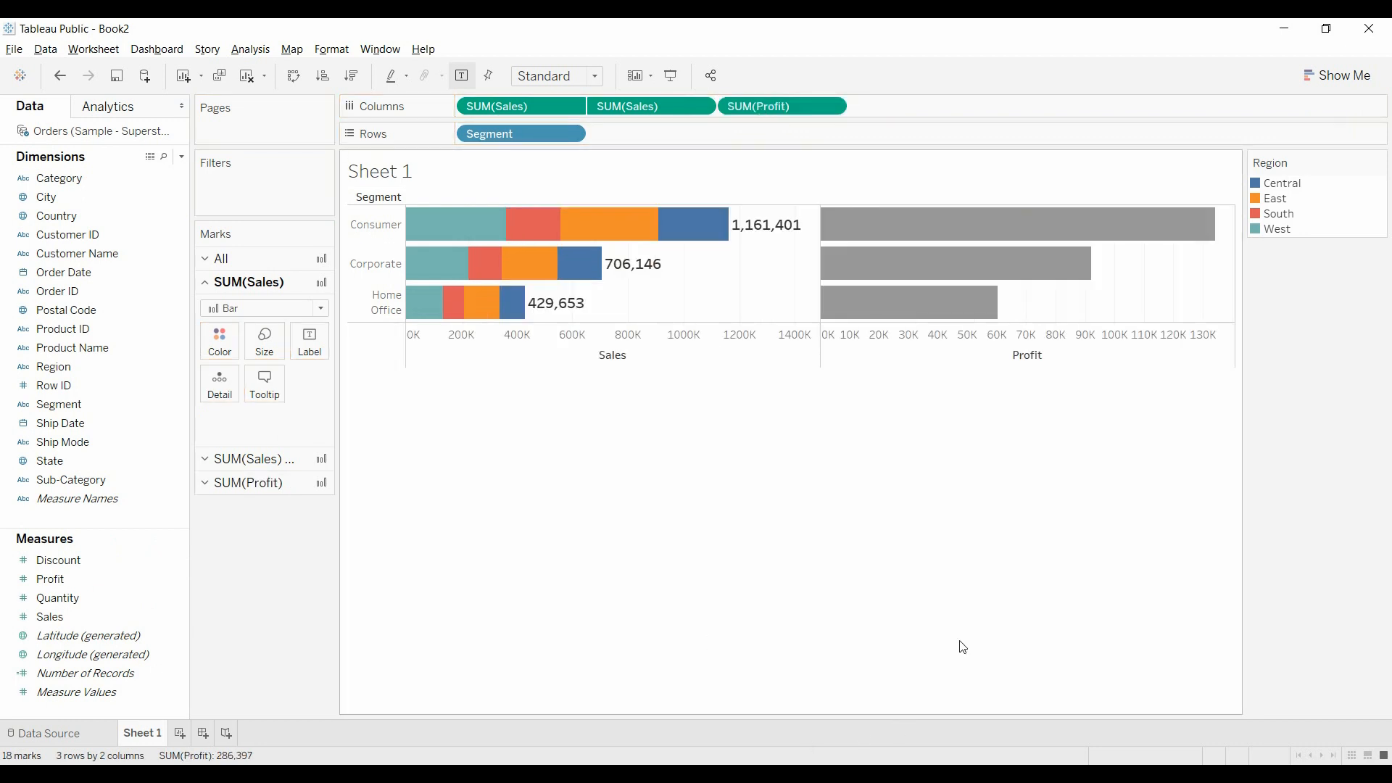
{"action": "mouse_move", "coordinate": [946, 259]}
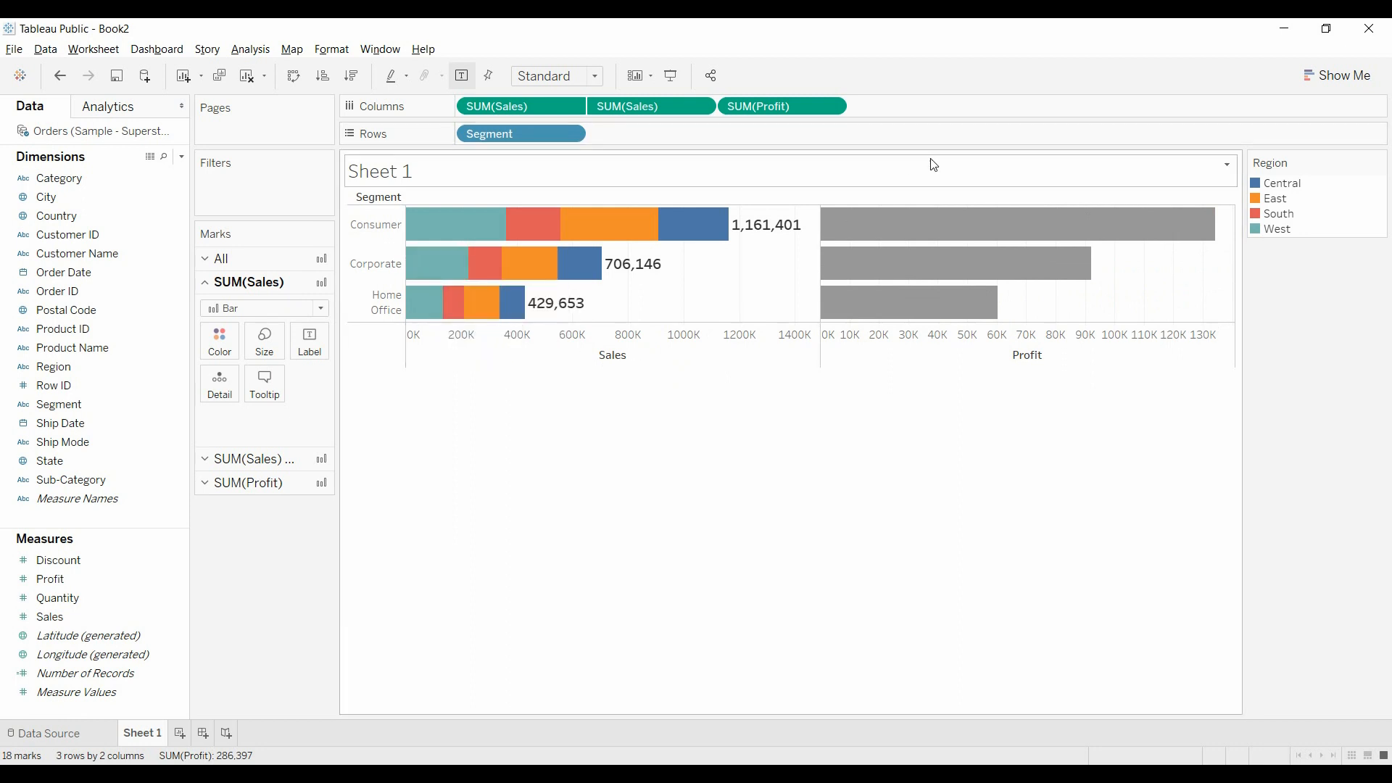
{"action": "left_click", "coordinate": [649, 106]}
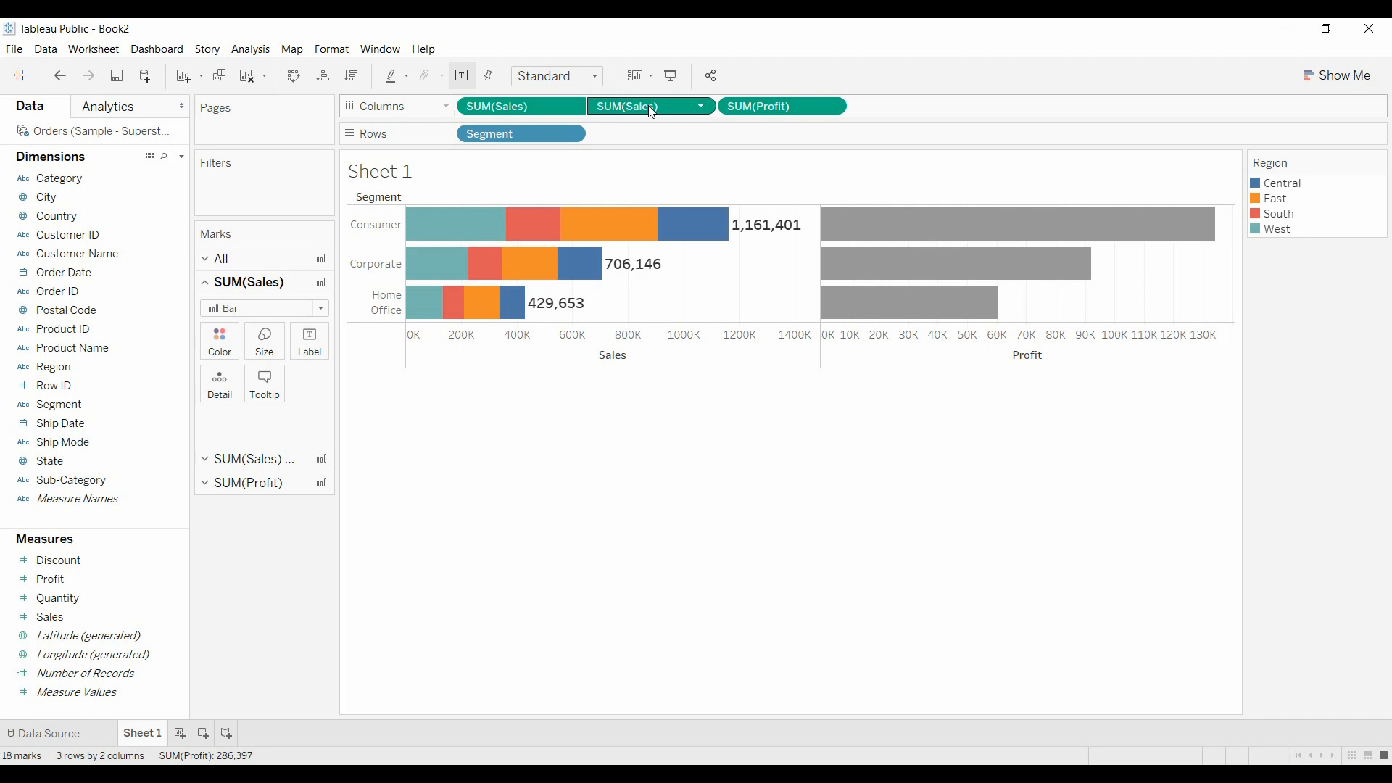
{"action": "left_click_drag", "start_coordinate": [650, 106], "coordinate": [297, 569]}
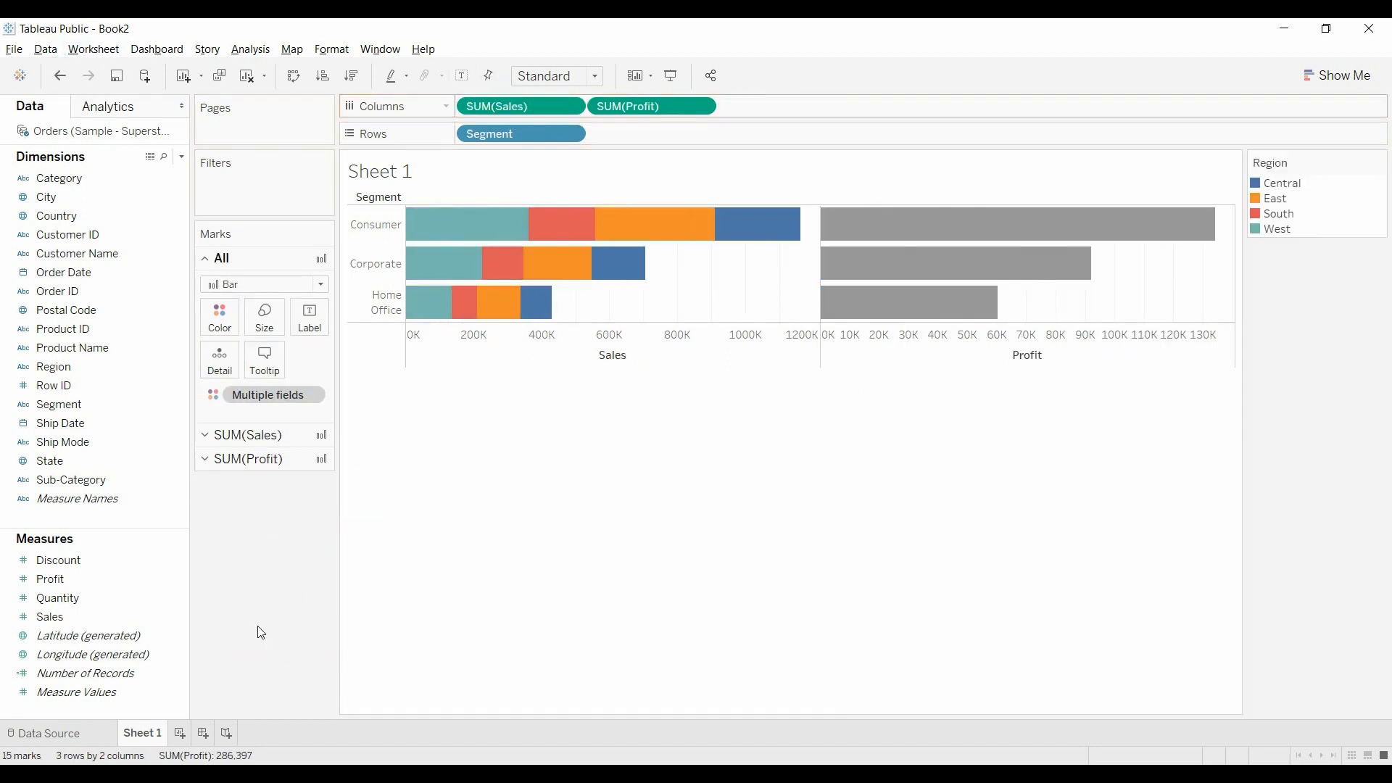
{"action": "mouse_move", "coordinate": [981, 277]}
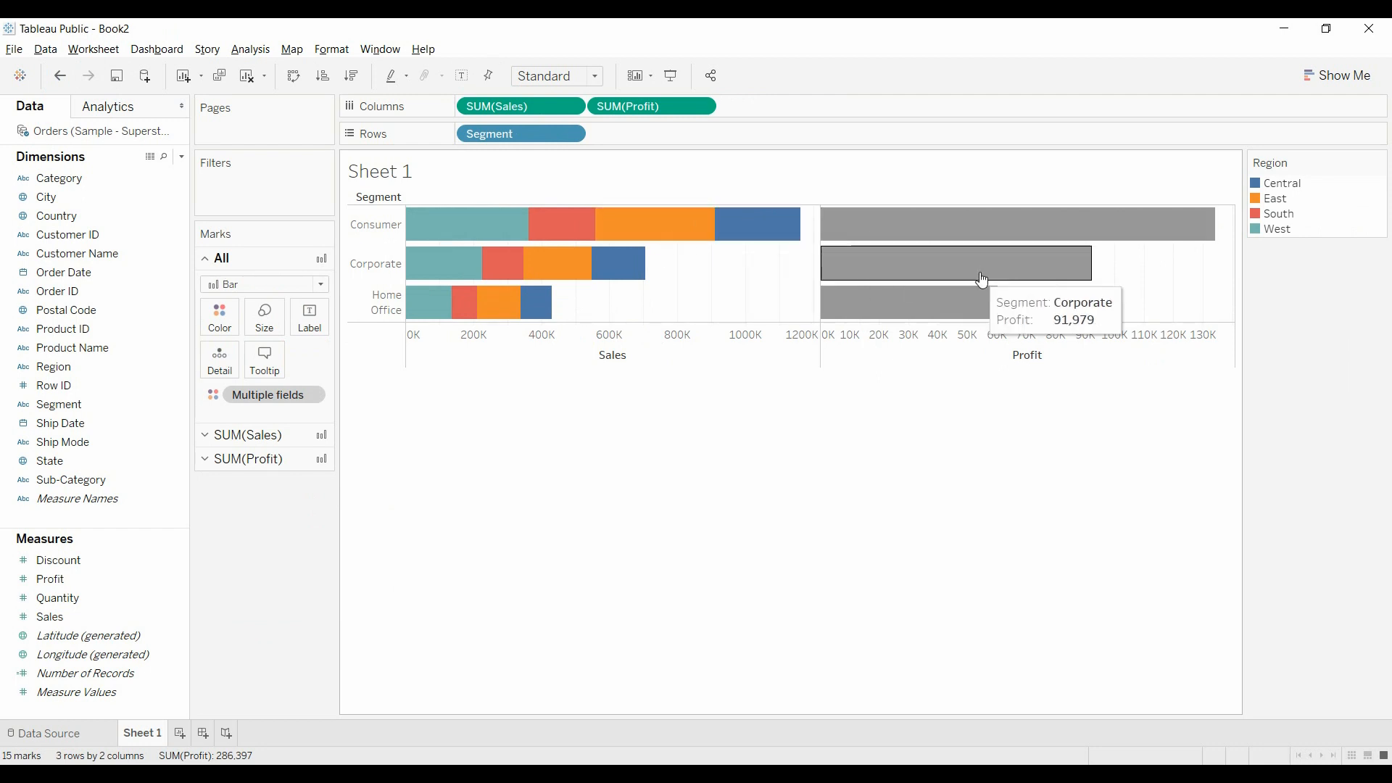
Step: Make Profit a dual axis with Sales and synchronize the two axes
{"action": "right_click", "coordinate": [905, 337]}
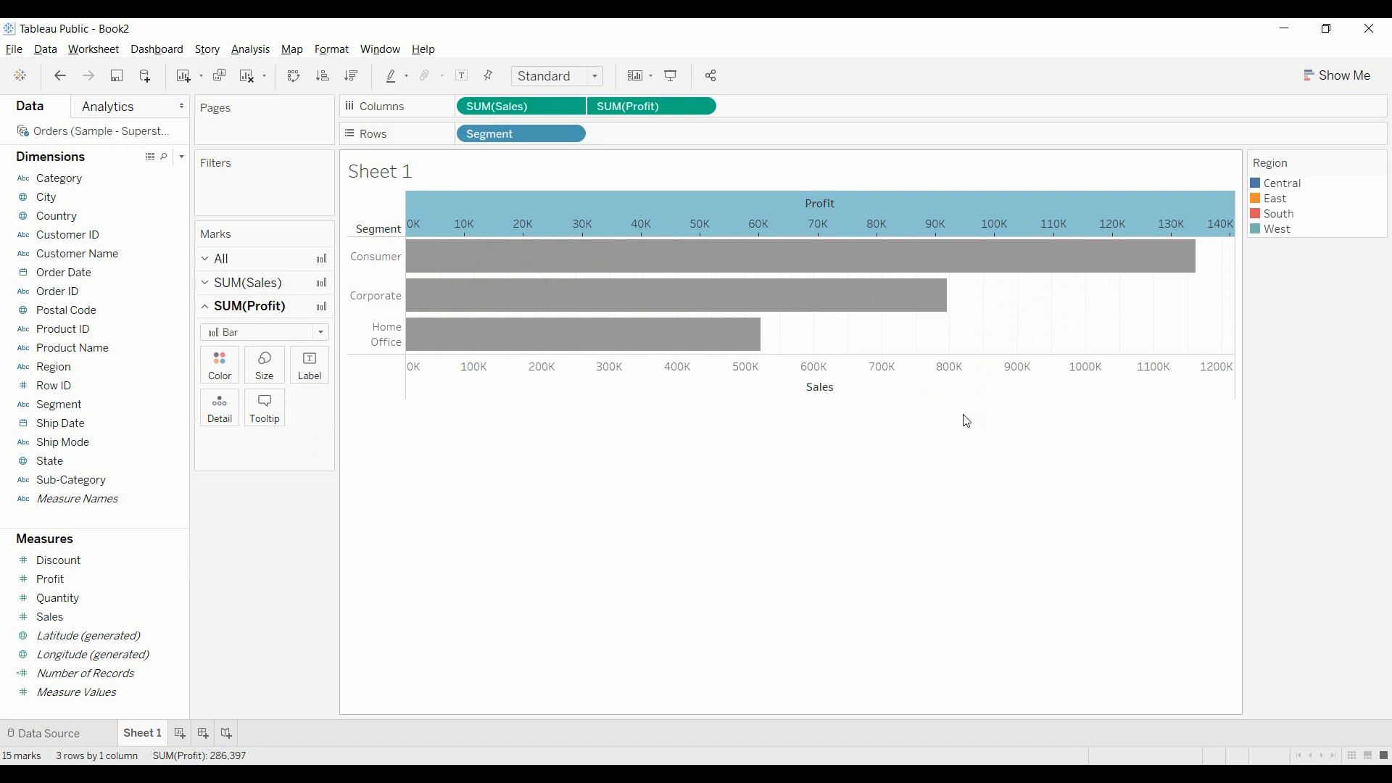
{"action": "mouse_move", "coordinate": [815, 145]}
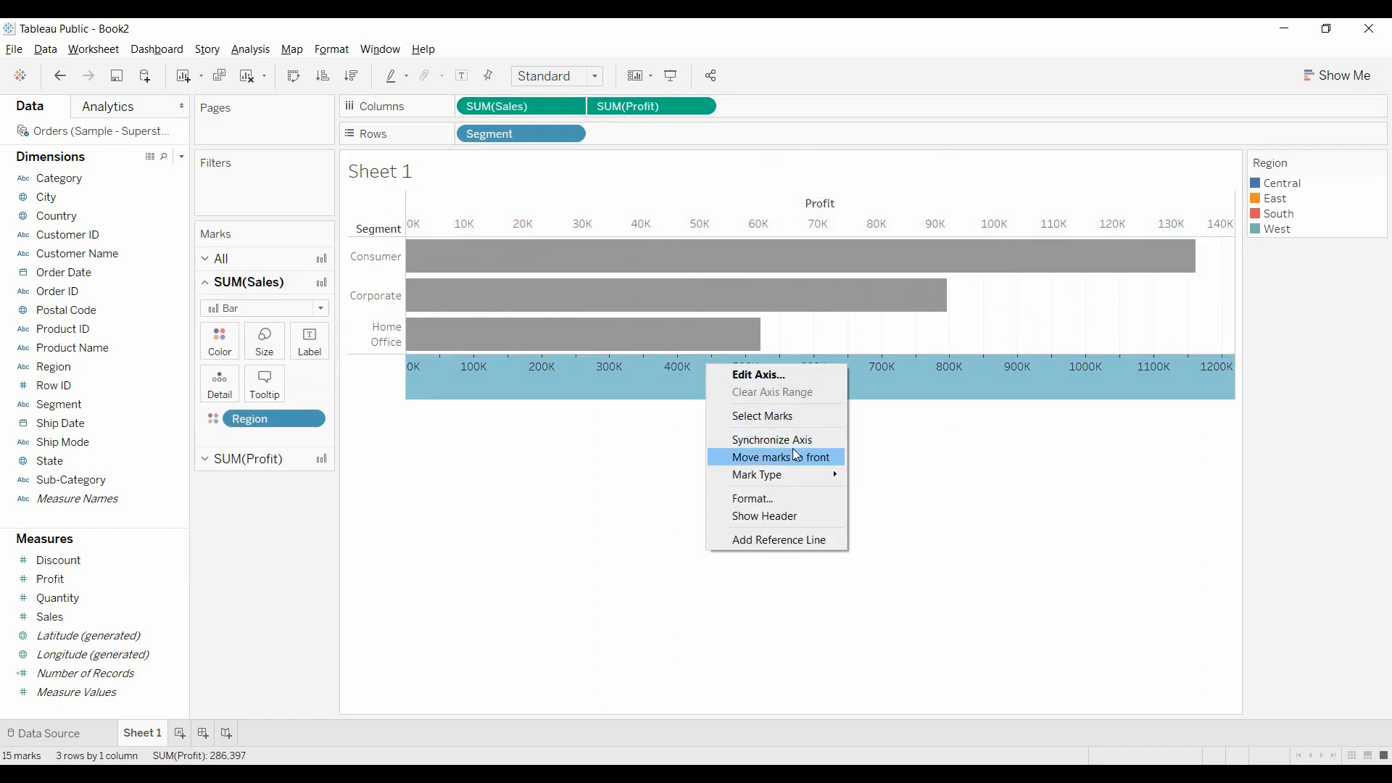
{"action": "left_click", "coordinate": [772, 439]}
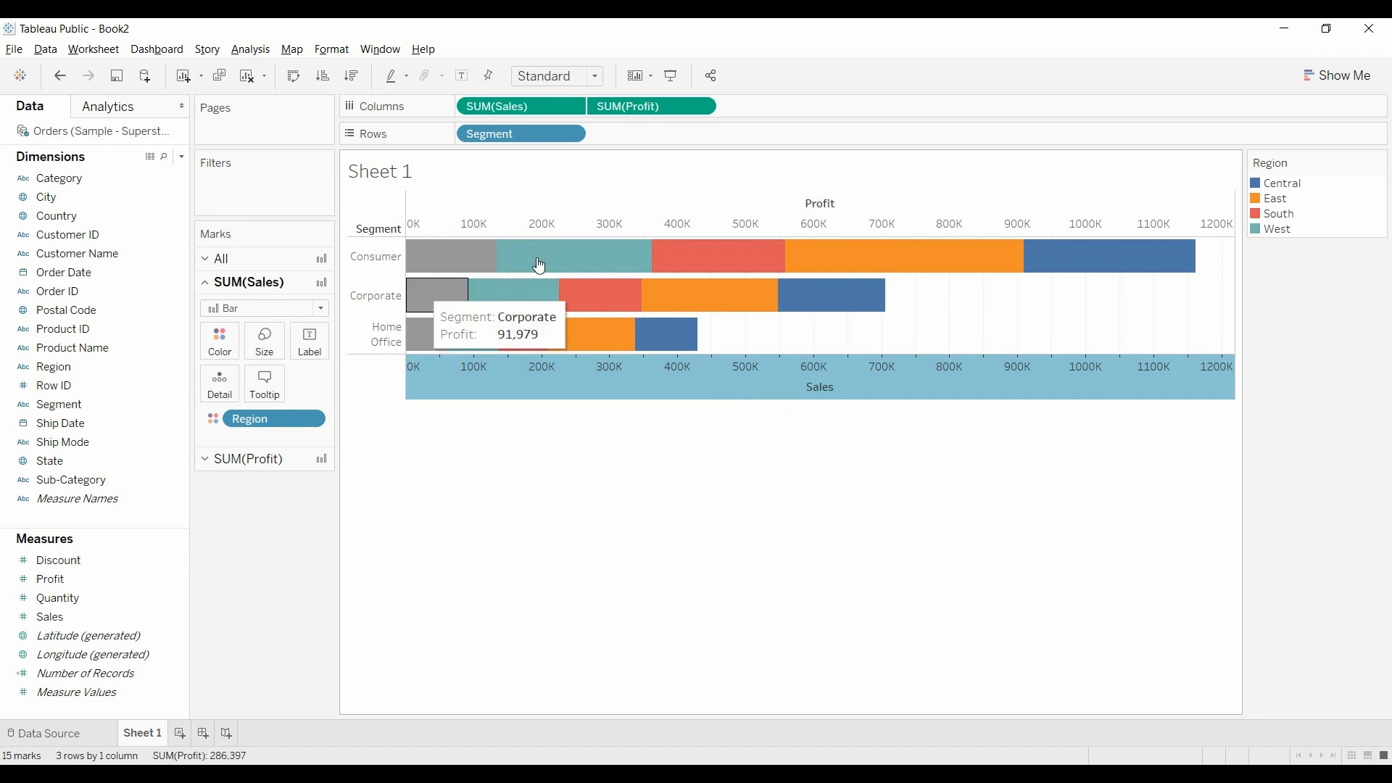
{"action": "mouse_move", "coordinate": [433, 334]}
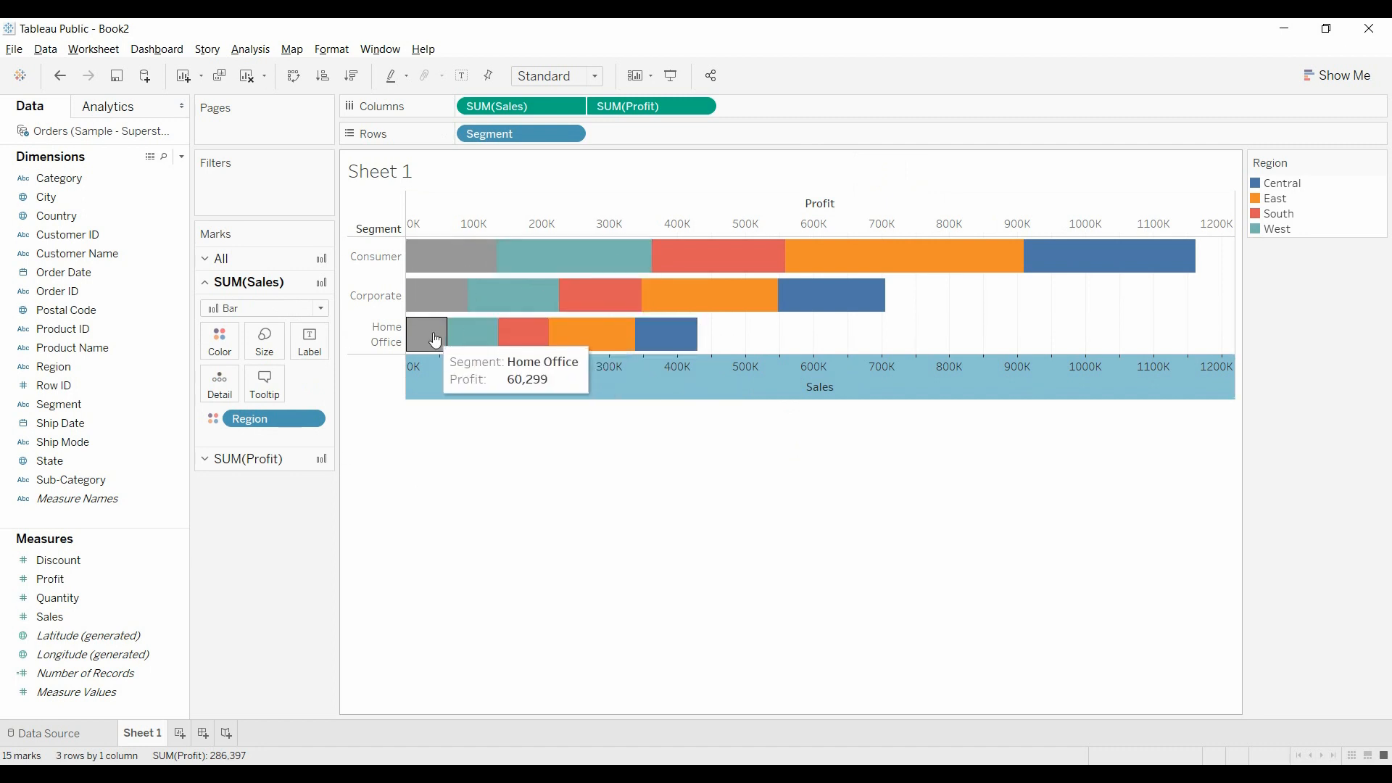
{"action": "mouse_move", "coordinate": [303, 518]}
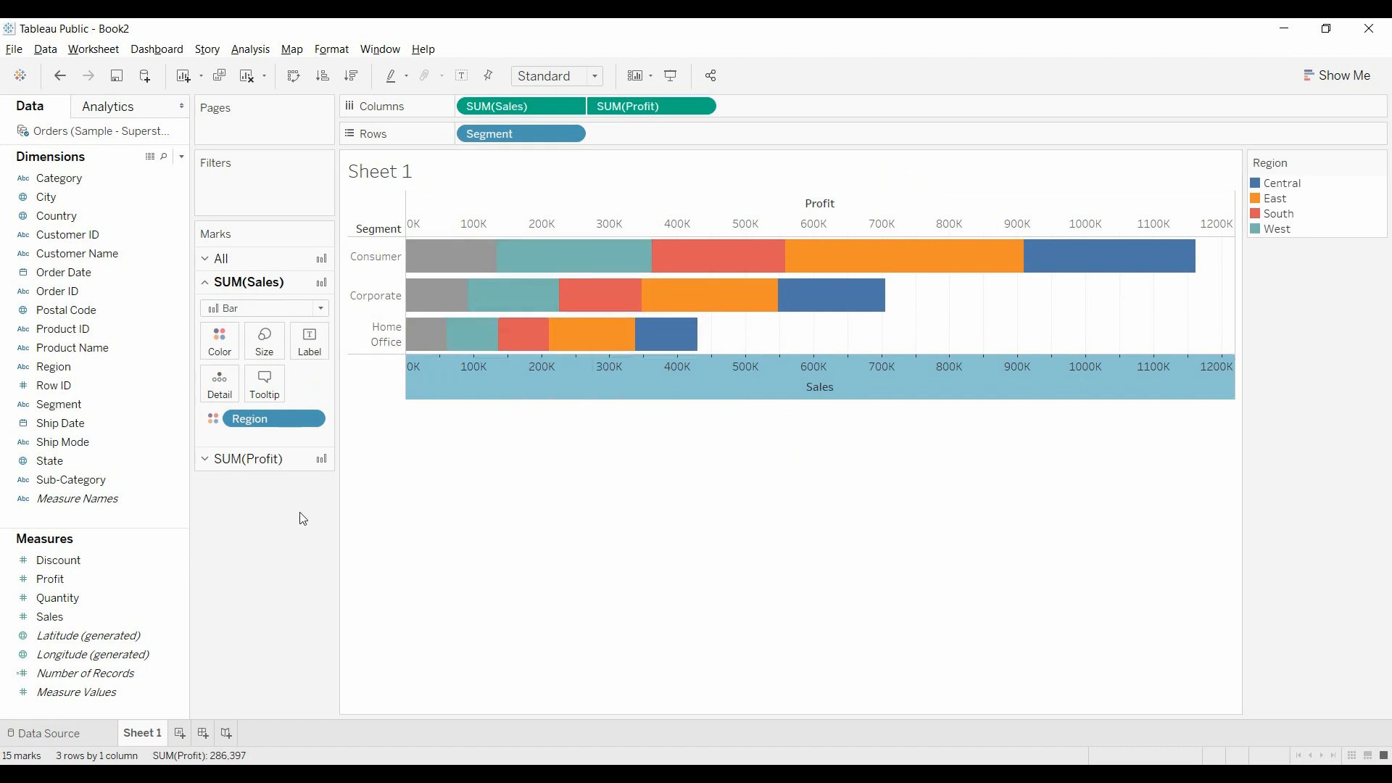
{"action": "left_click", "coordinate": [77, 499]}
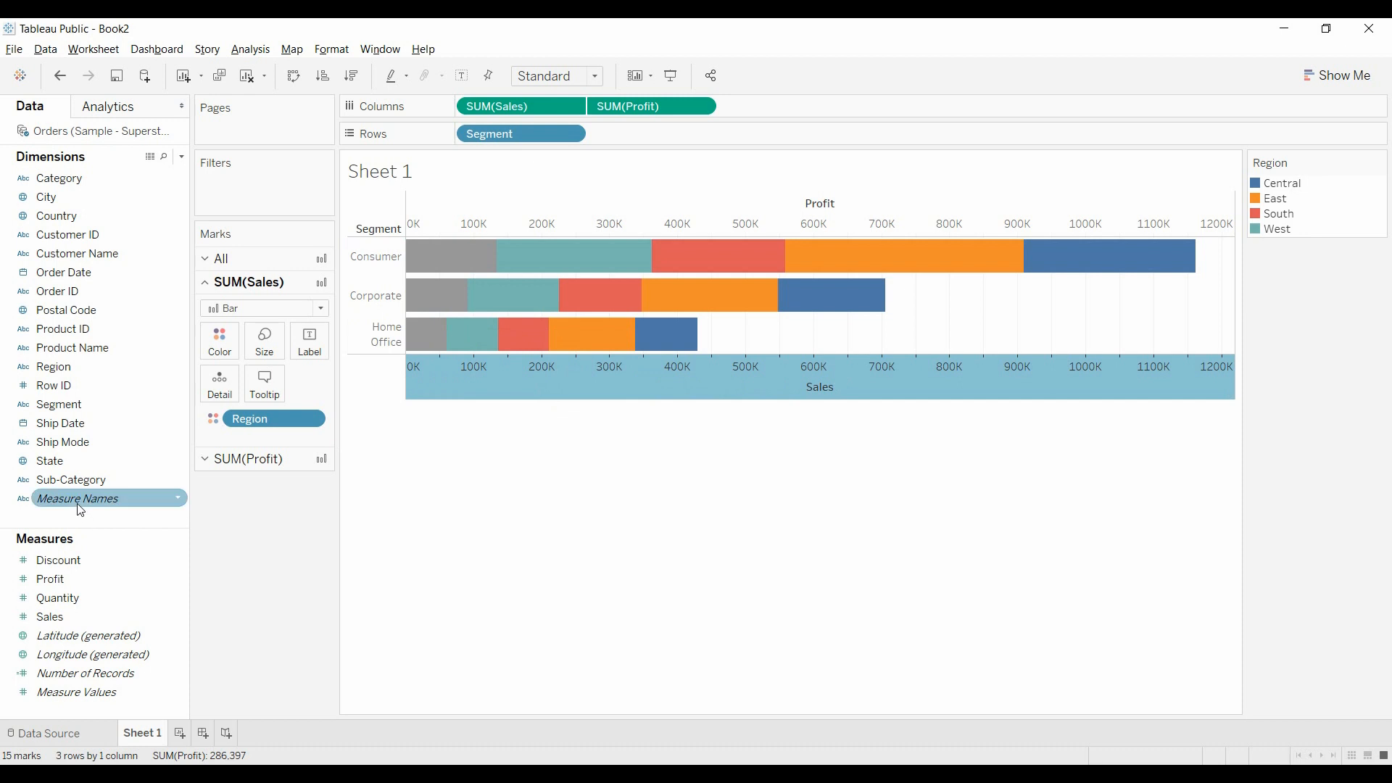
Step: Place Measure Names on Rows beside Segment so Profit and Sales get separate rows
{"action": "left_click_drag", "start_coordinate": [78, 498], "coordinate": [652, 135]}
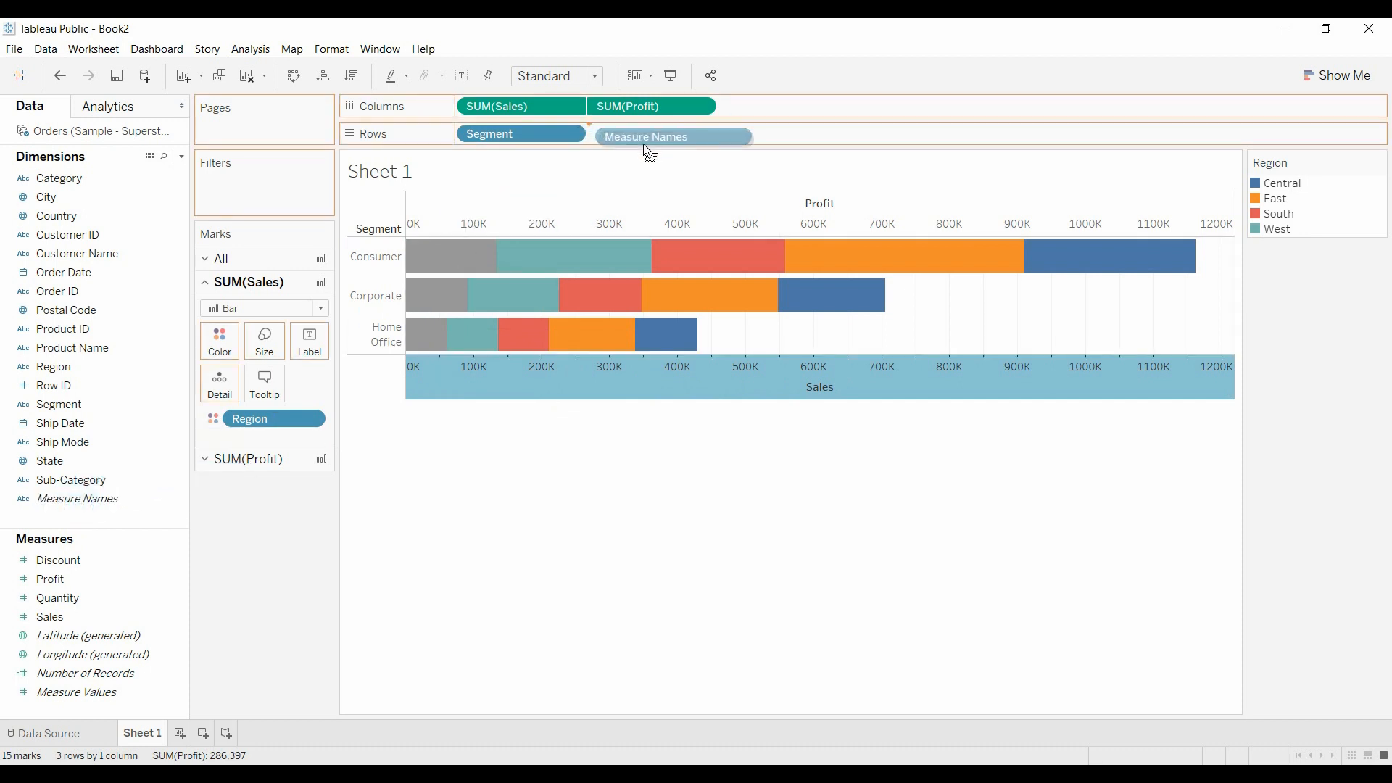
{"action": "left_click_drag", "start_coordinate": [672, 137], "coordinate": [651, 133]}
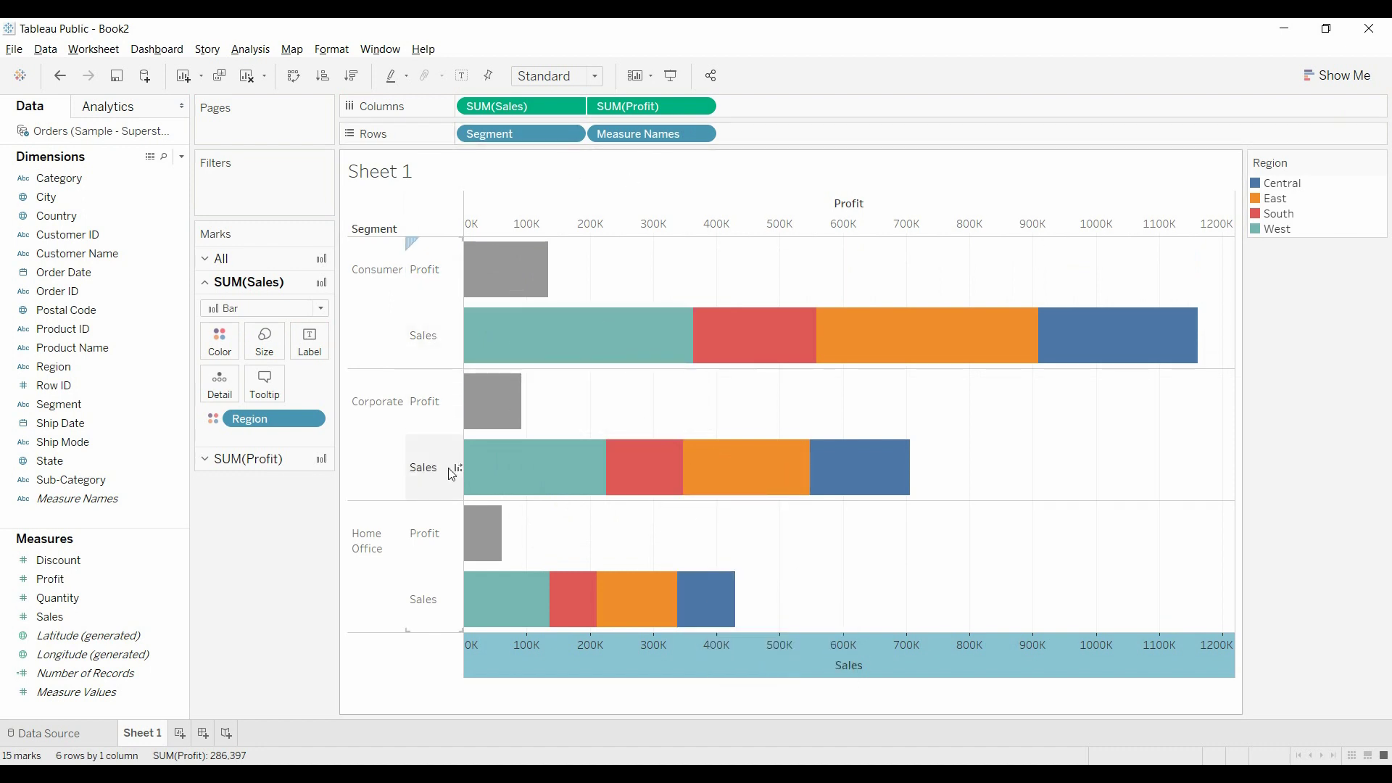
{"action": "left_click", "coordinate": [651, 106]}
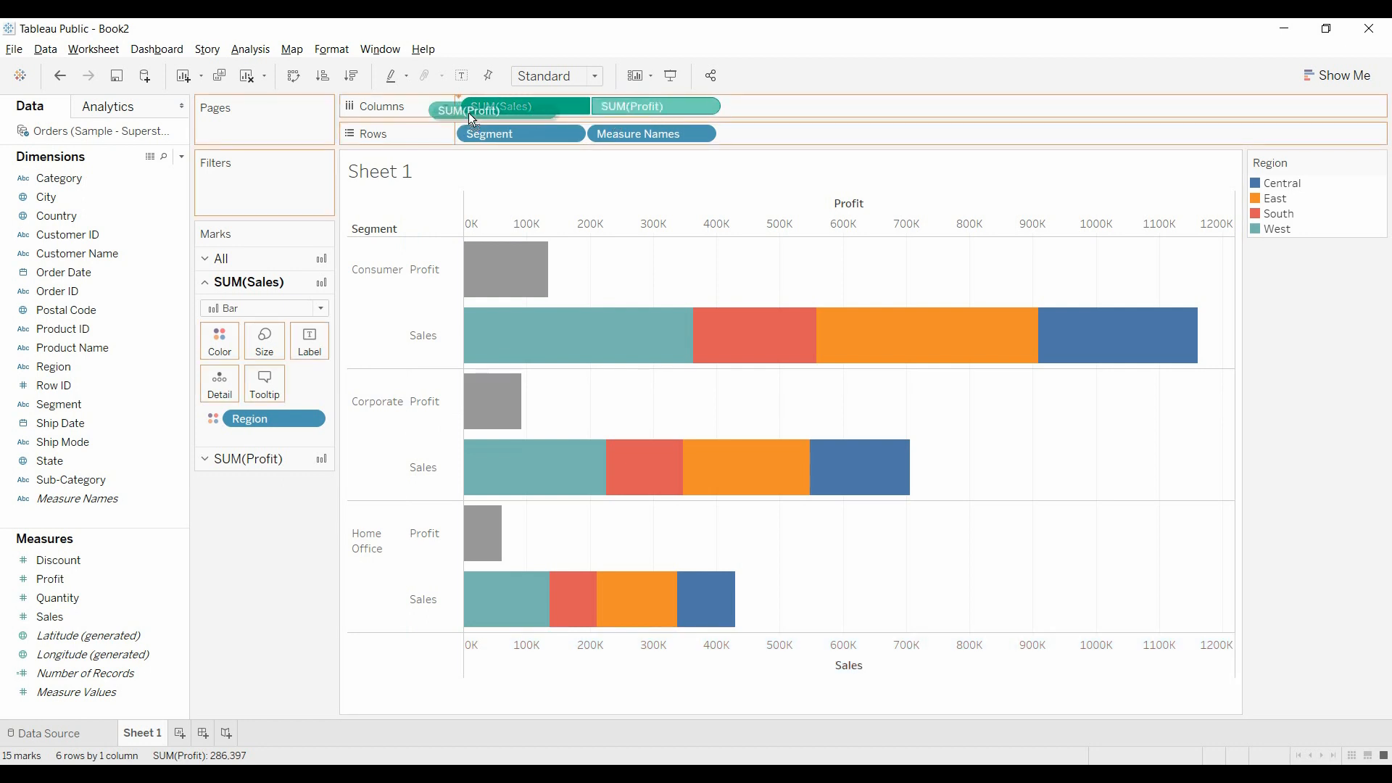
{"action": "left_click_drag", "start_coordinate": [470, 106], "coordinate": [519, 105]}
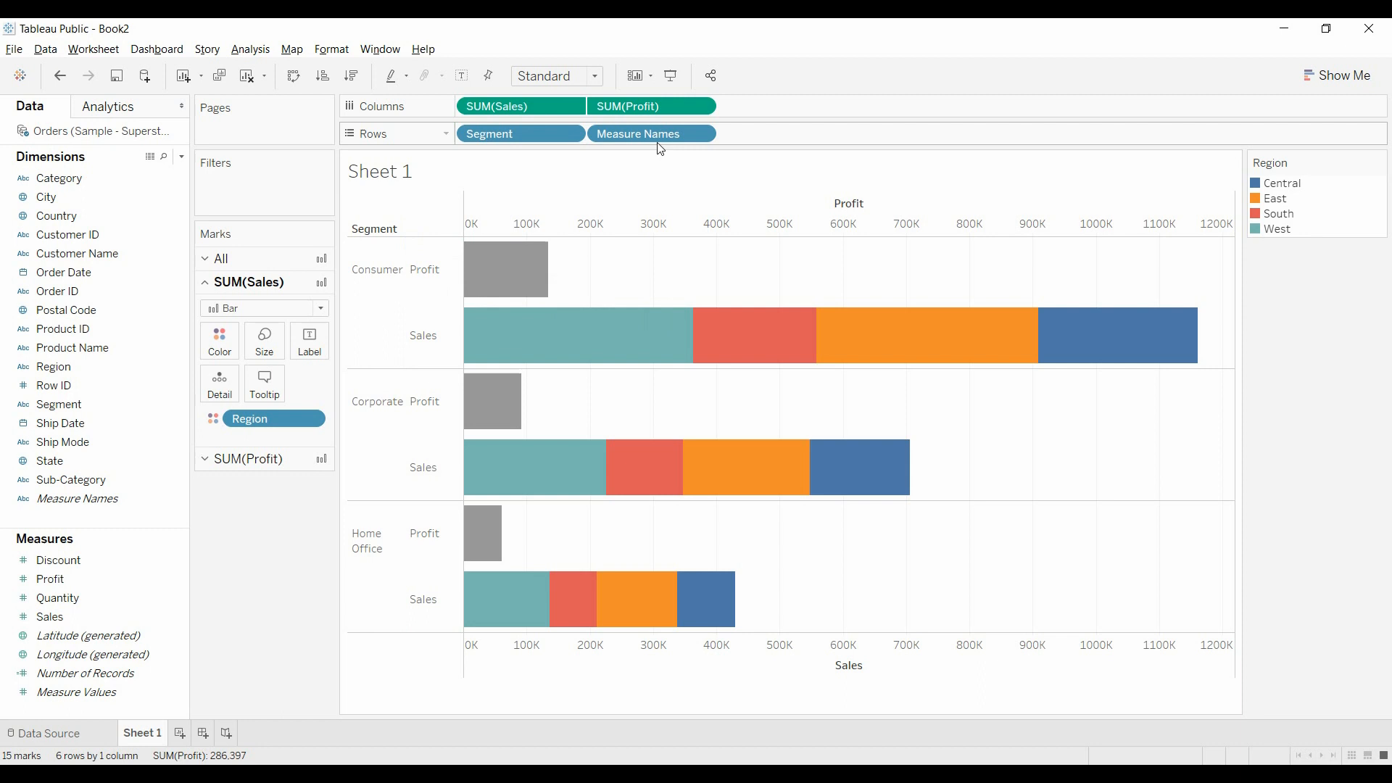
Step: Sort Measure Names manually so Sales sits above Profit in each segment
{"action": "left_click", "coordinate": [701, 133]}
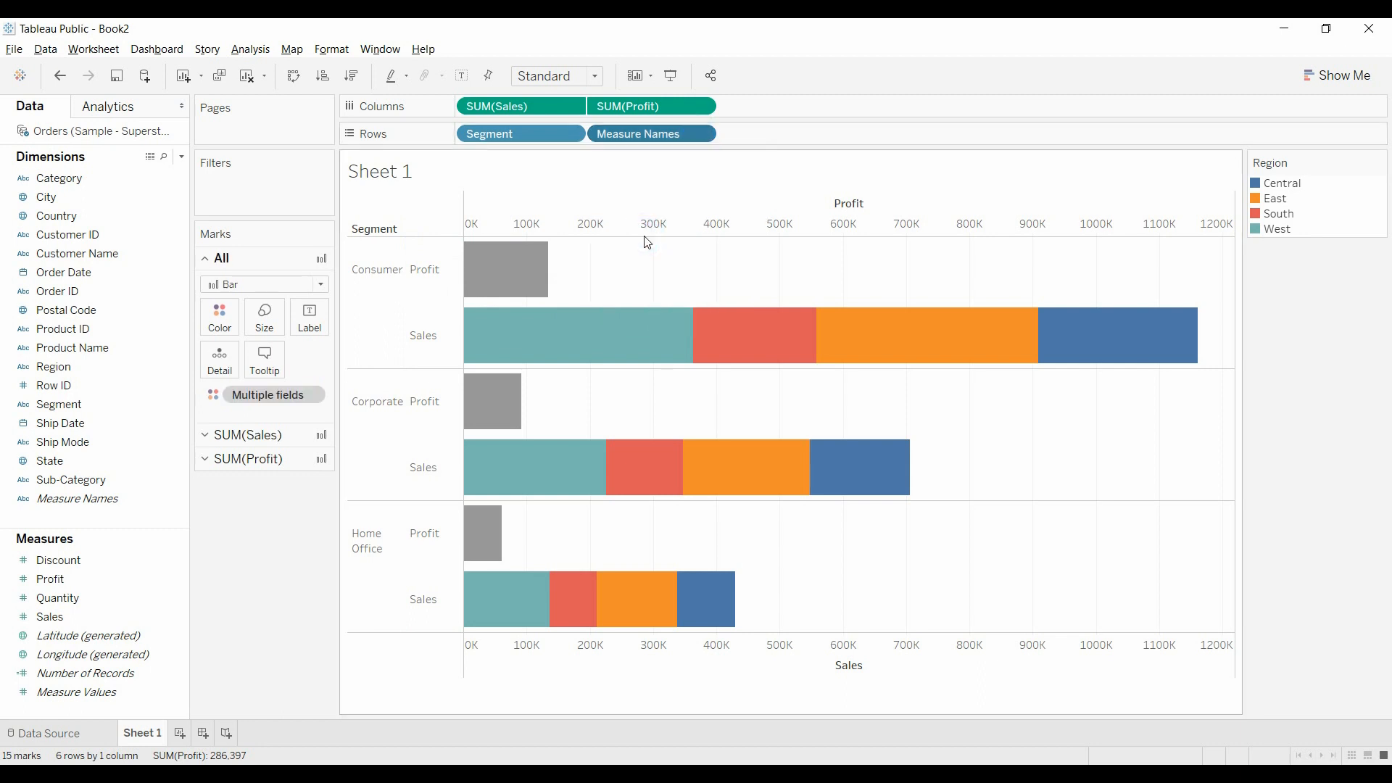
{"action": "left_click", "coordinate": [652, 133]}
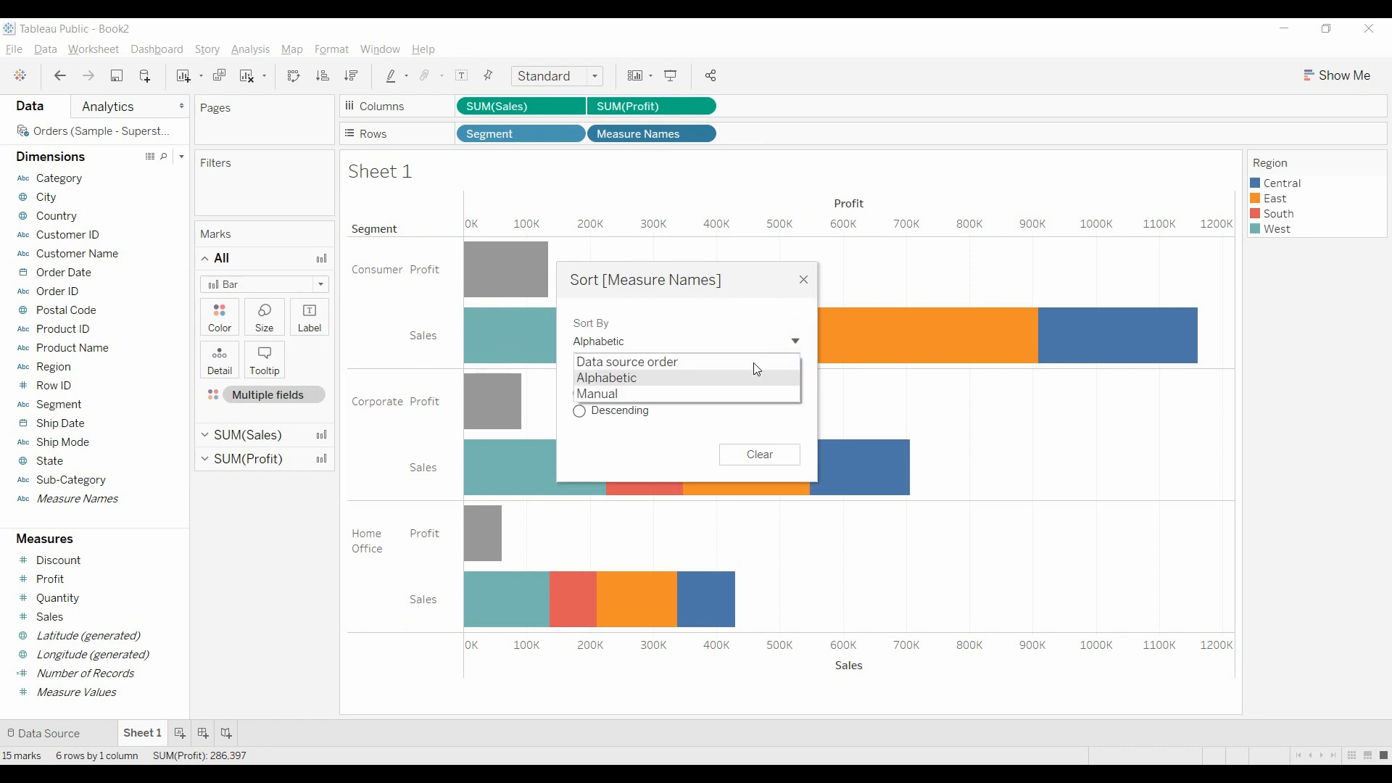
{"action": "left_click", "coordinate": [597, 395]}
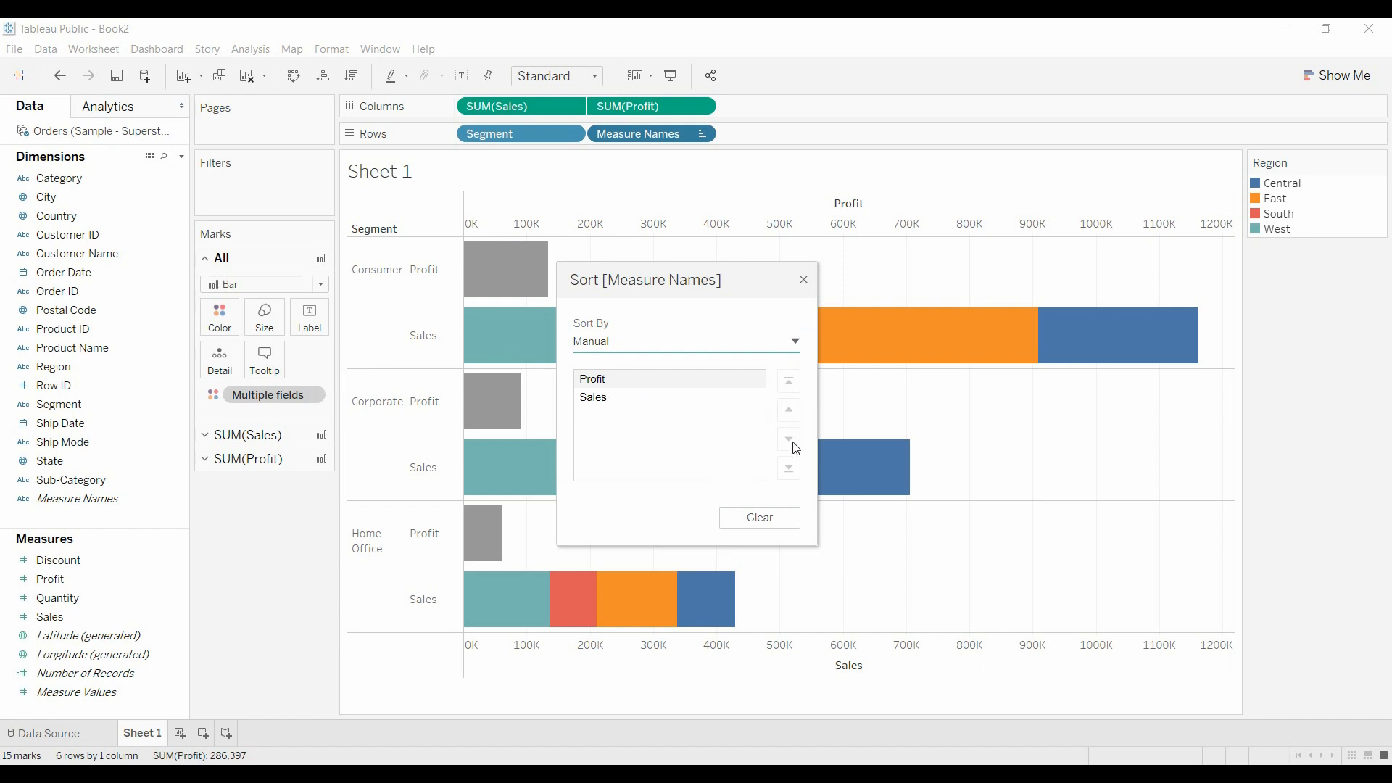
{"action": "left_click", "coordinate": [789, 438]}
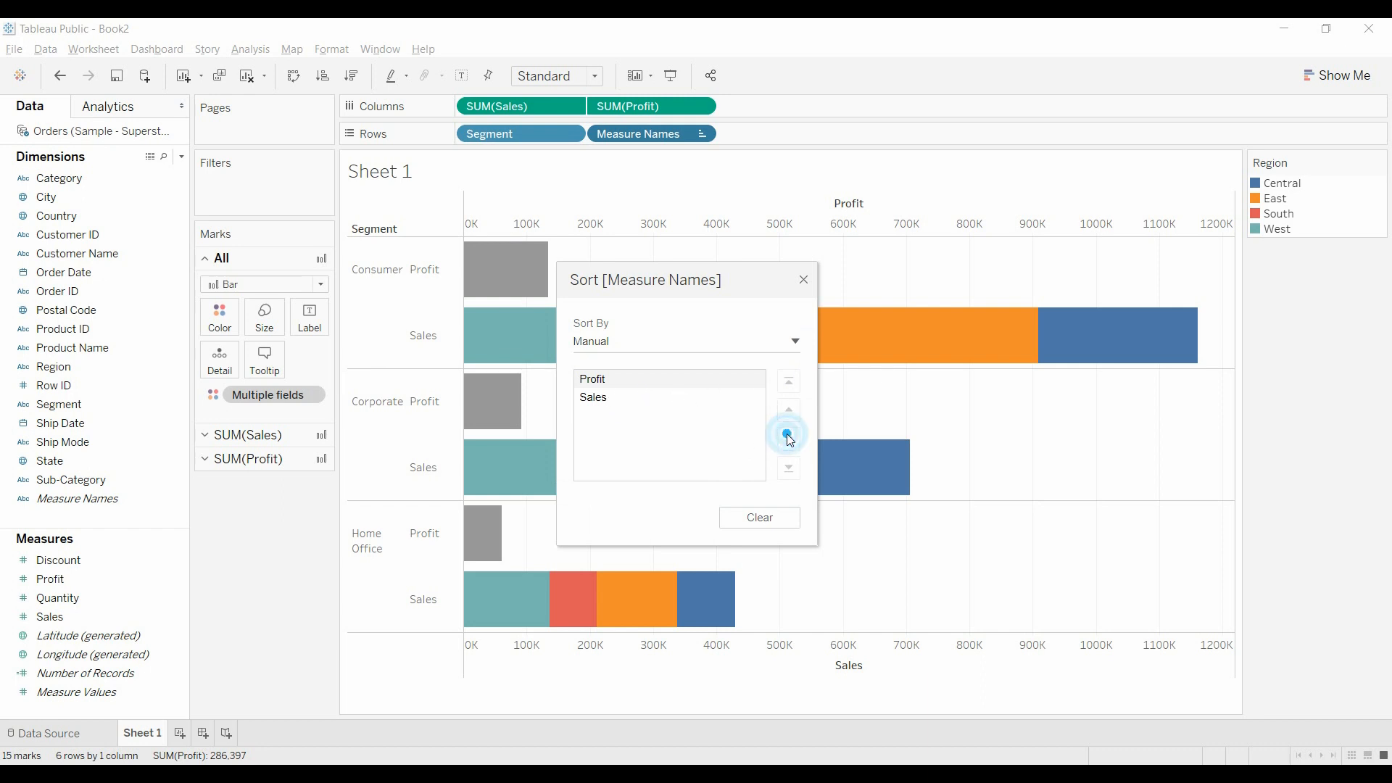
{"action": "left_click", "coordinate": [789, 435]}
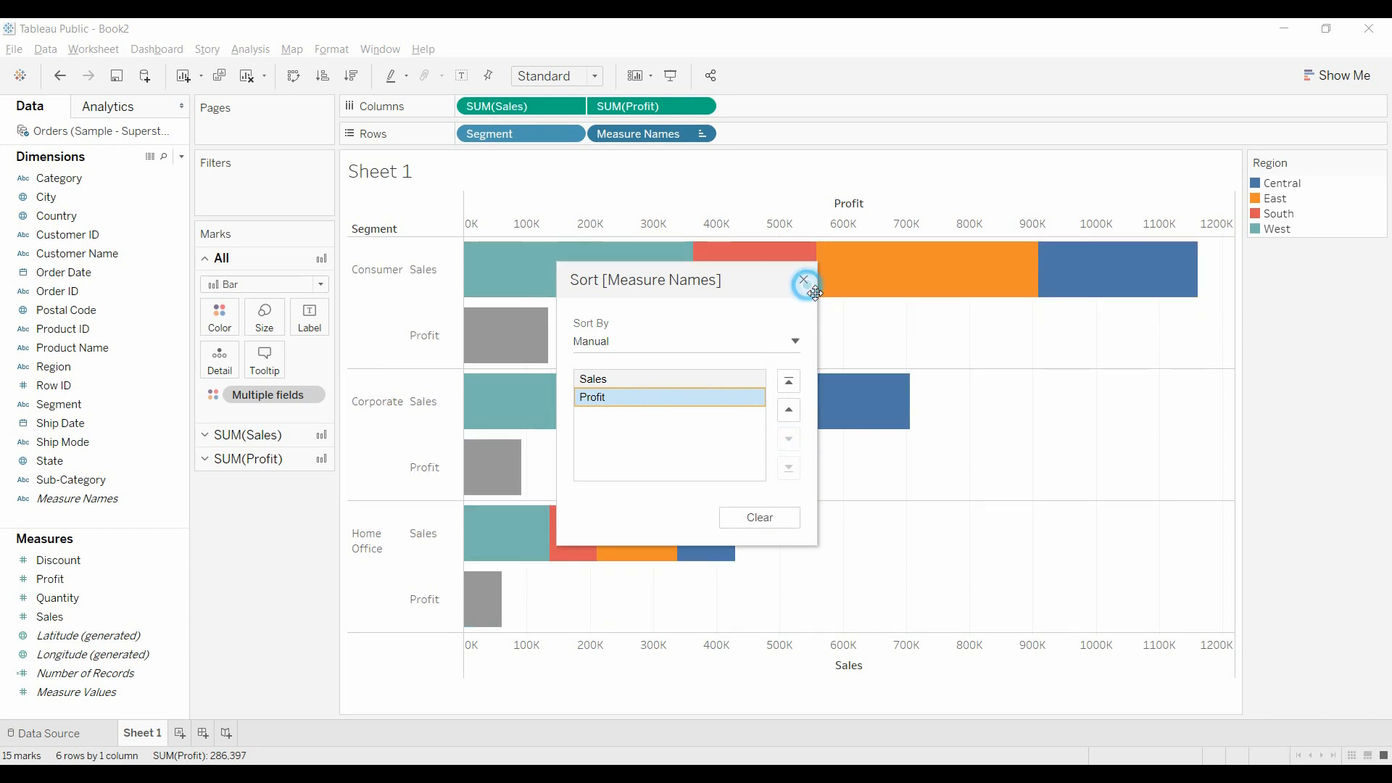
{"action": "left_click", "coordinate": [803, 280]}
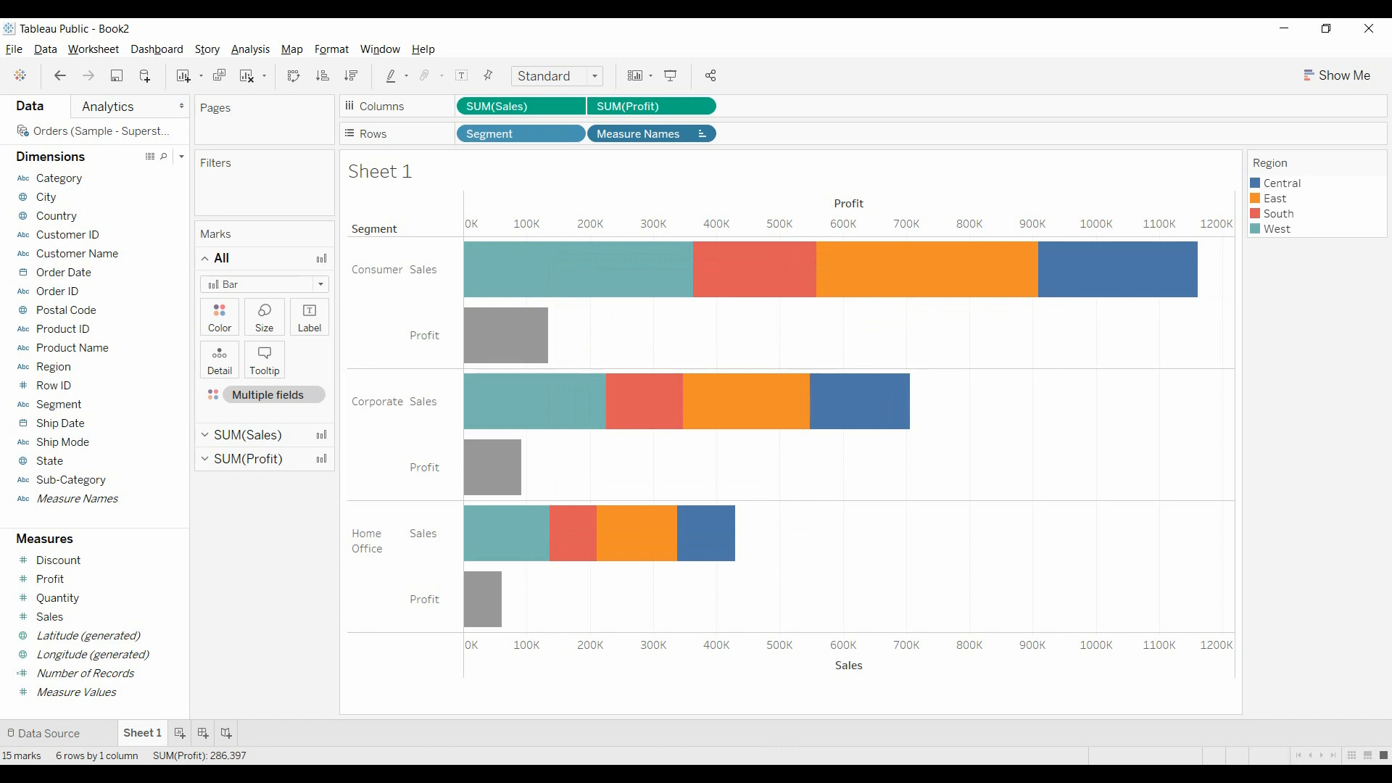
{"action": "mouse_move", "coordinate": [745, 545]}
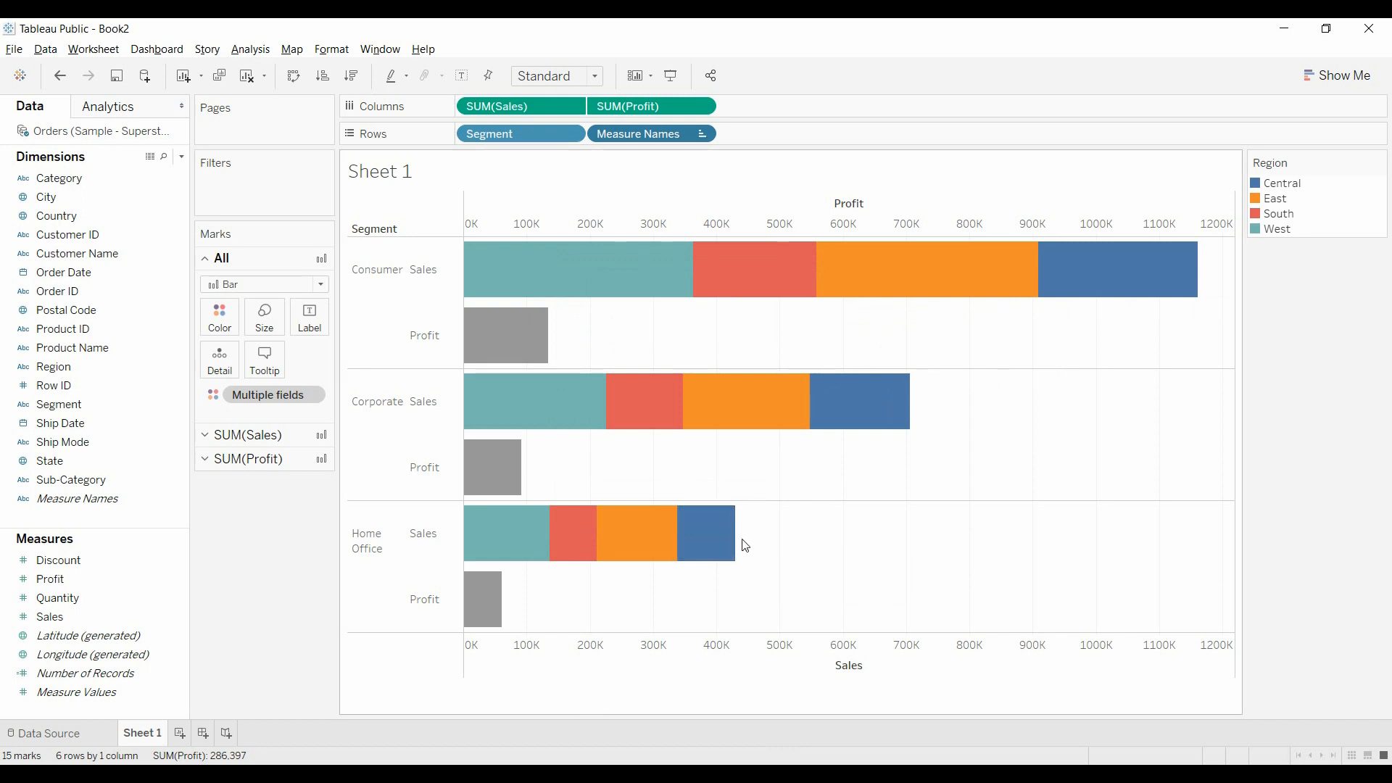
{"action": "mouse_move", "coordinate": [781, 537]}
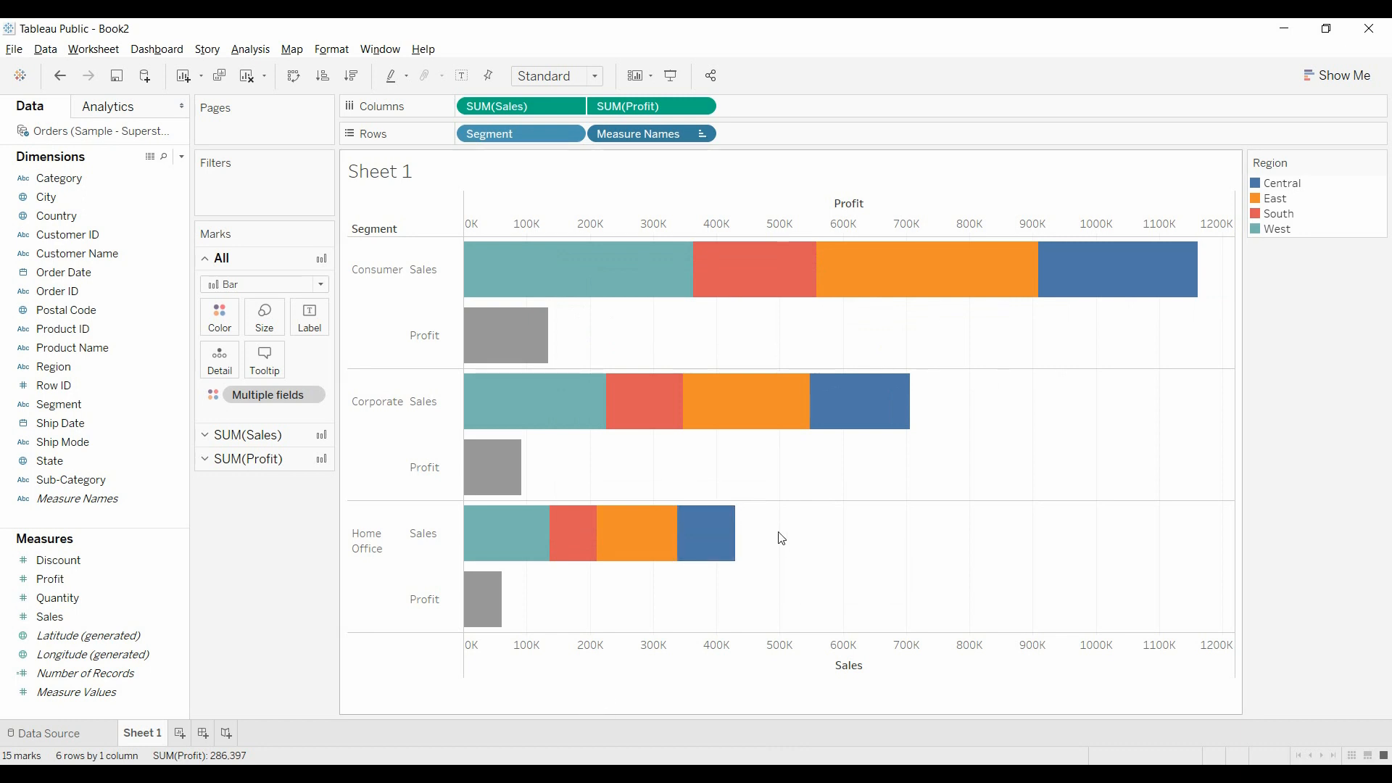
{"action": "mouse_move", "coordinate": [709, 533]}
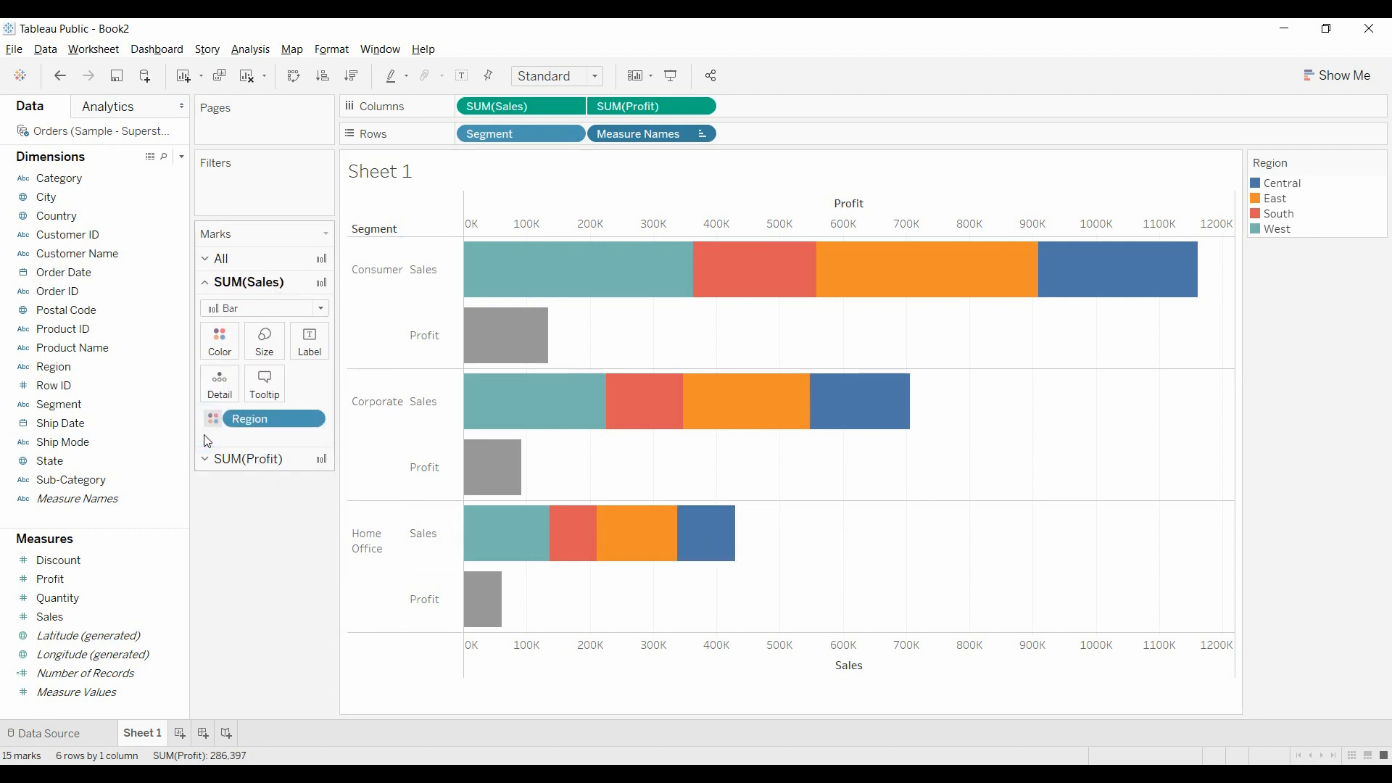
{"action": "mouse_move", "coordinate": [310, 341]}
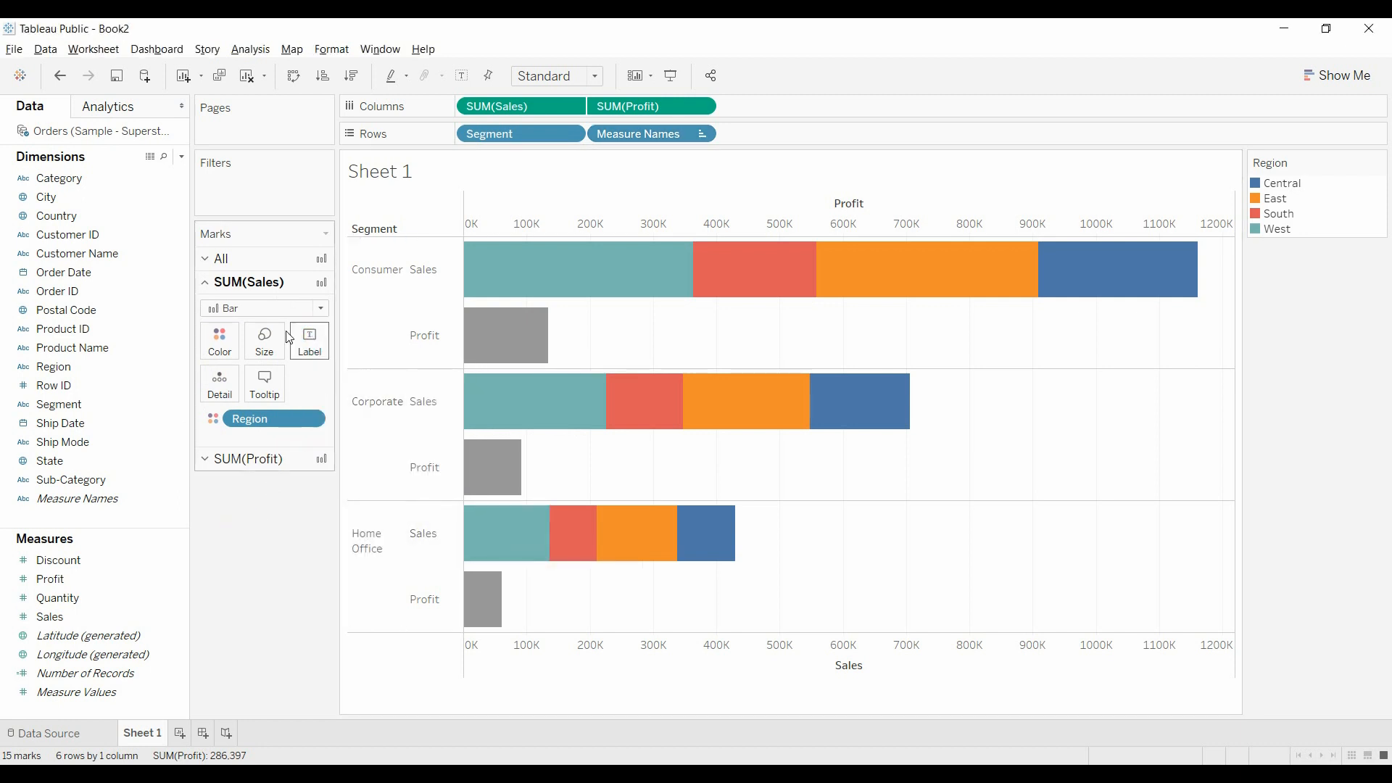
Step: Switch to the Analytics pane and toggle the Sales mark labels on and off again
{"action": "left_click", "coordinate": [109, 106]}
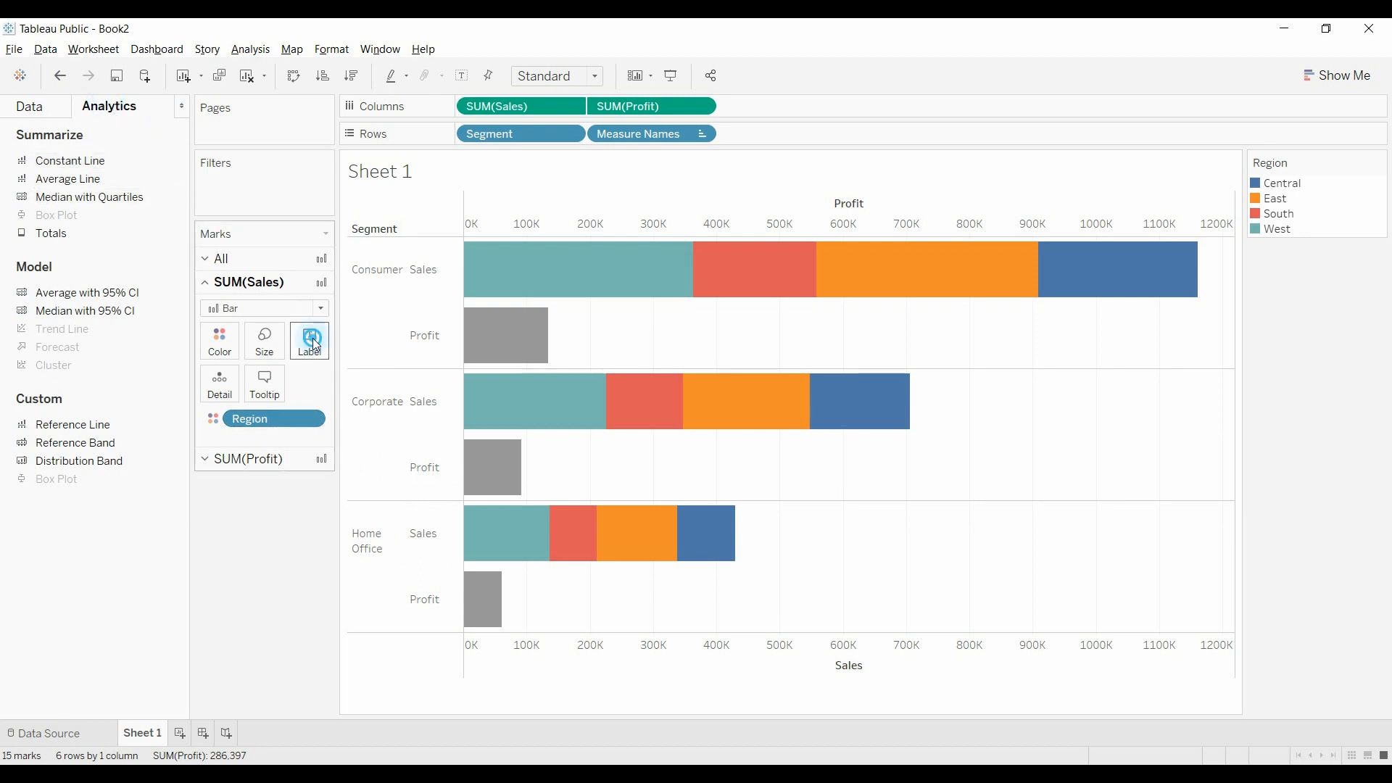
{"action": "left_click", "coordinate": [309, 341]}
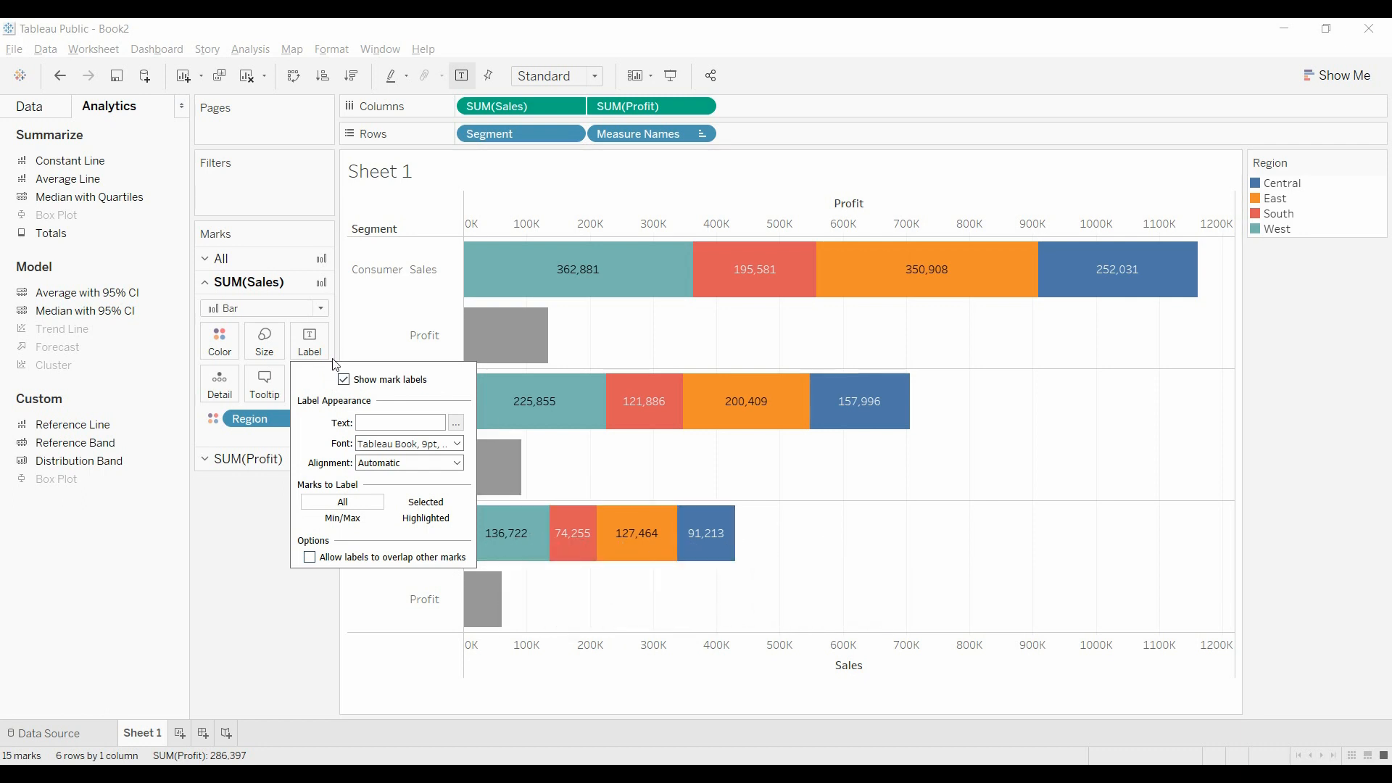
{"action": "left_click", "coordinate": [343, 380]}
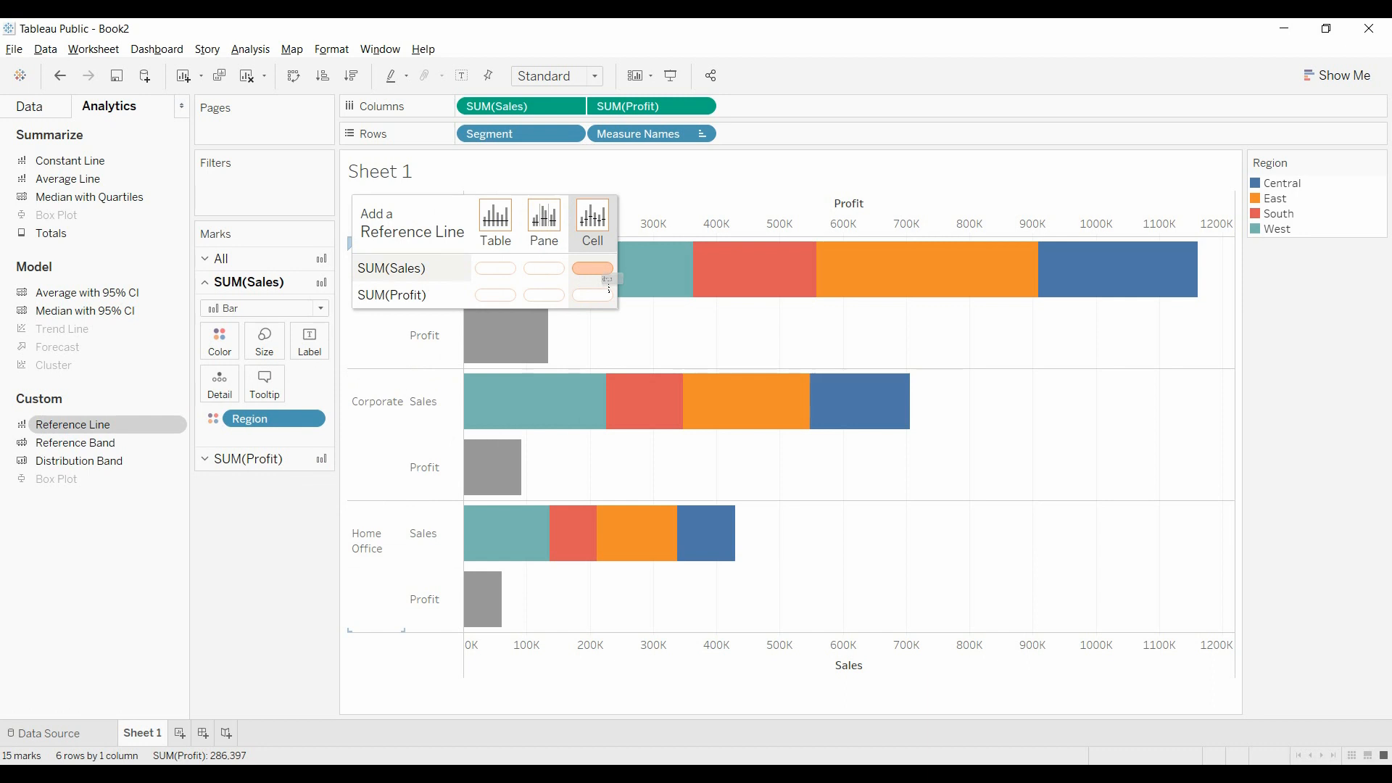
Step: Add a per-cell reference line on SUM(Sales) computed as the Sum
{"action": "left_click", "coordinate": [592, 277]}
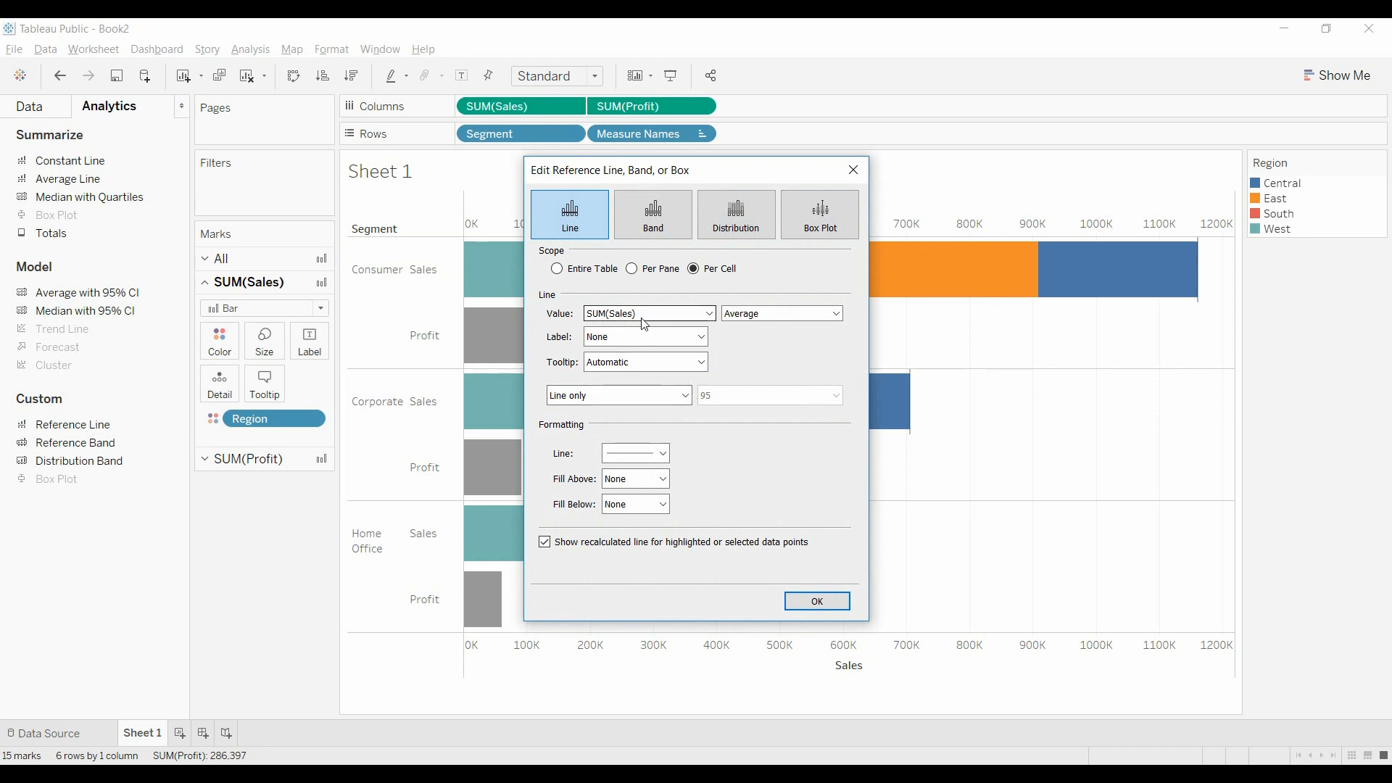
{"action": "left_click", "coordinate": [835, 313]}
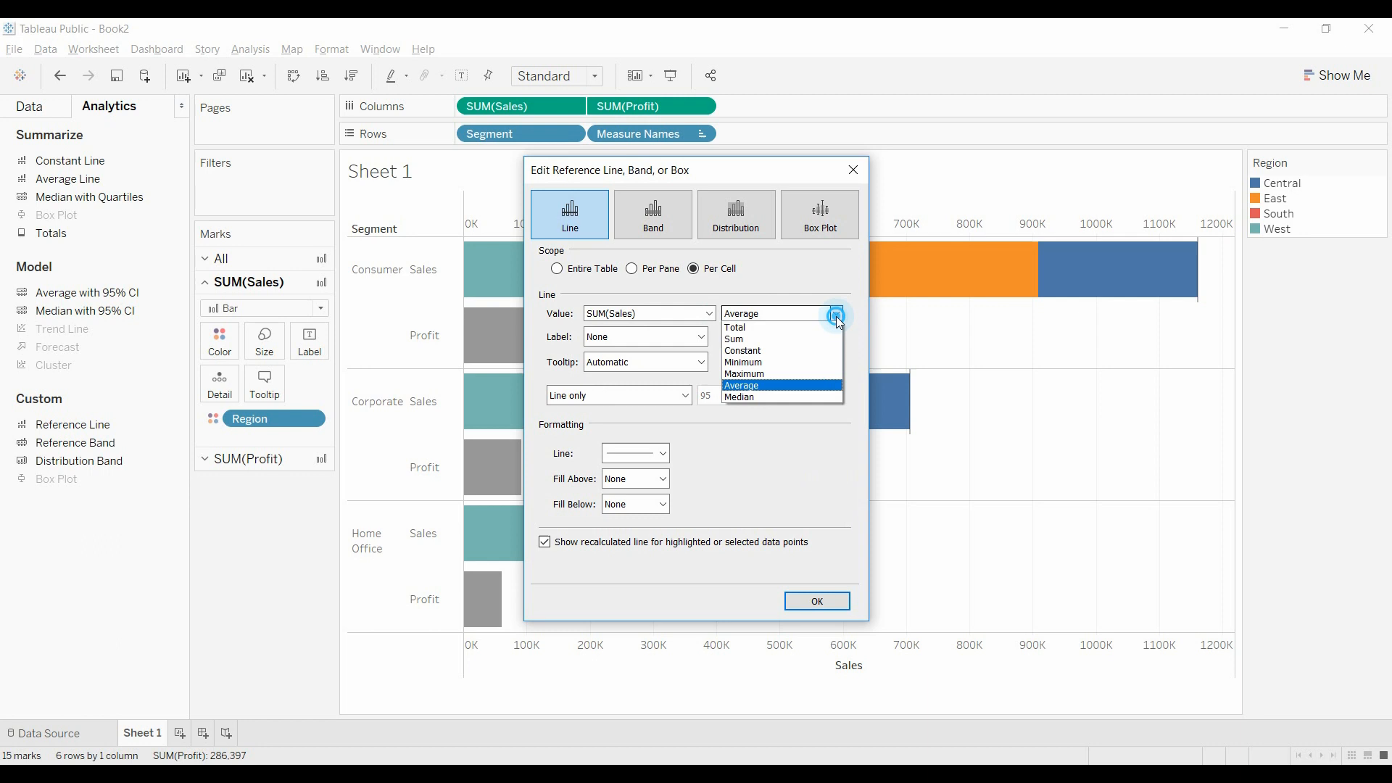
{"action": "left_click", "coordinate": [734, 339]}
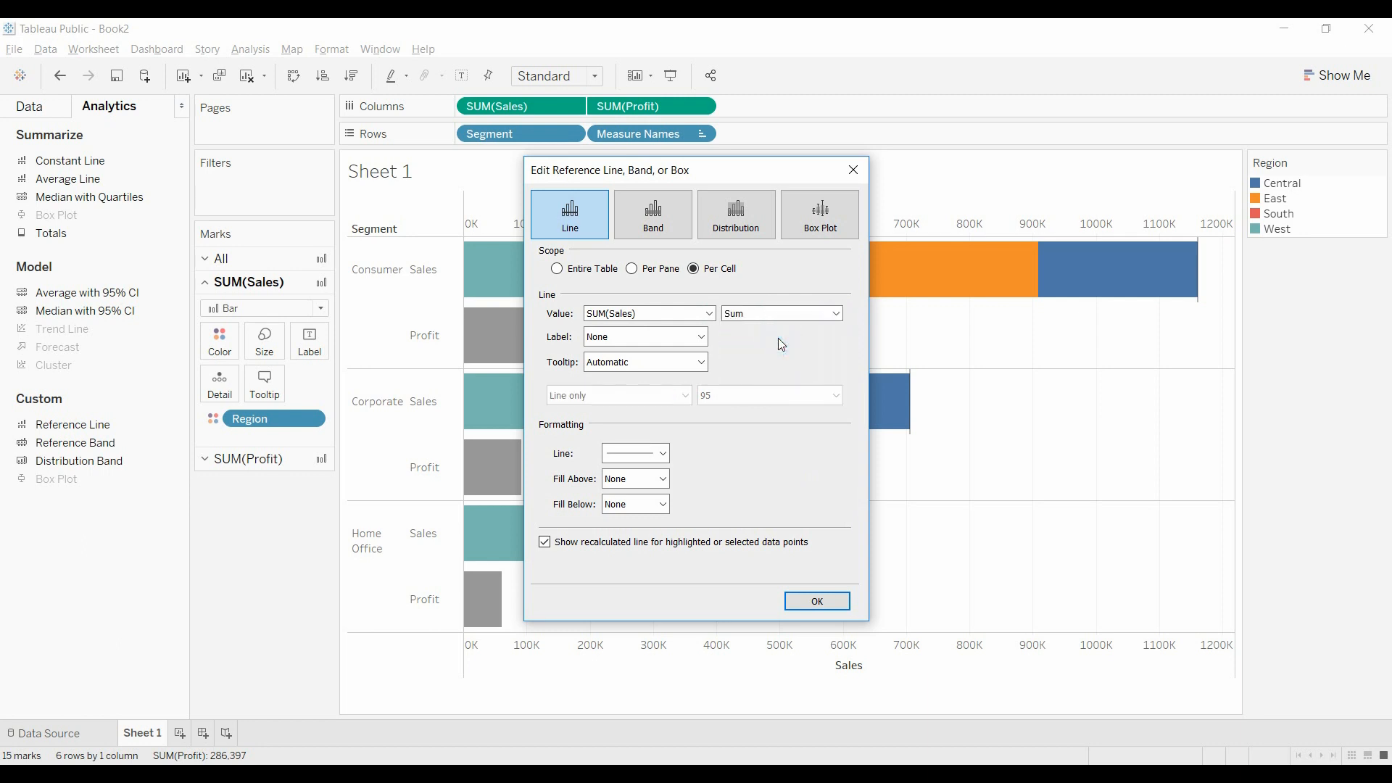
{"action": "left_click", "coordinate": [838, 313]}
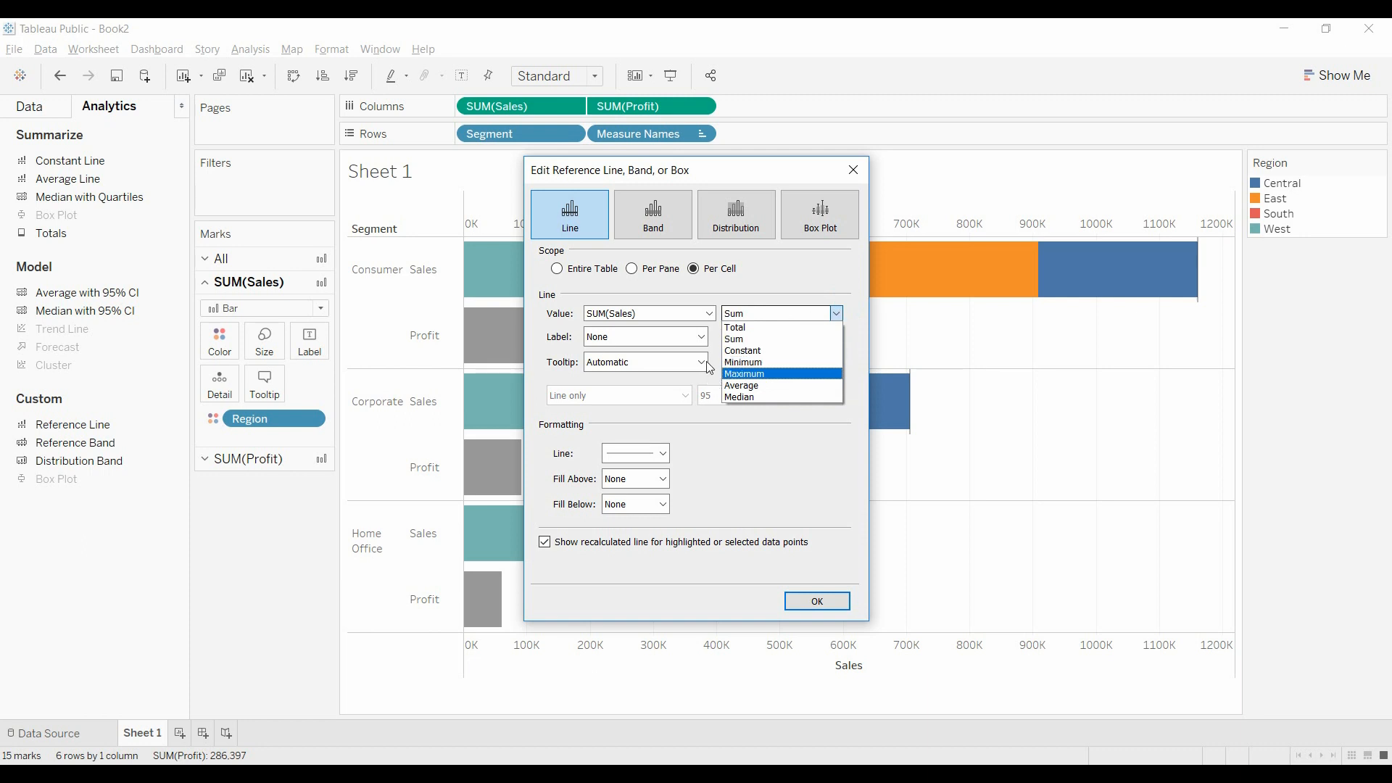
{"action": "left_click", "coordinate": [703, 362]}
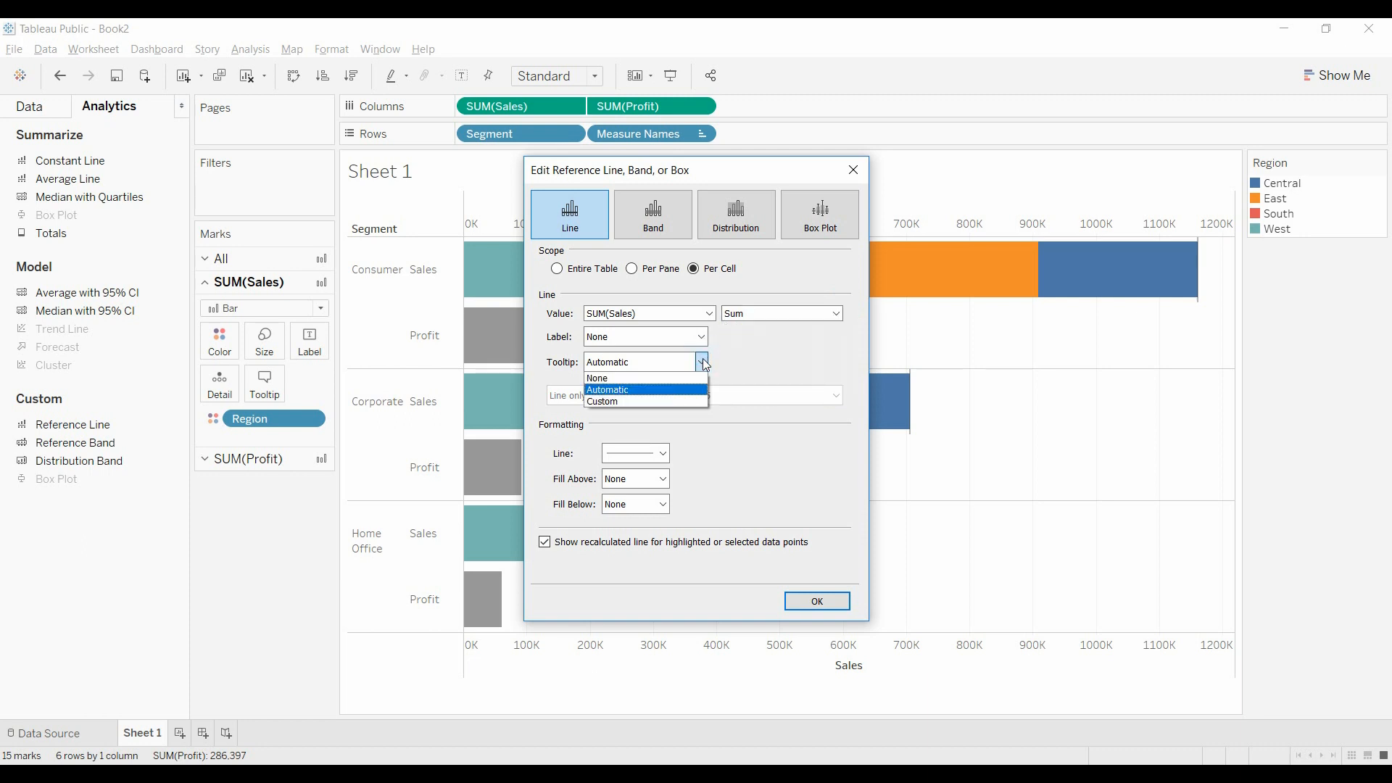
Step: Label the reference line with its Value, set Line to None, and apply it
{"action": "left_click", "coordinate": [702, 337]}
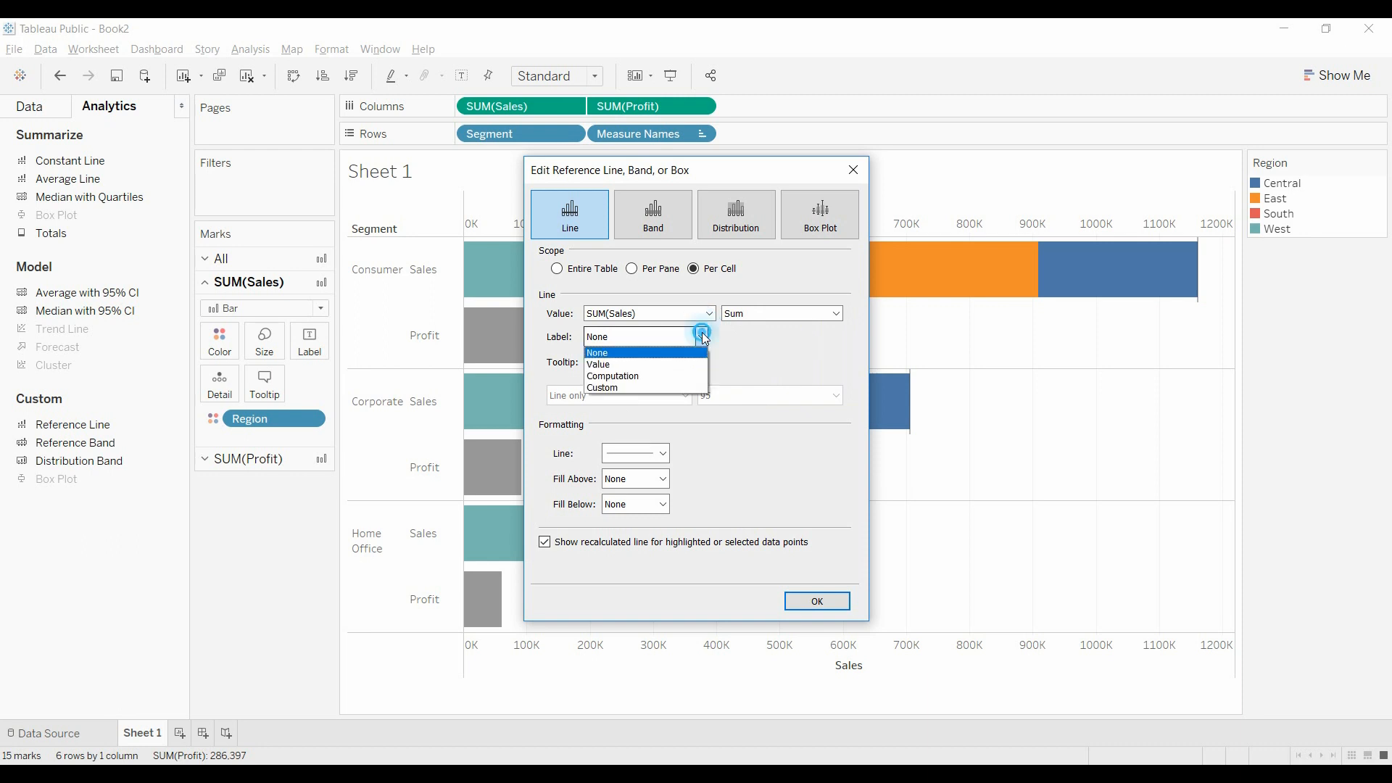
{"action": "left_click", "coordinate": [597, 364]}
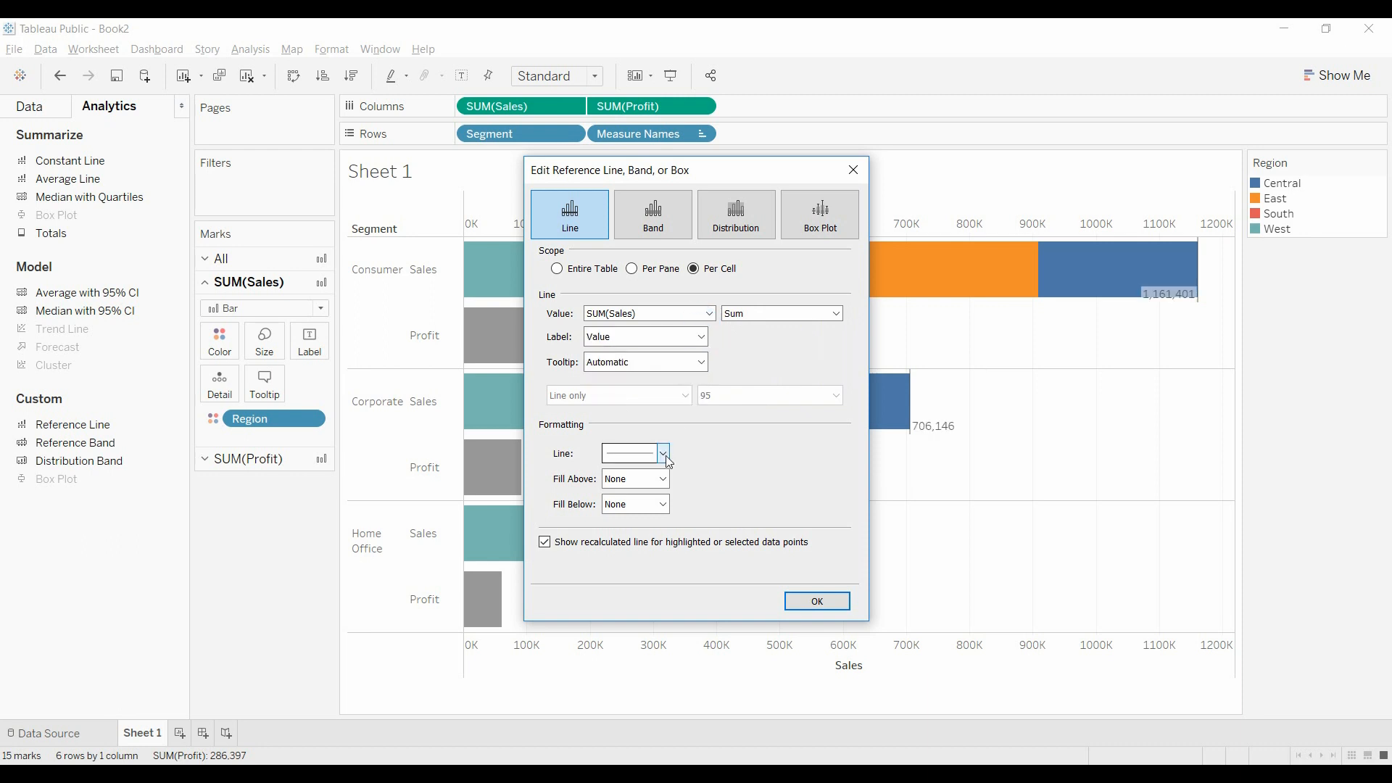
{"action": "left_click", "coordinate": [663, 452]}
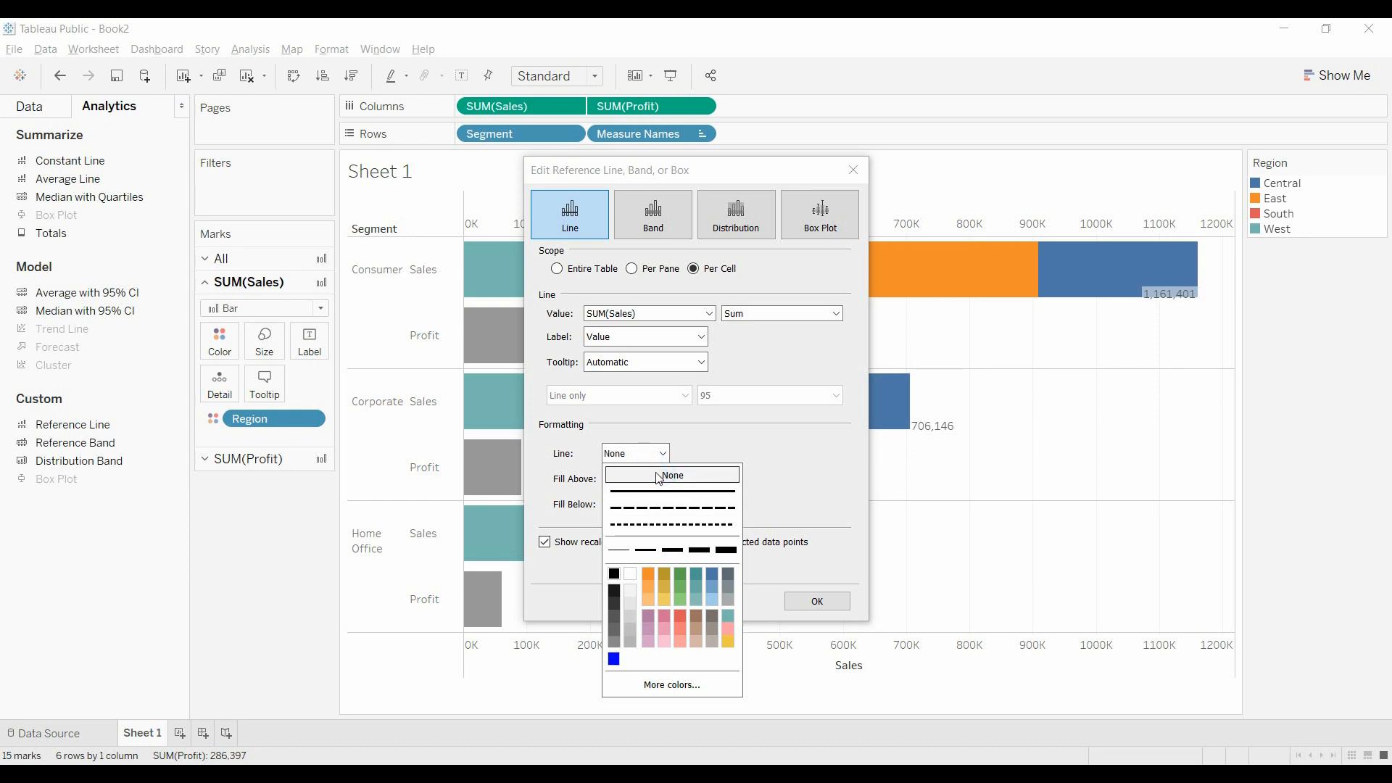
{"action": "left_click", "coordinate": [673, 474]}
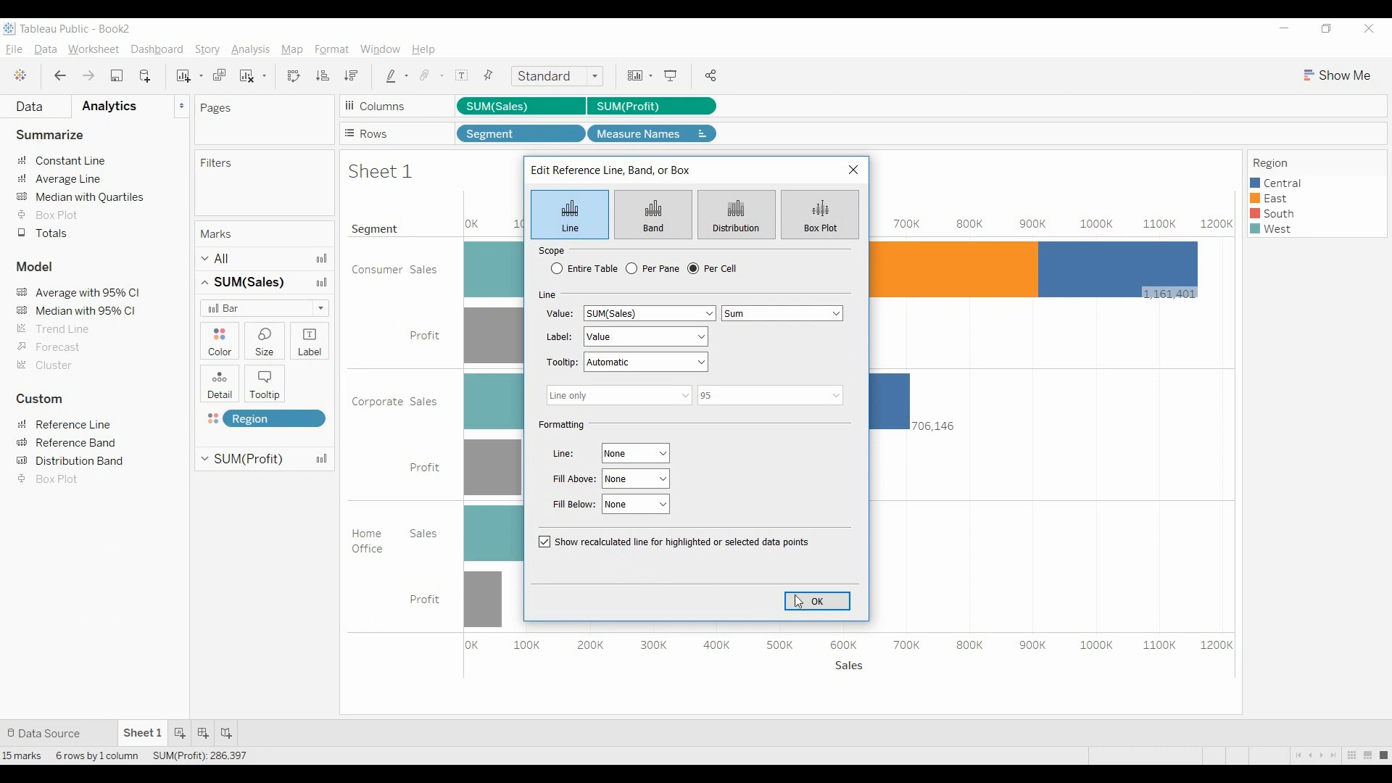
{"action": "left_click", "coordinate": [817, 600]}
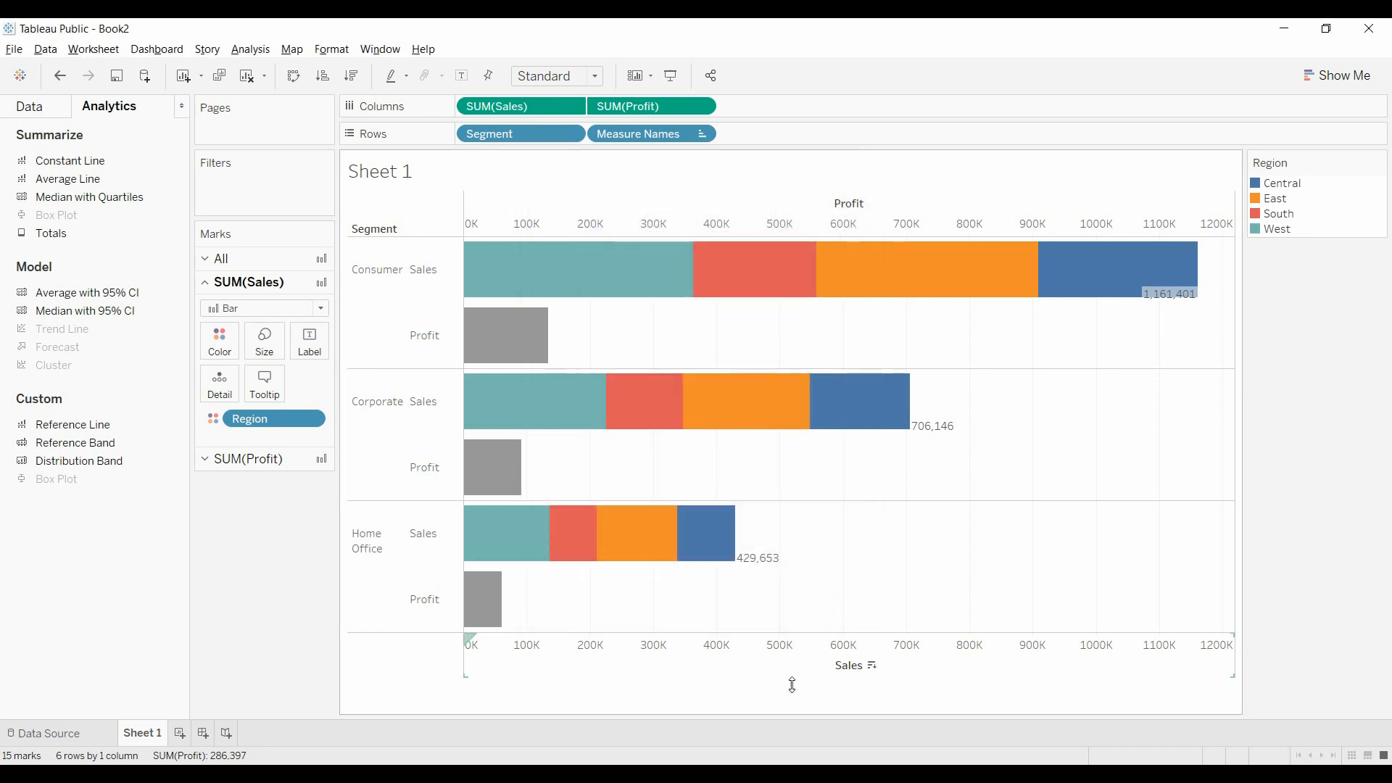
{"action": "mouse_move", "coordinate": [1175, 316]}
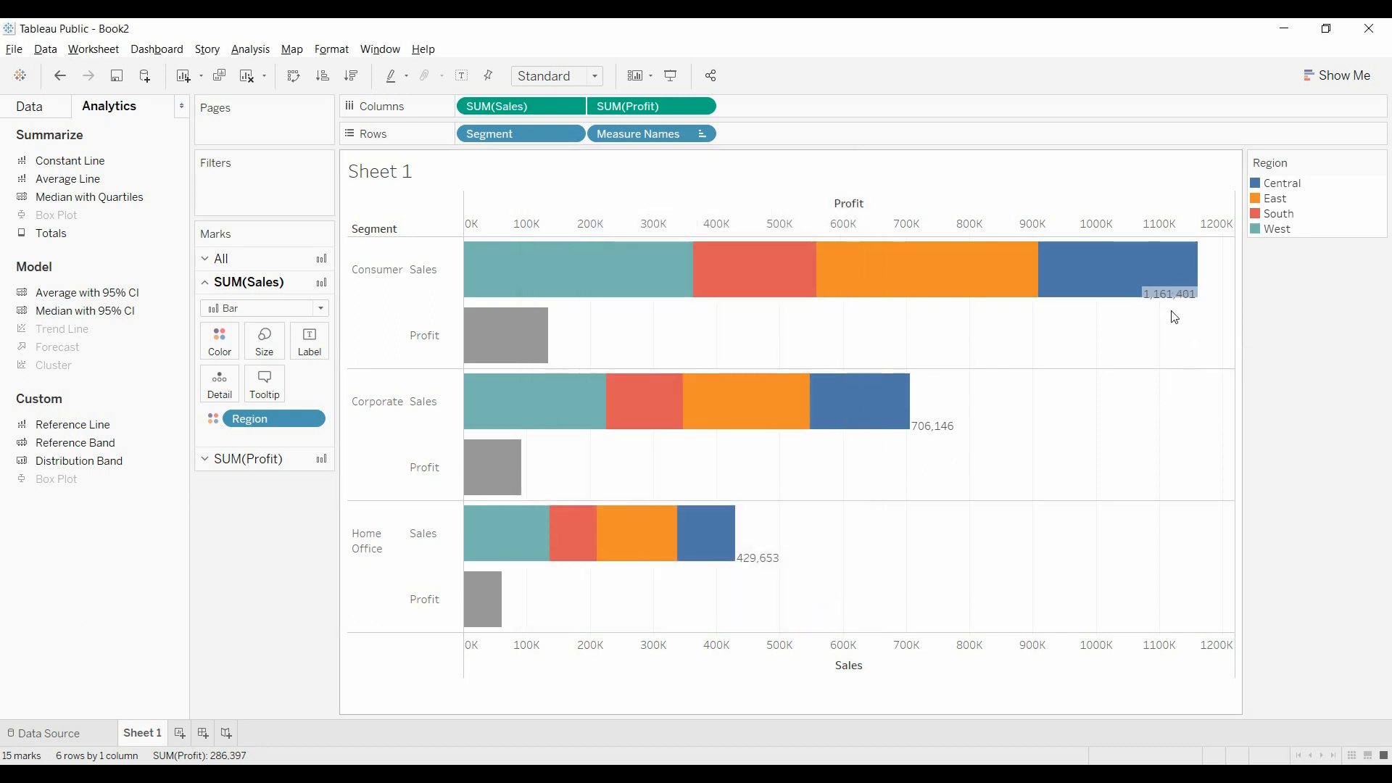
{"action": "mouse_move", "coordinate": [1182, 339]}
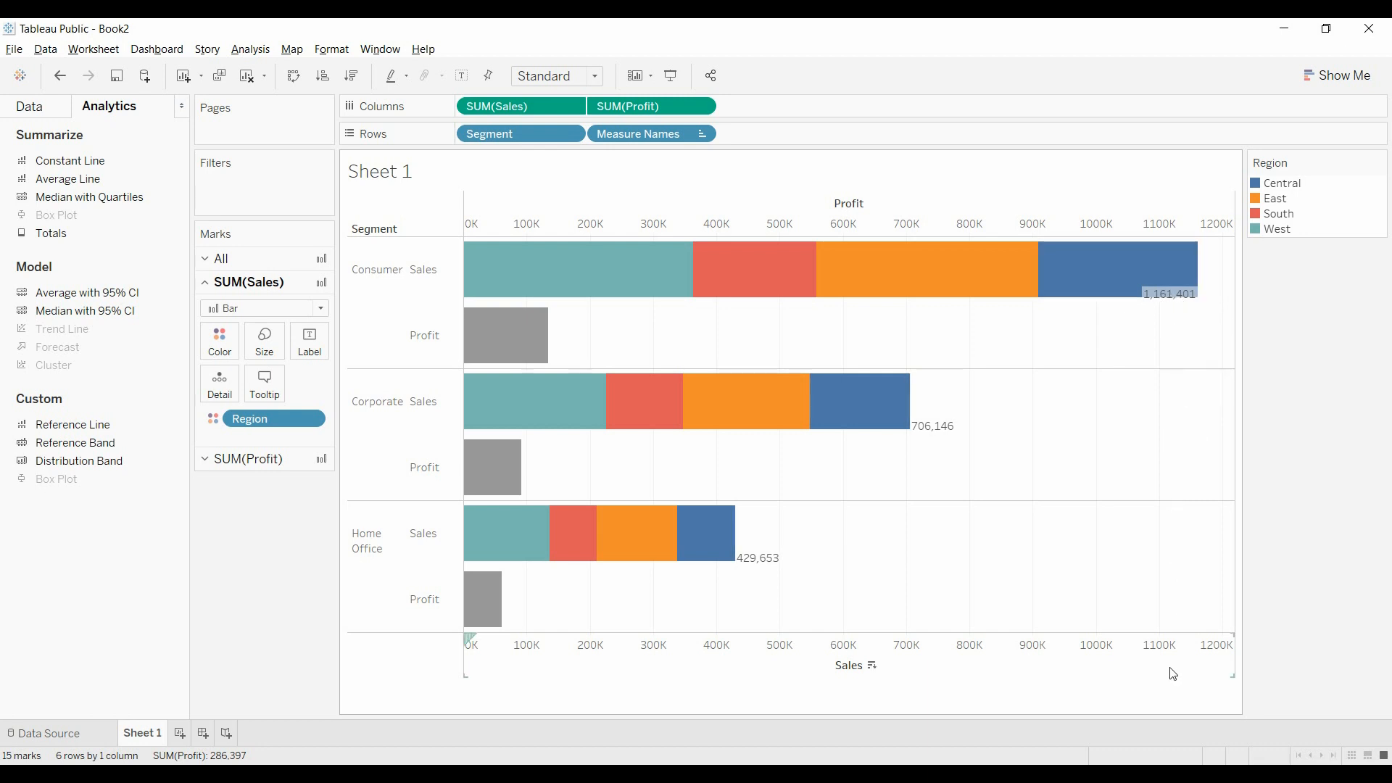
Step: Fix the Sales axis range to end at about 1,400,000
{"action": "right_click", "coordinate": [1039, 657]}
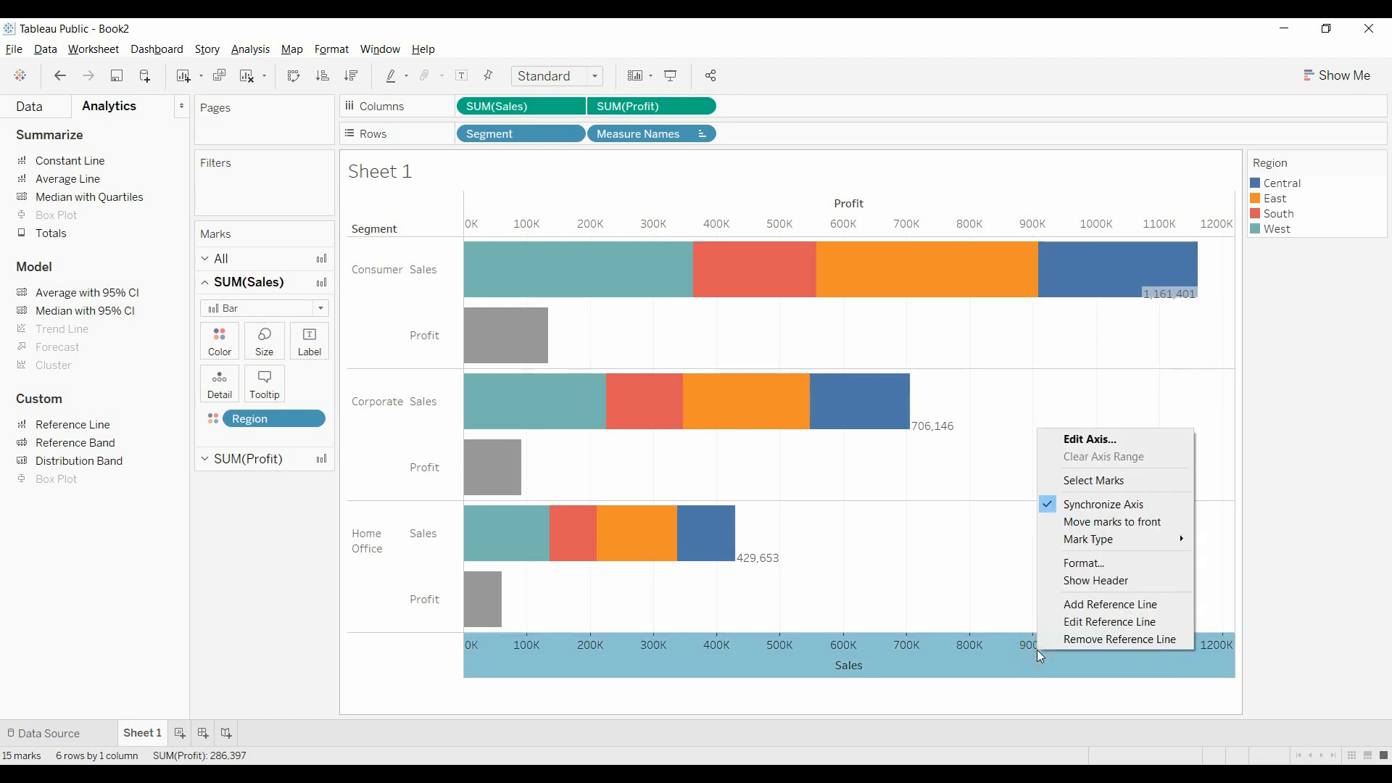
{"action": "mouse_move", "coordinate": [1106, 480]}
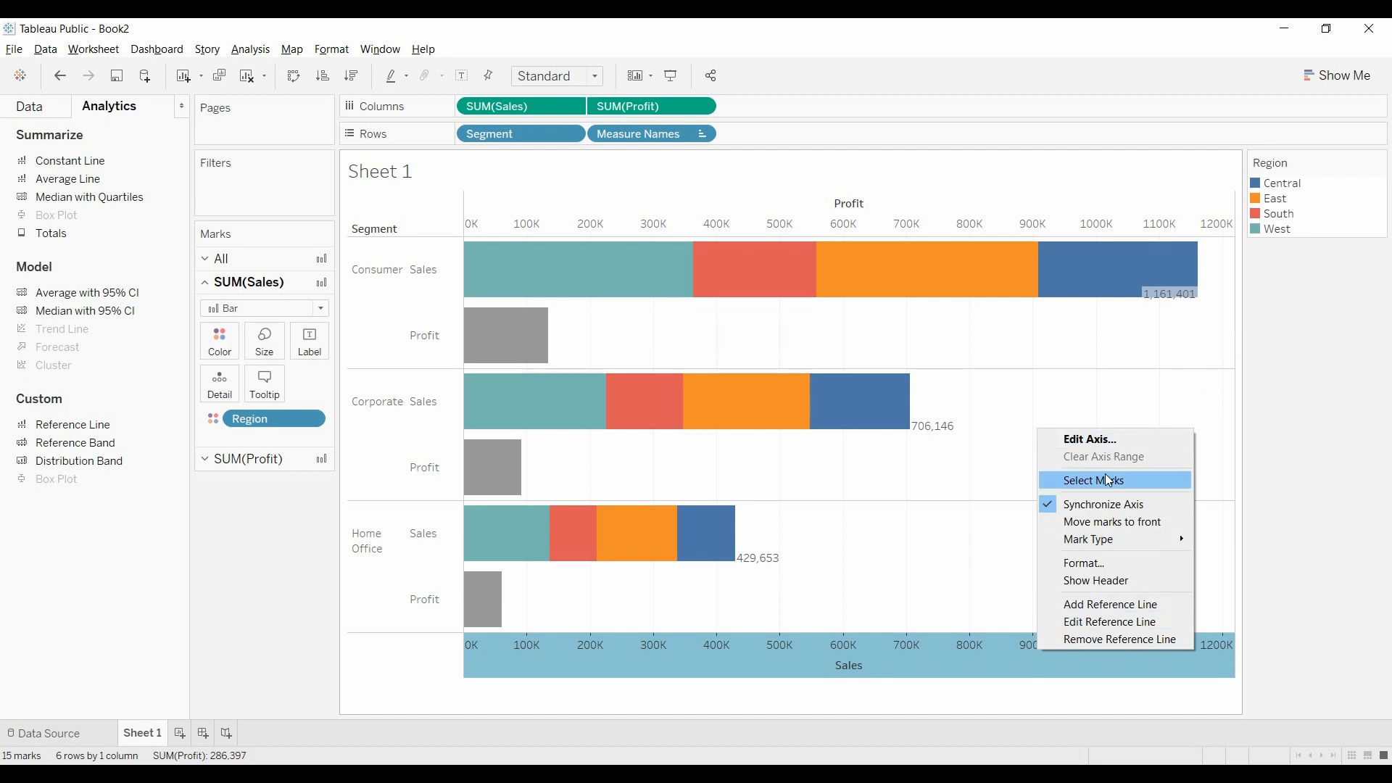
{"action": "left_click", "coordinate": [1090, 438]}
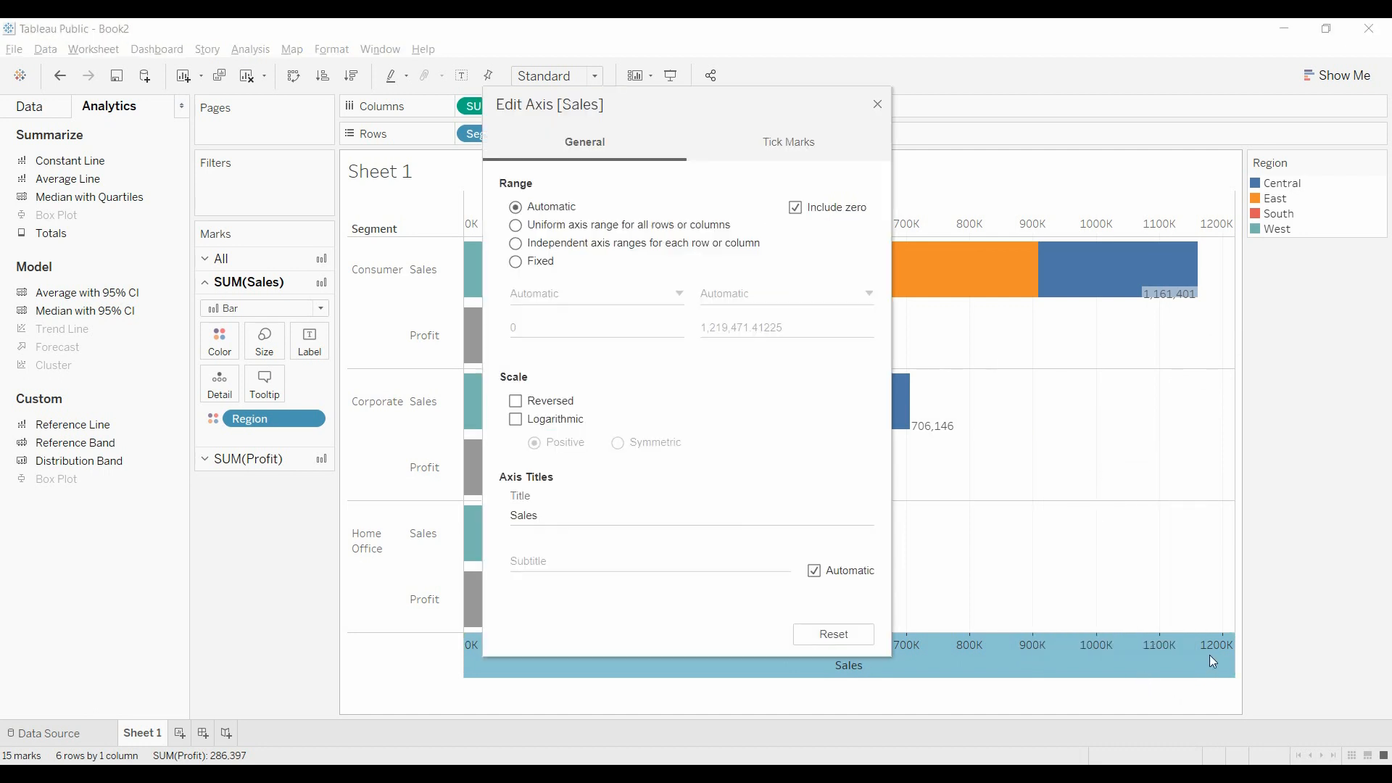
{"action": "left_click", "coordinate": [513, 261]}
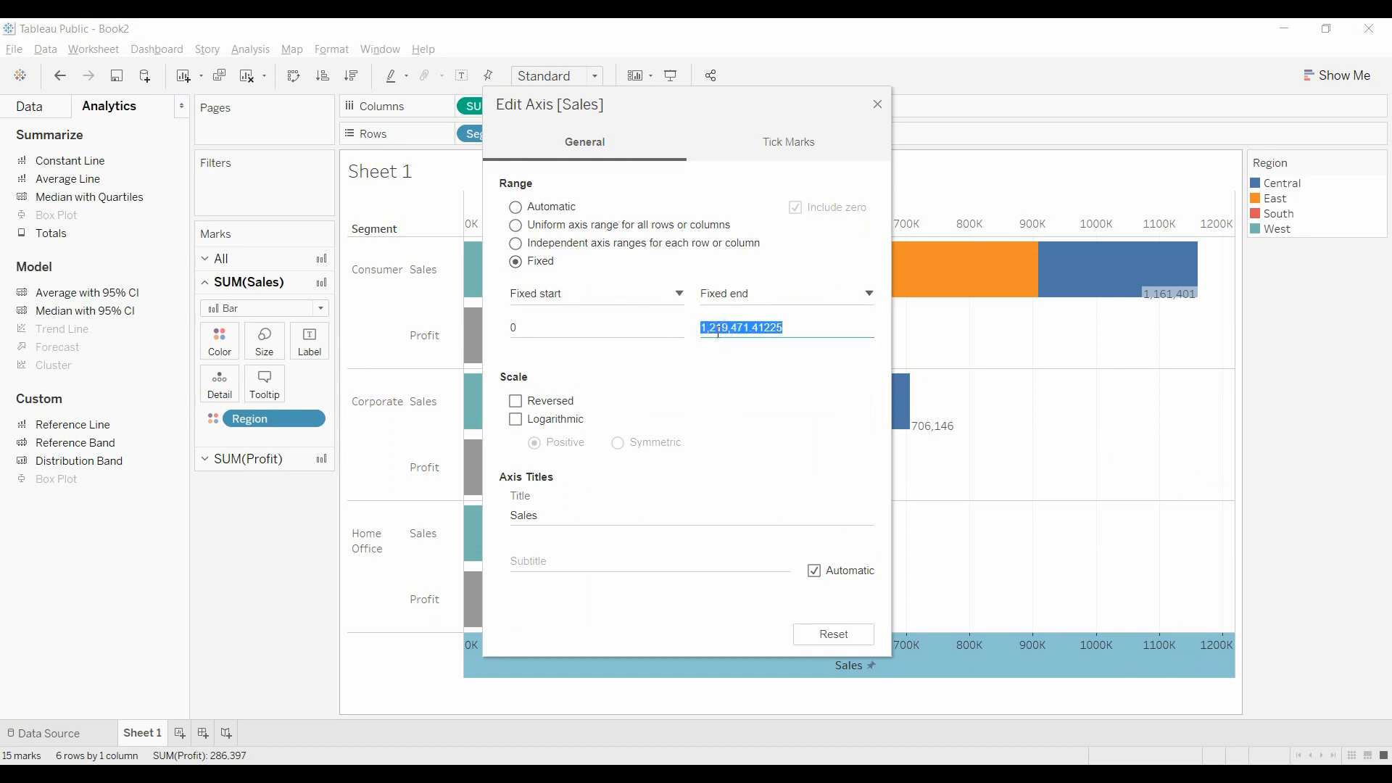
{"action": "type", "text": "4"}
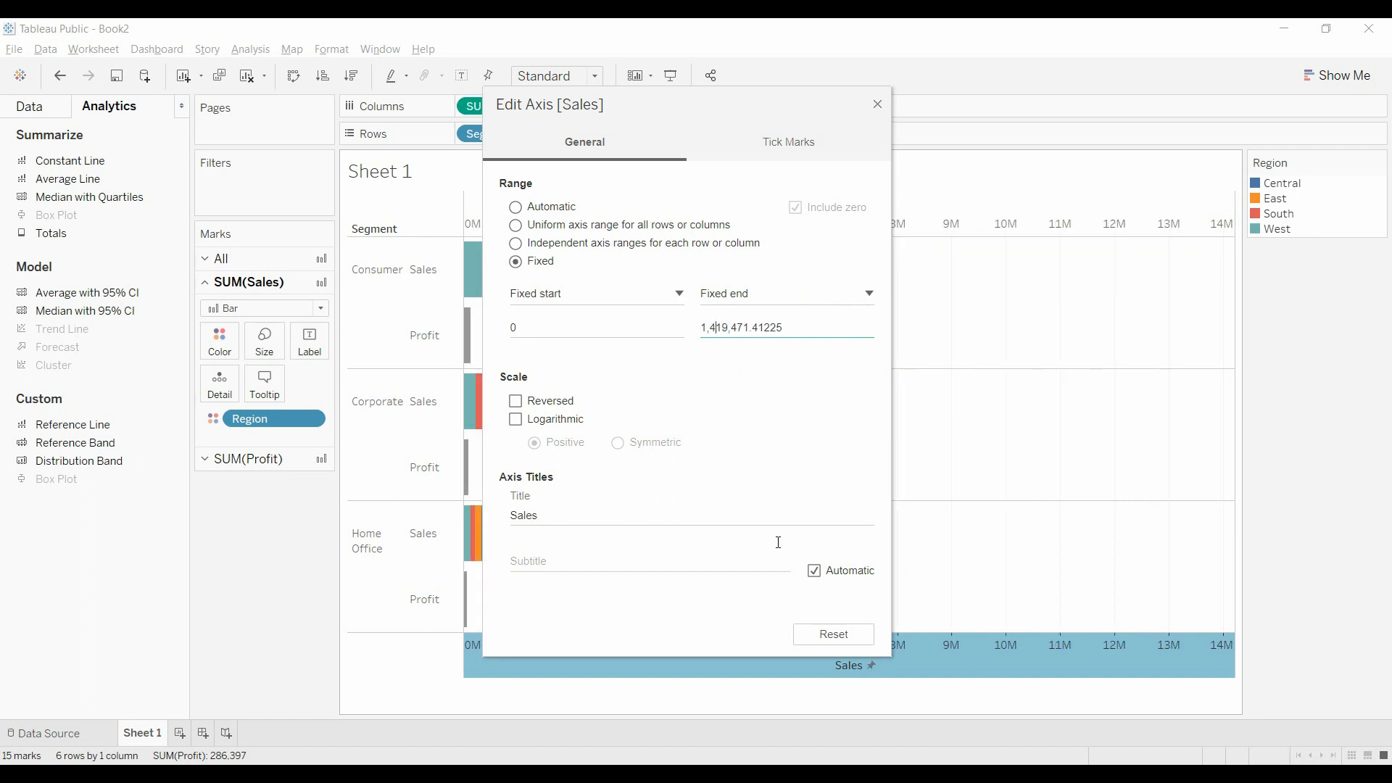
{"action": "left_click", "coordinate": [877, 105]}
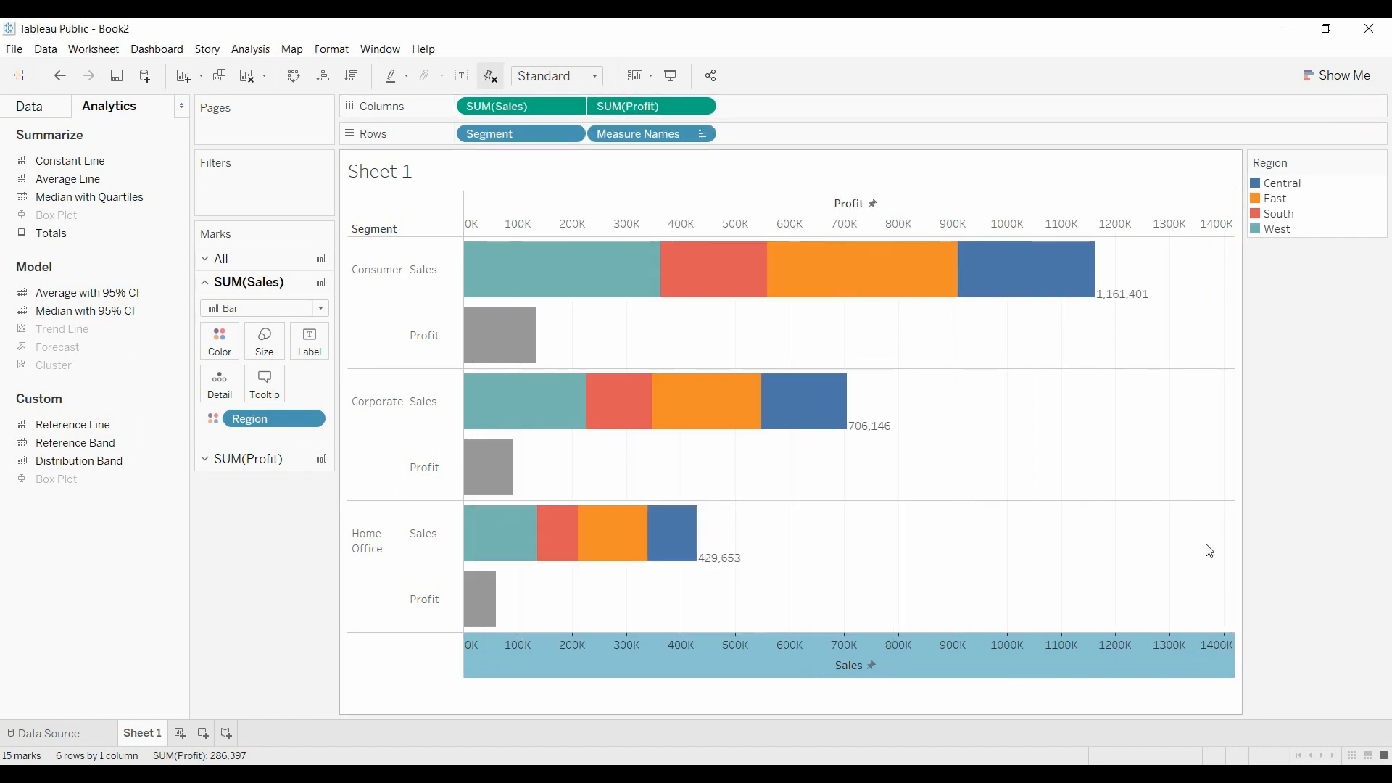
{"action": "mouse_move", "coordinate": [1137, 322]}
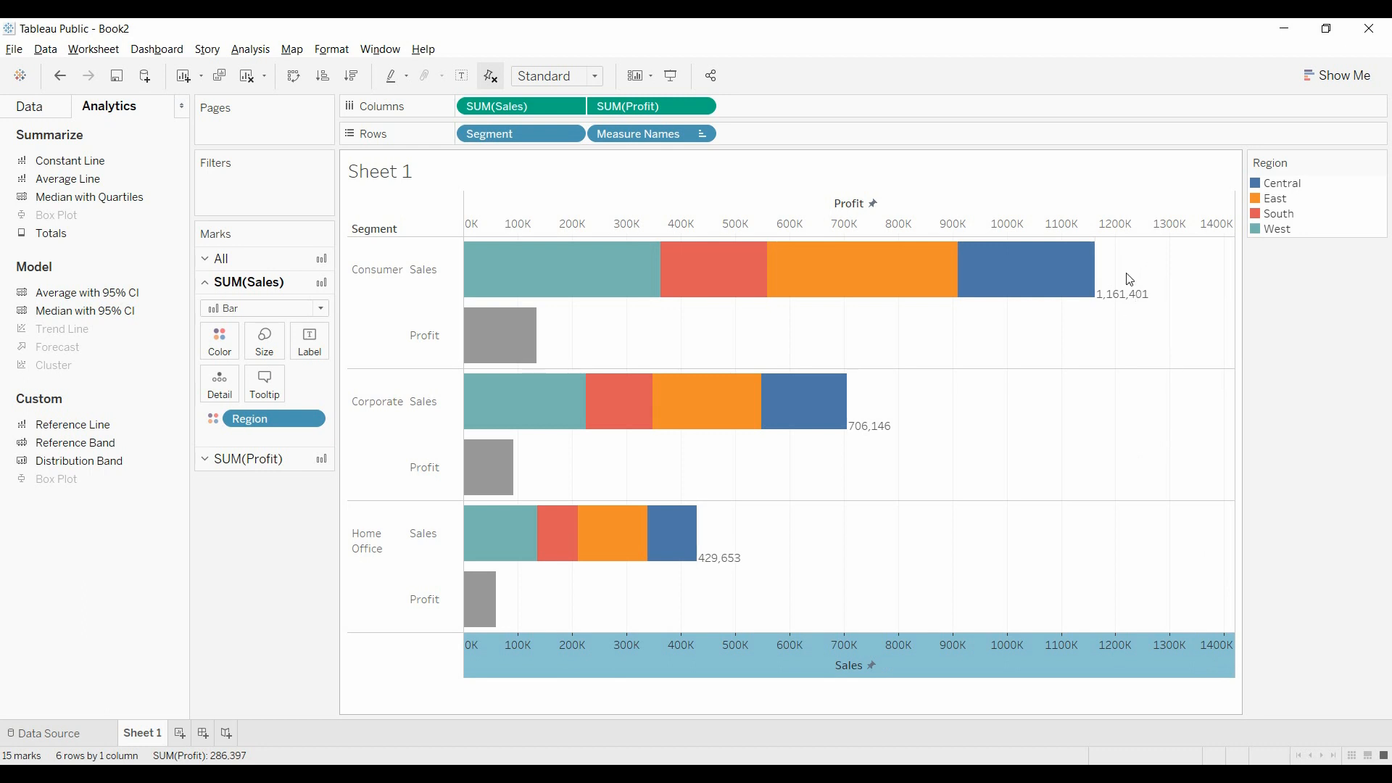
{"action": "mouse_move", "coordinate": [1131, 299]}
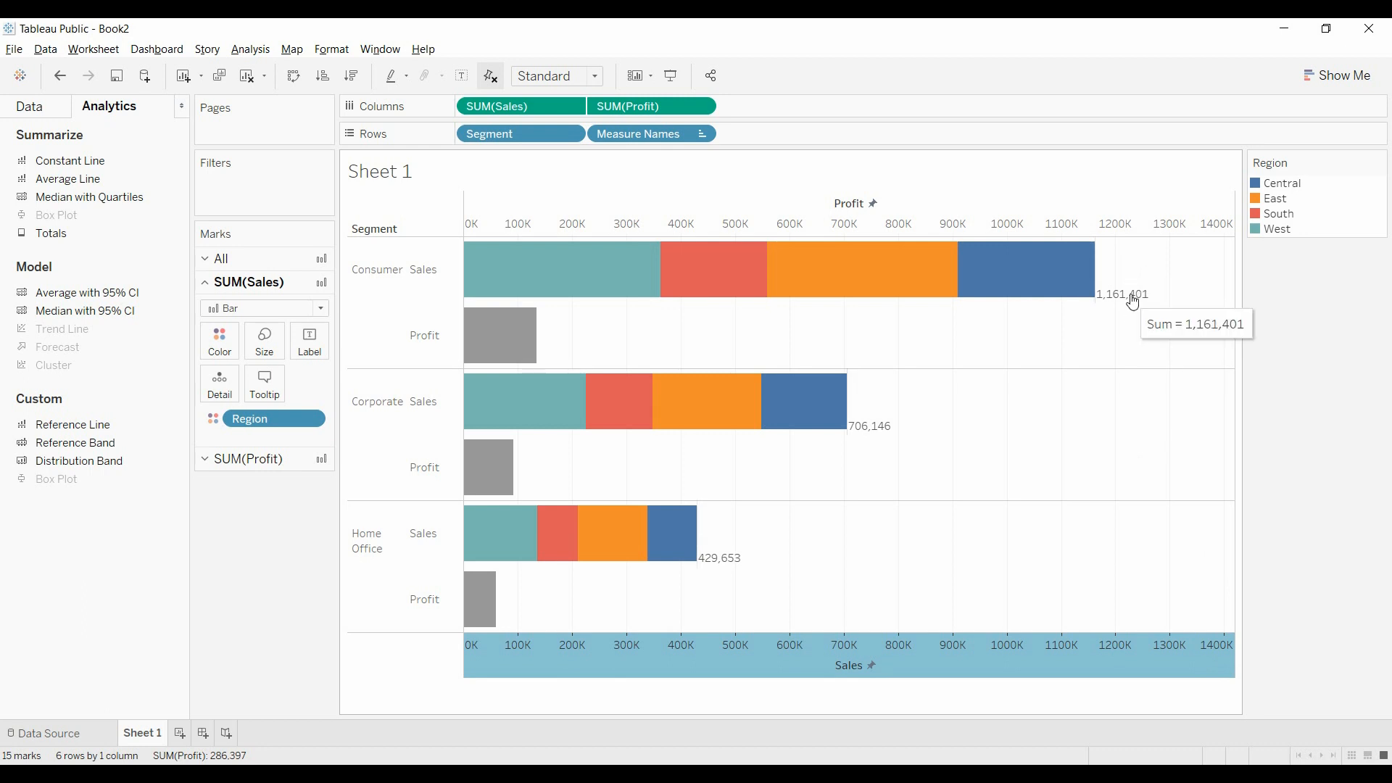
{"action": "mouse_move", "coordinate": [873, 437]}
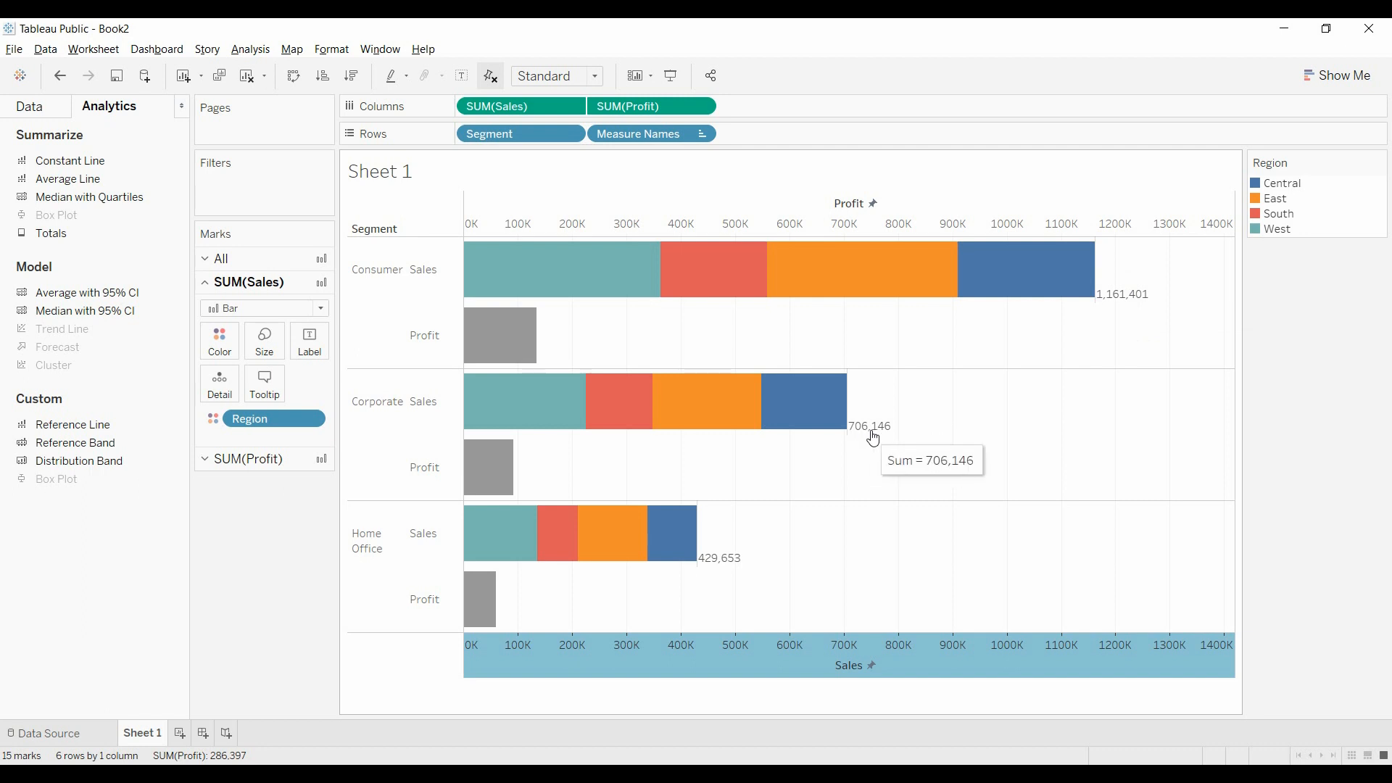
Step: Format the total-sales reference labels with a bold blue font
{"action": "right_click", "coordinate": [869, 435]}
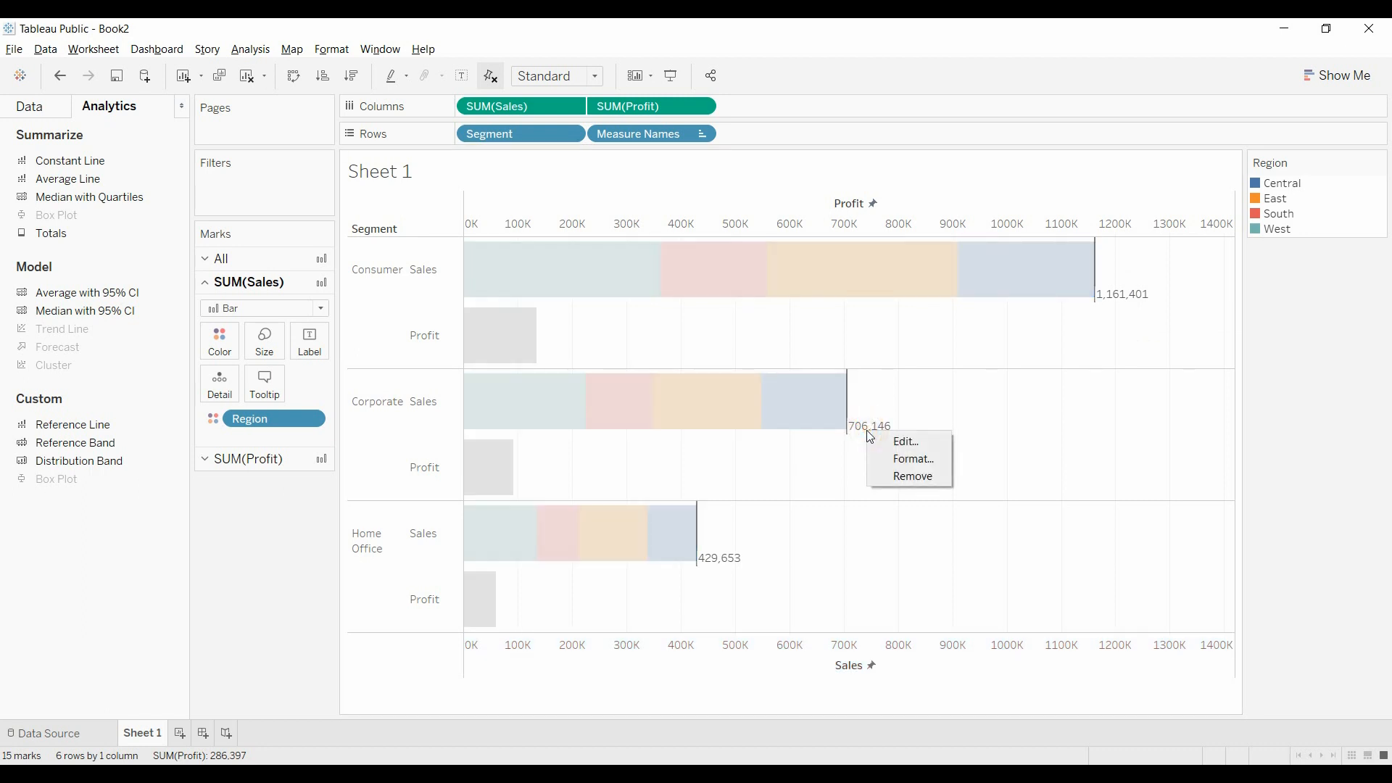
{"action": "mouse_move", "coordinate": [912, 458]}
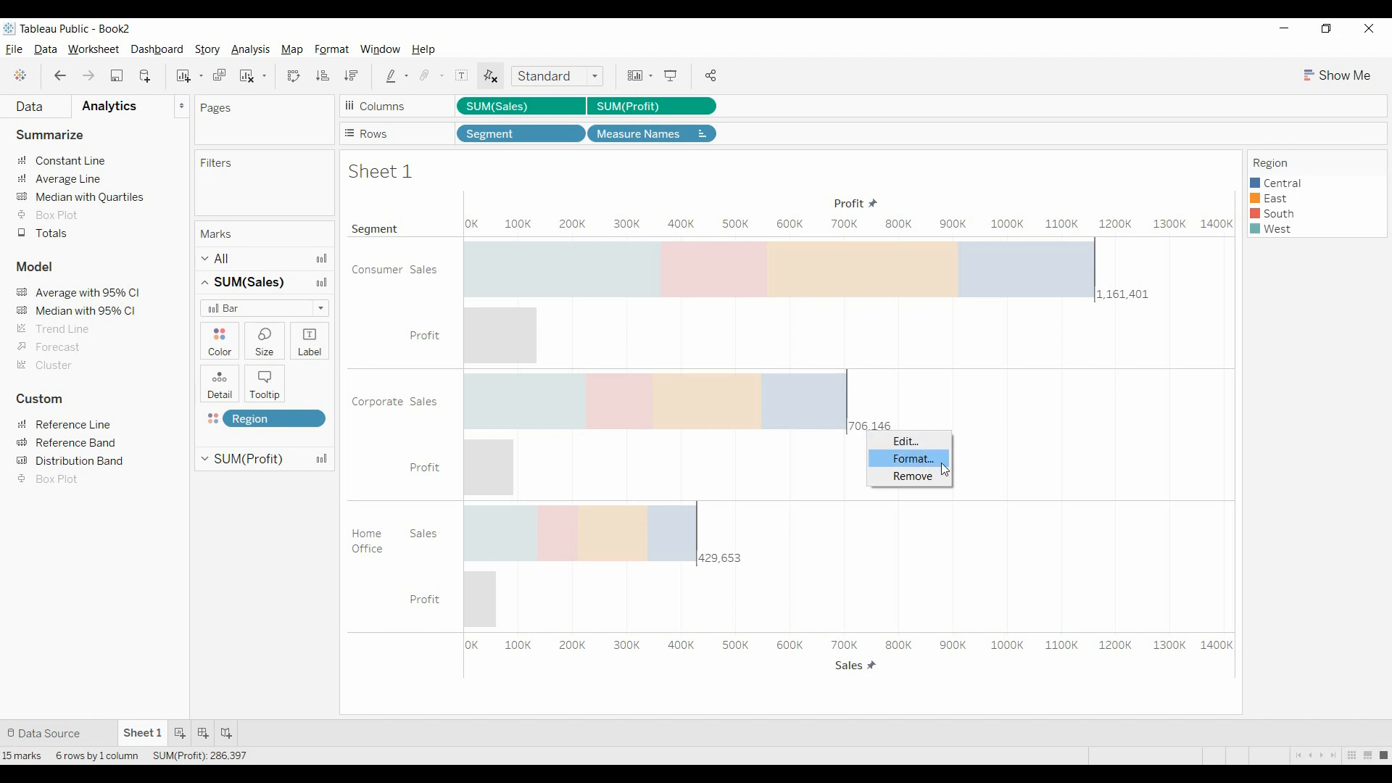
{"action": "left_click", "coordinate": [911, 458]}
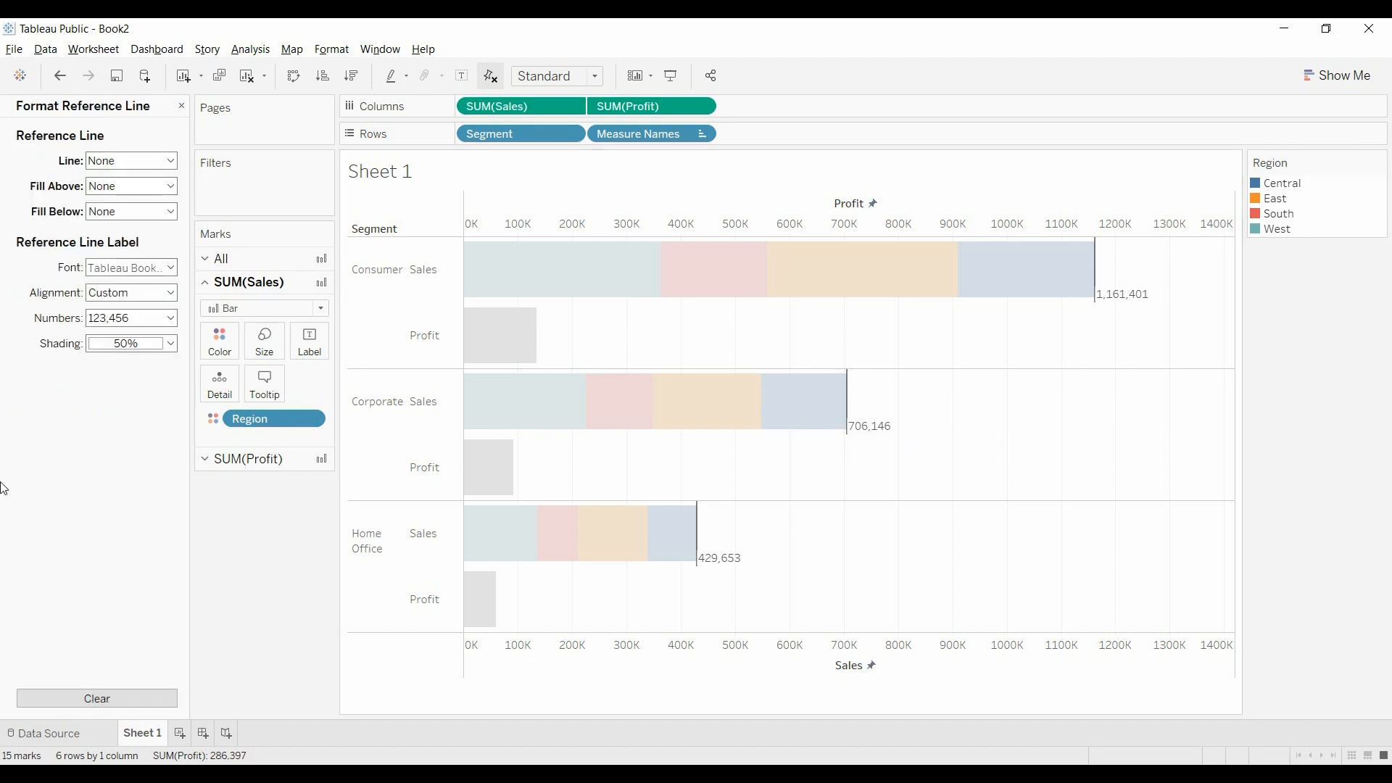
{"action": "mouse_move", "coordinate": [51, 162]}
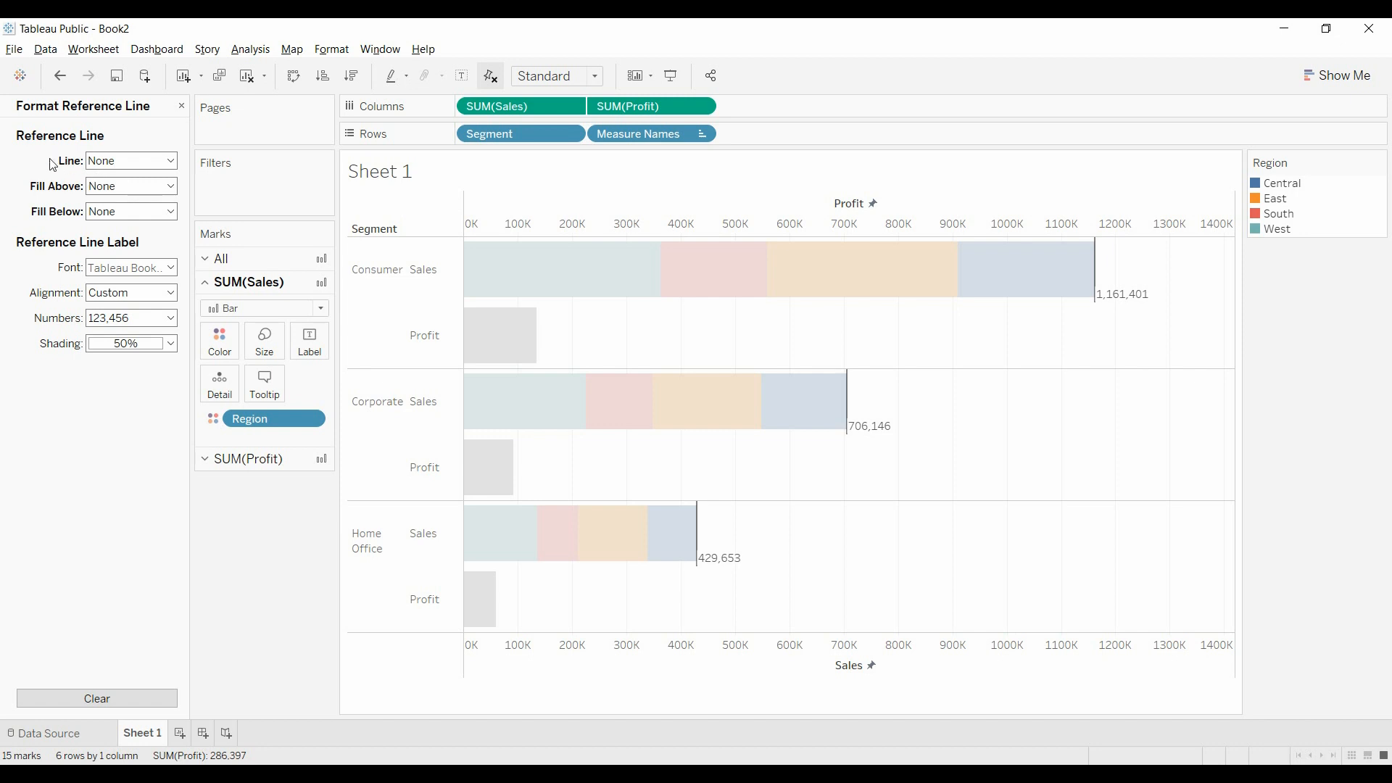
{"action": "mouse_move", "coordinate": [155, 293]}
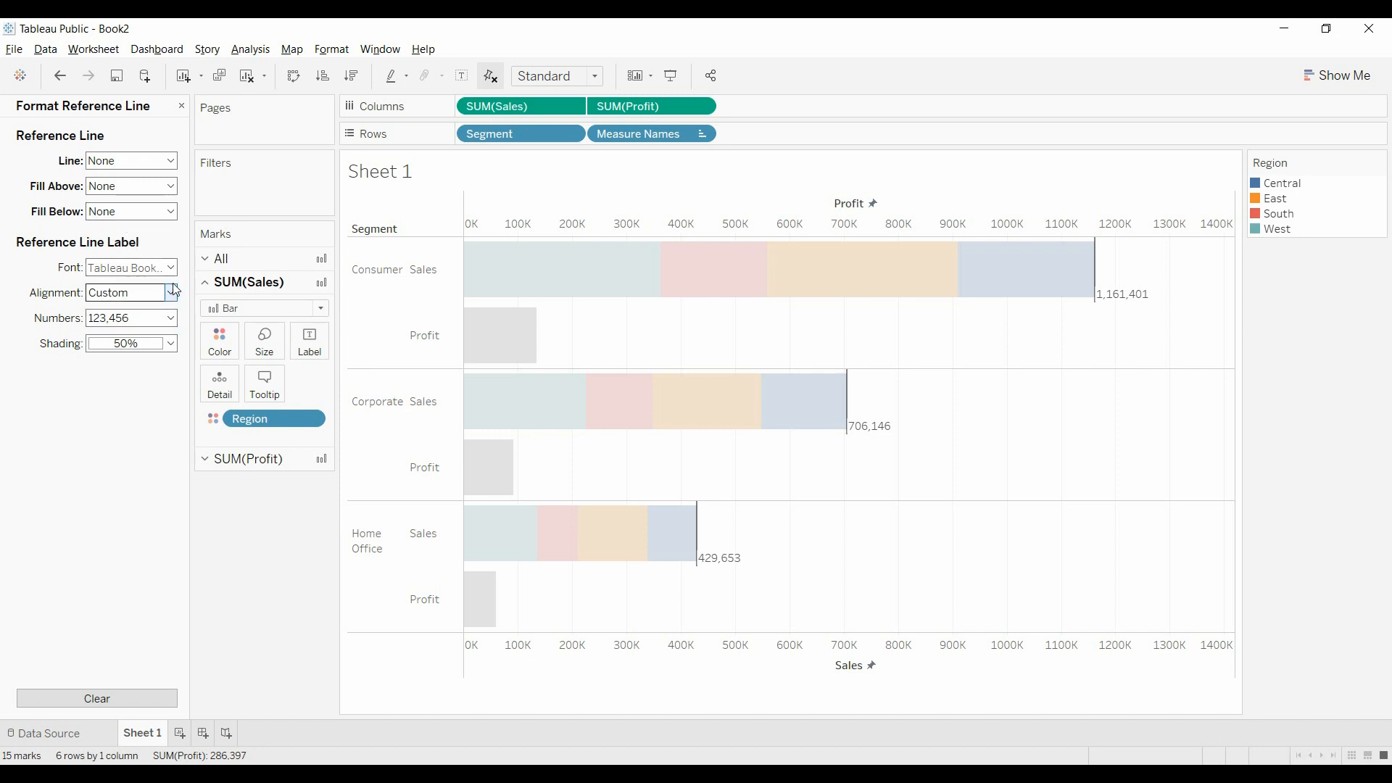
{"action": "left_click", "coordinate": [168, 267]}
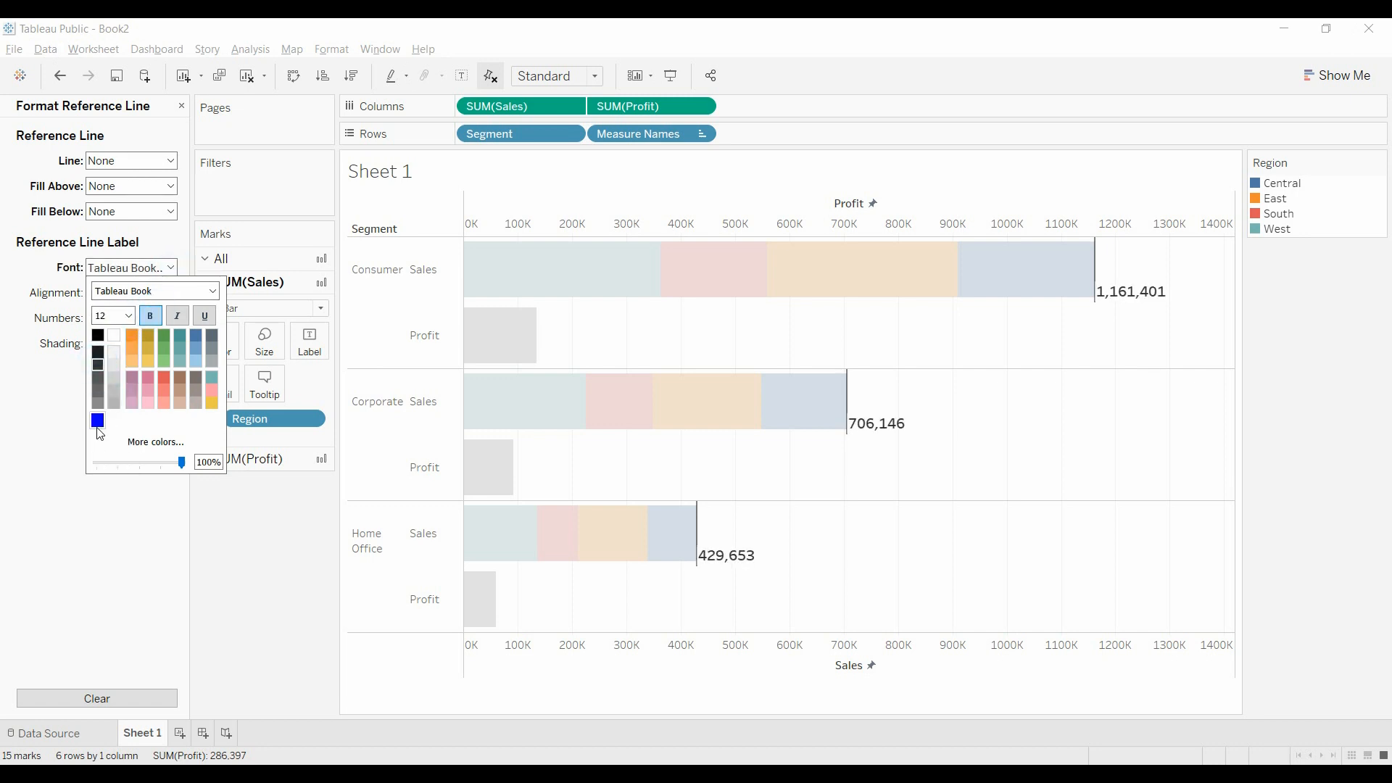
{"action": "left_click", "coordinate": [97, 421]}
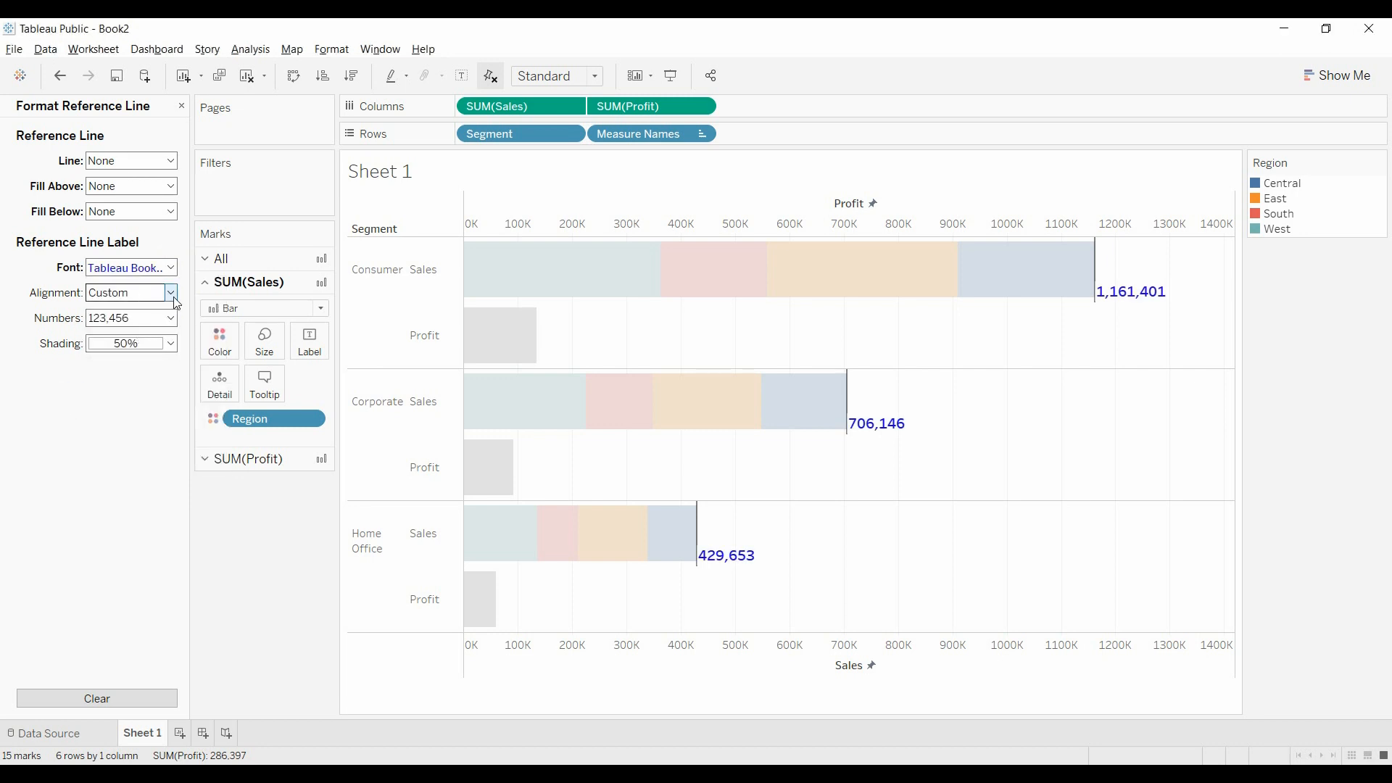
Step: Align the total labels just right of each bar's end, centred vertically
{"action": "left_click", "coordinate": [171, 293]}
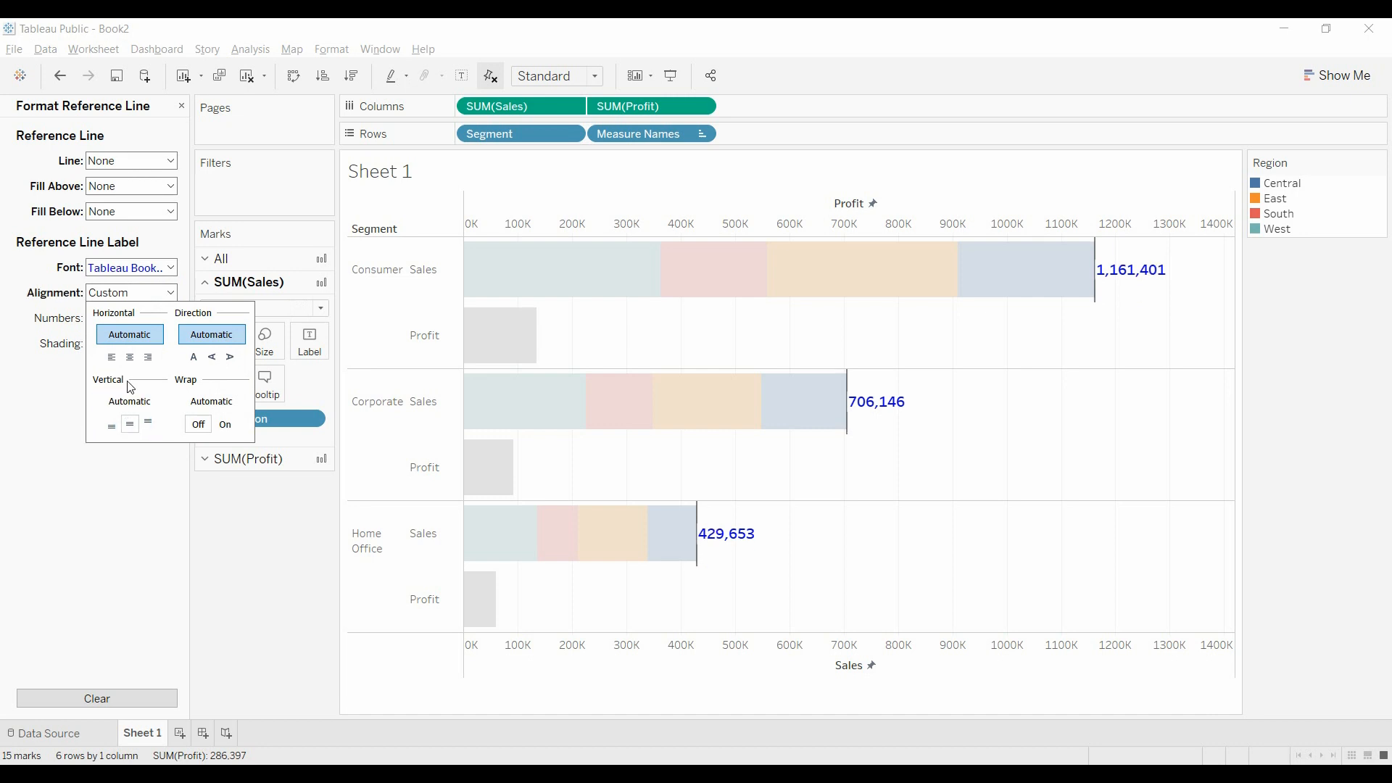
{"action": "left_click", "coordinate": [129, 356]}
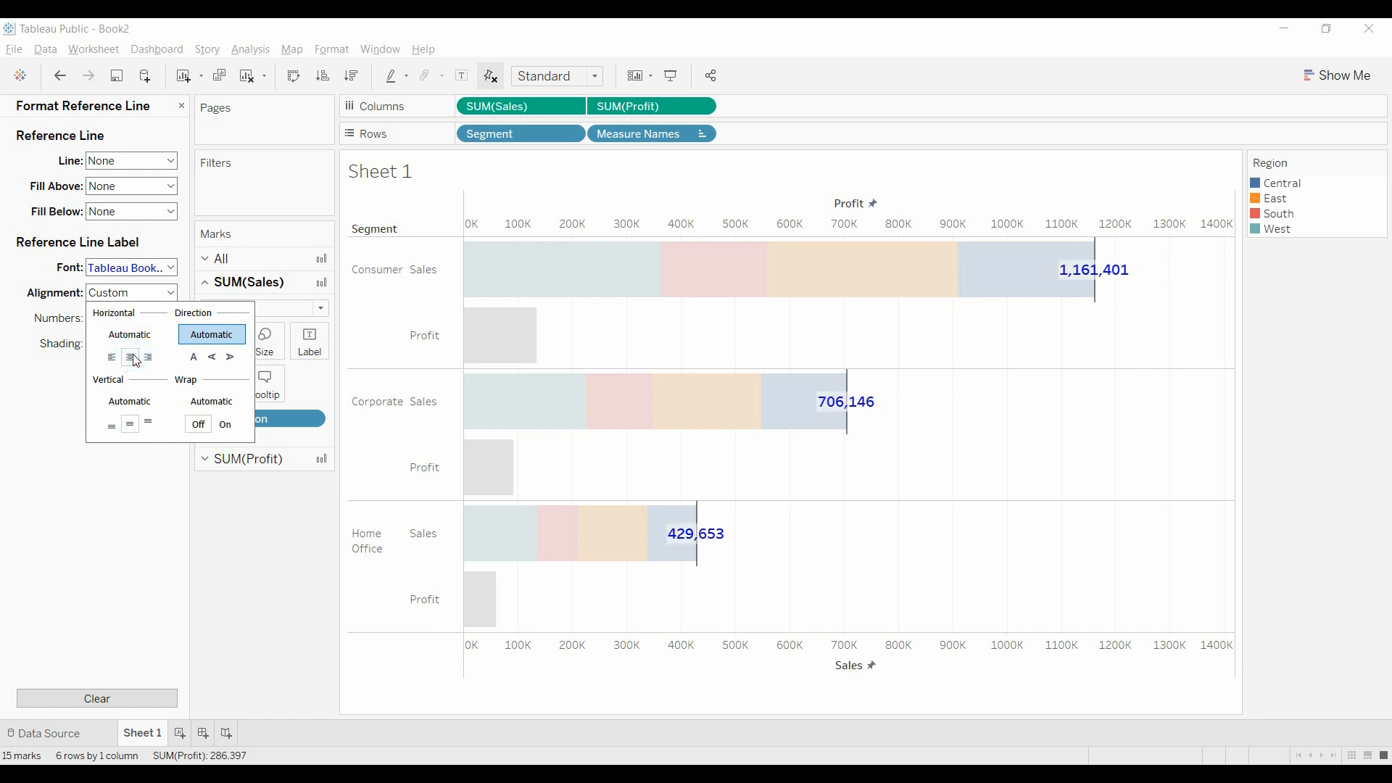
{"action": "left_click", "coordinate": [148, 357]}
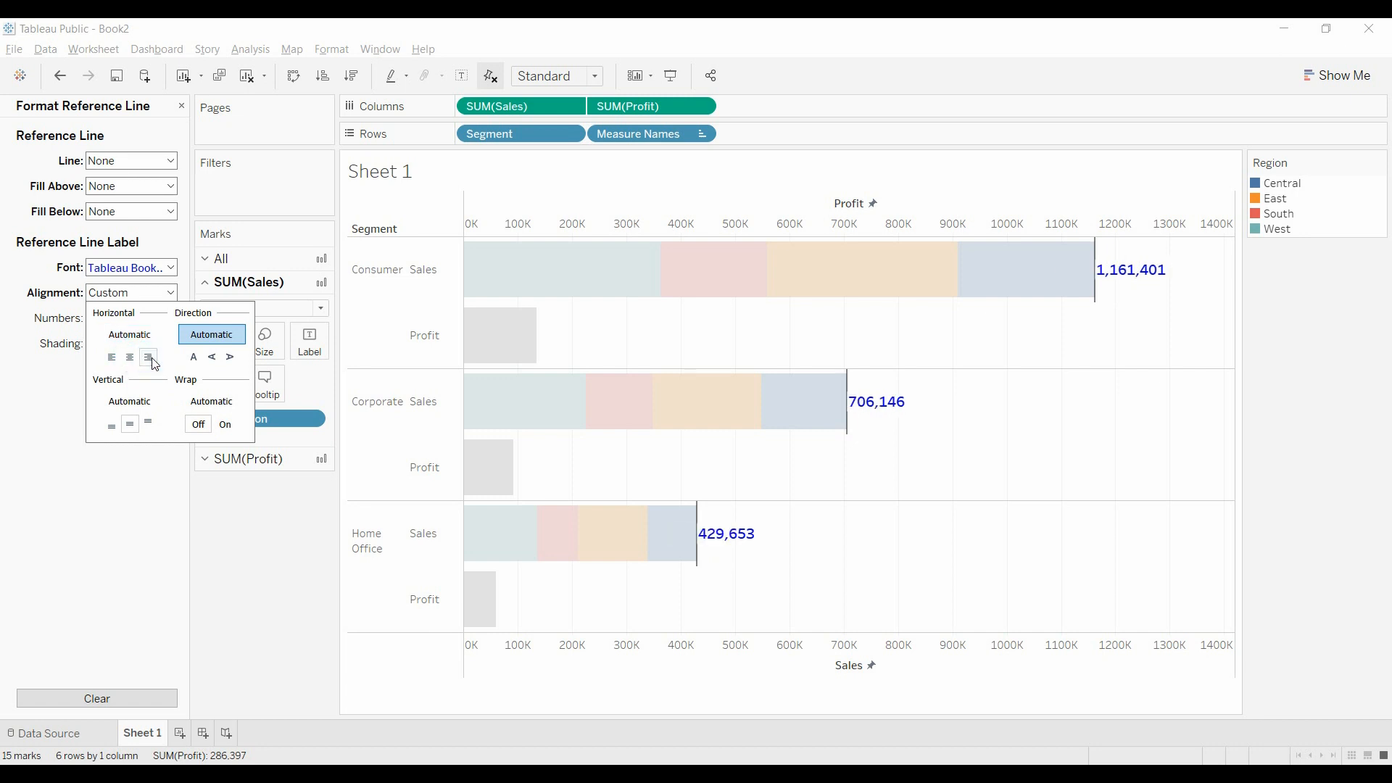
{"action": "left_click", "coordinate": [112, 356]}
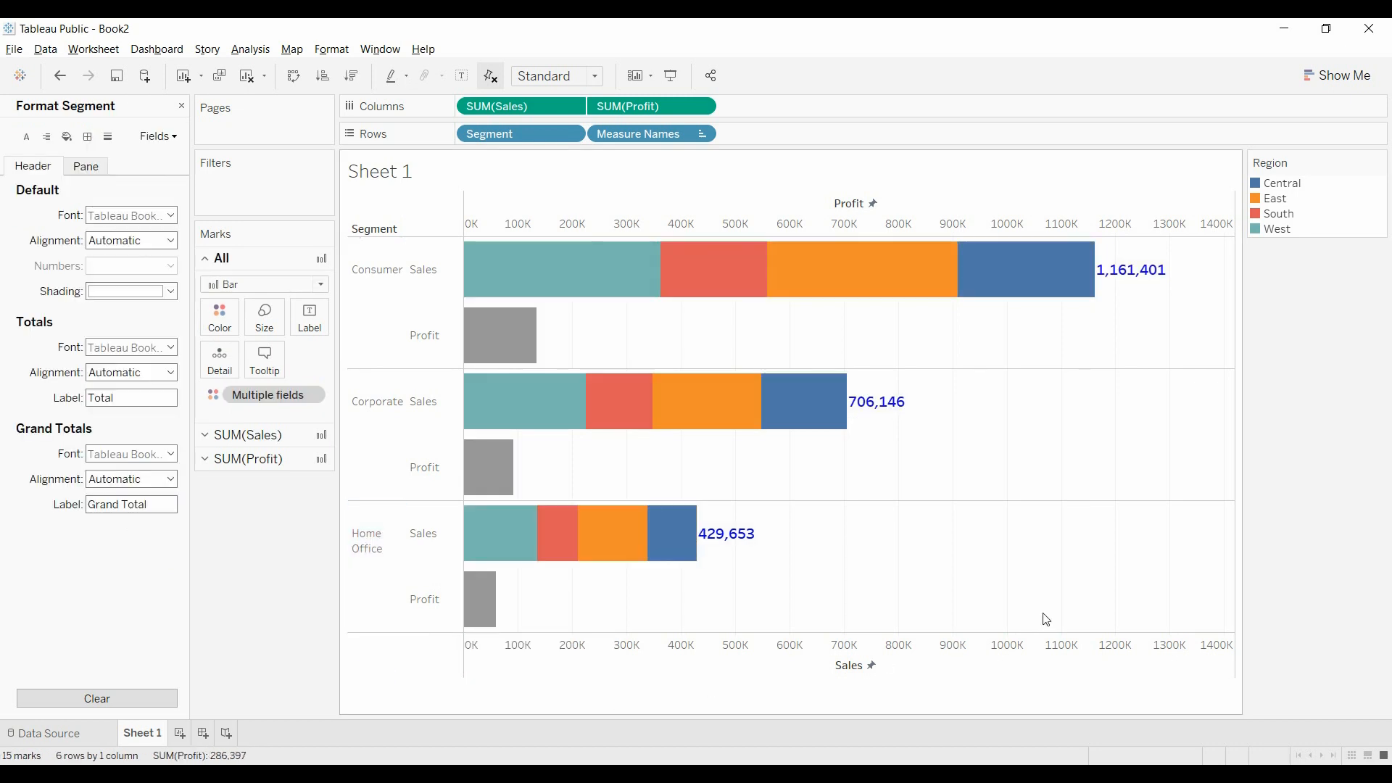
{"action": "mouse_move", "coordinate": [495, 459]}
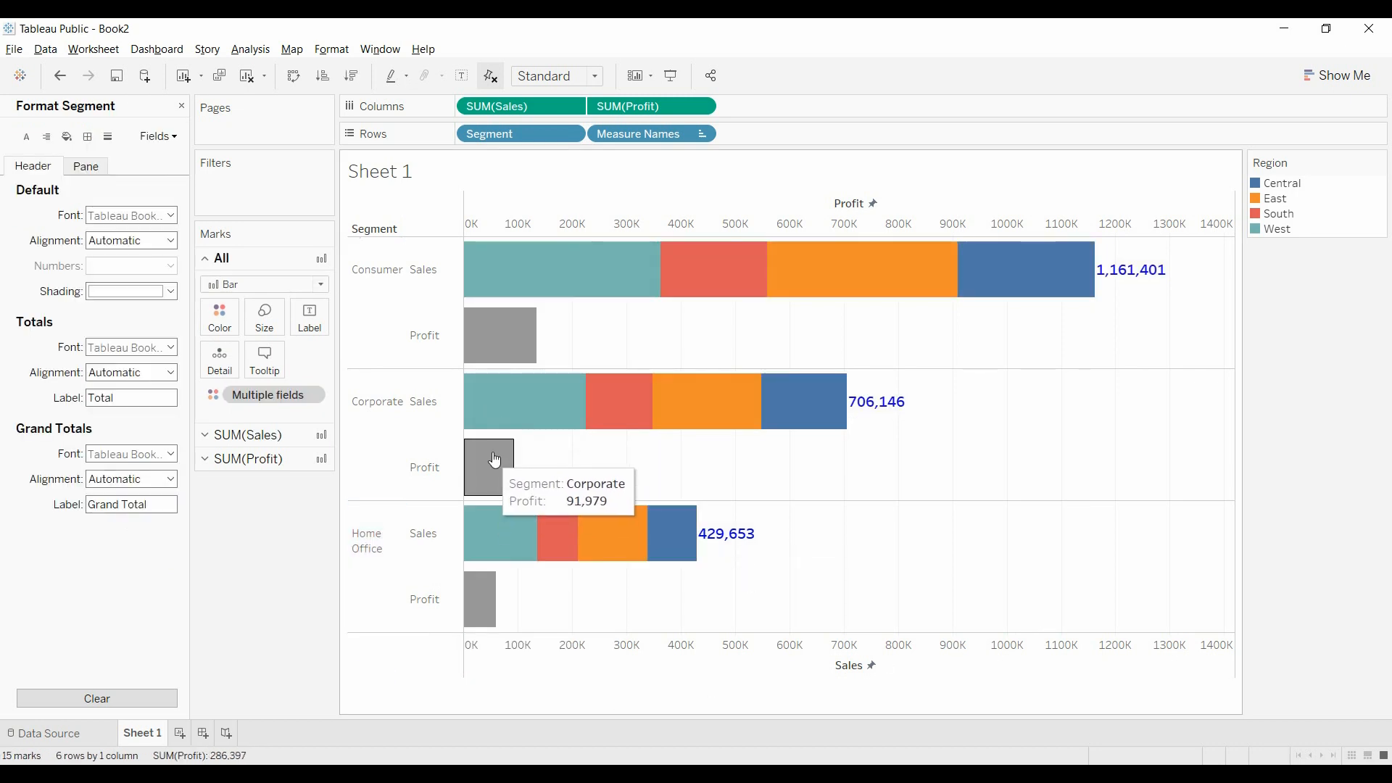
{"action": "mouse_move", "coordinate": [858, 415]}
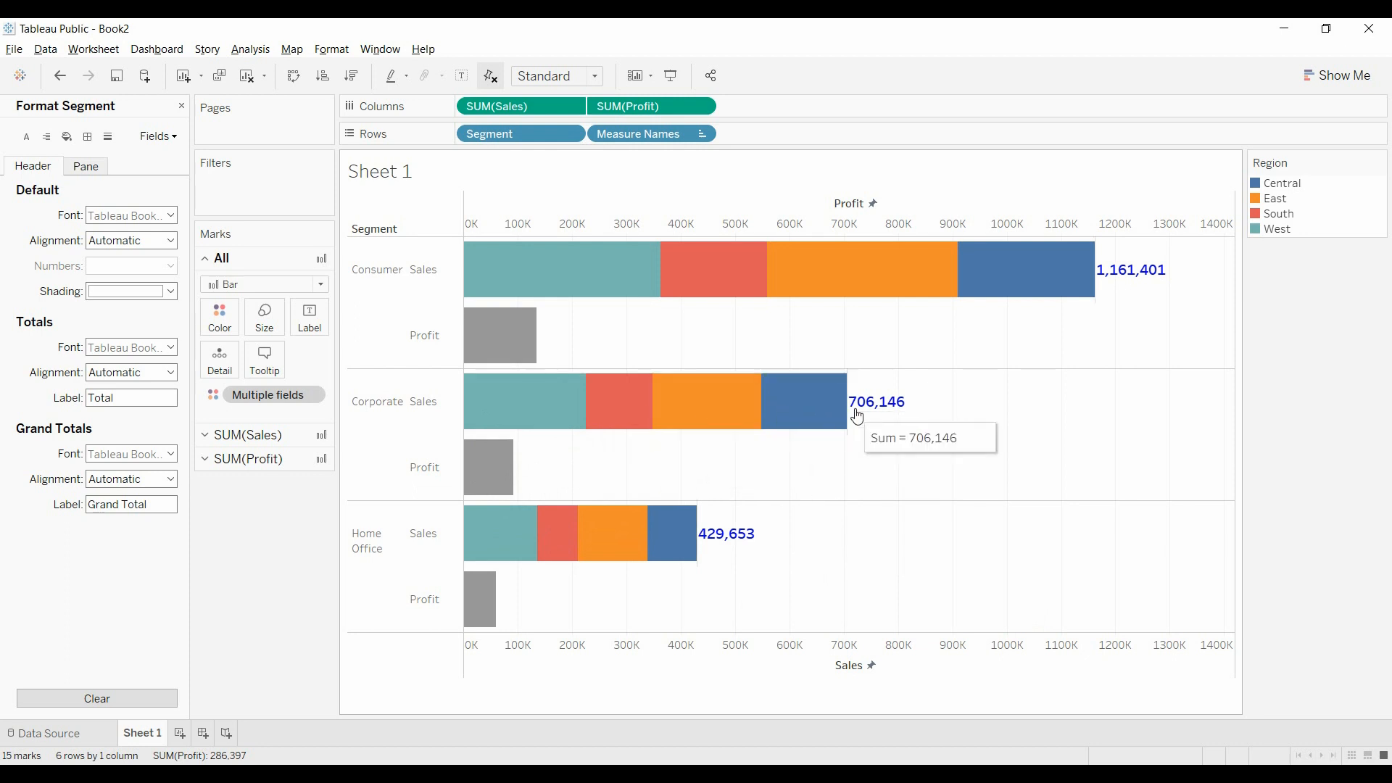
{"action": "mouse_move", "coordinate": [885, 415]}
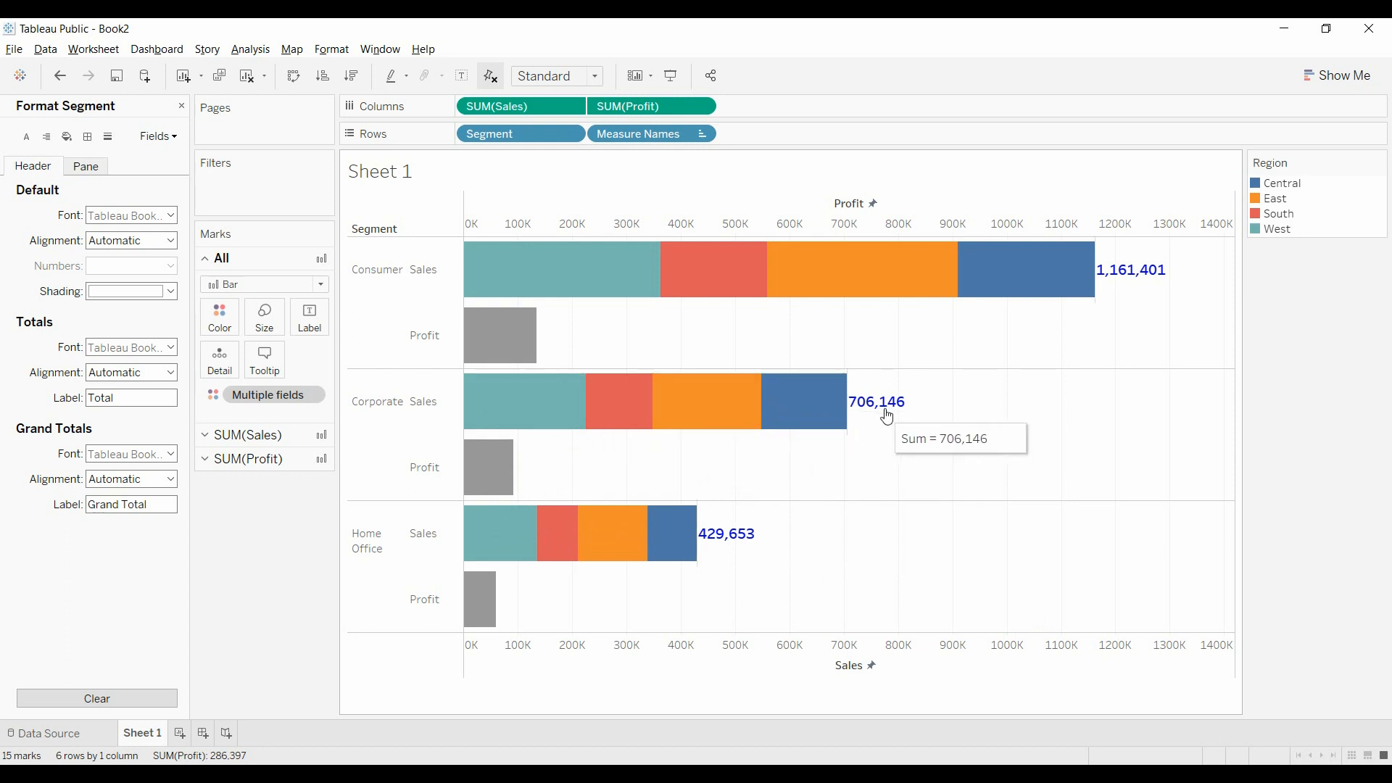